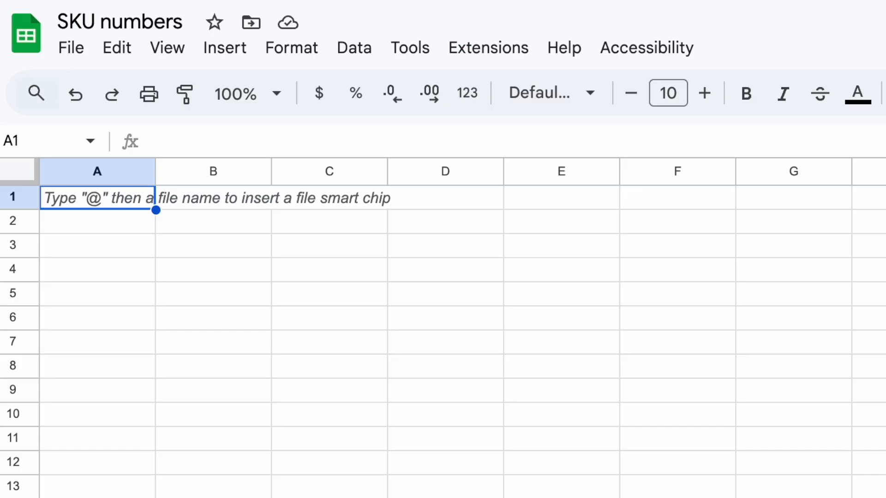
pyautogui.moveTo(102, 212)
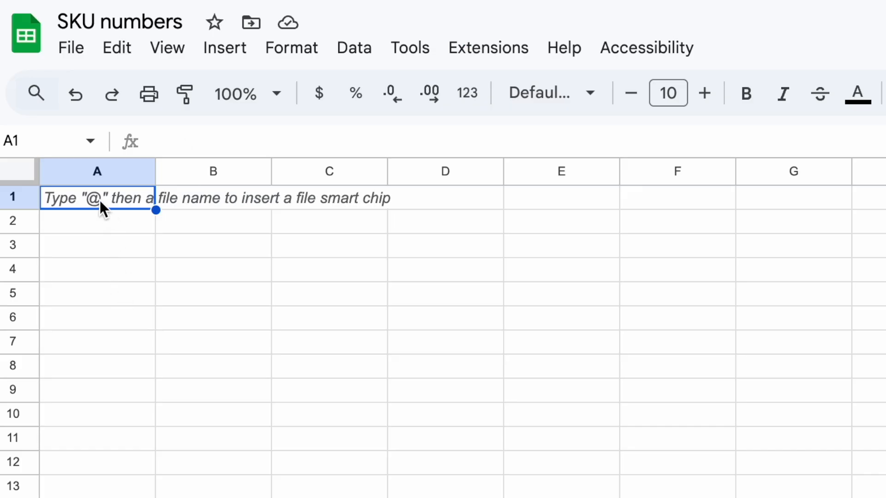
# Enter a bold Products heading with the four product names listed below it in column A.
pyautogui.write('Products')
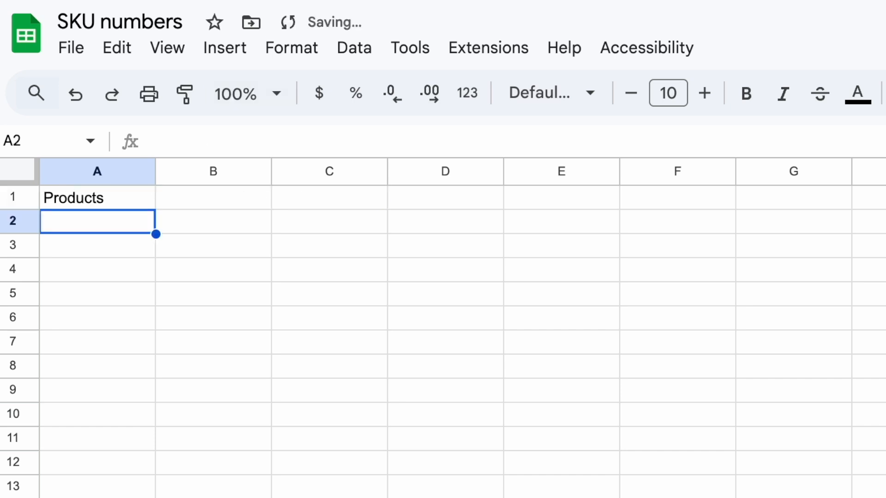
pyautogui.write('Black Bri')
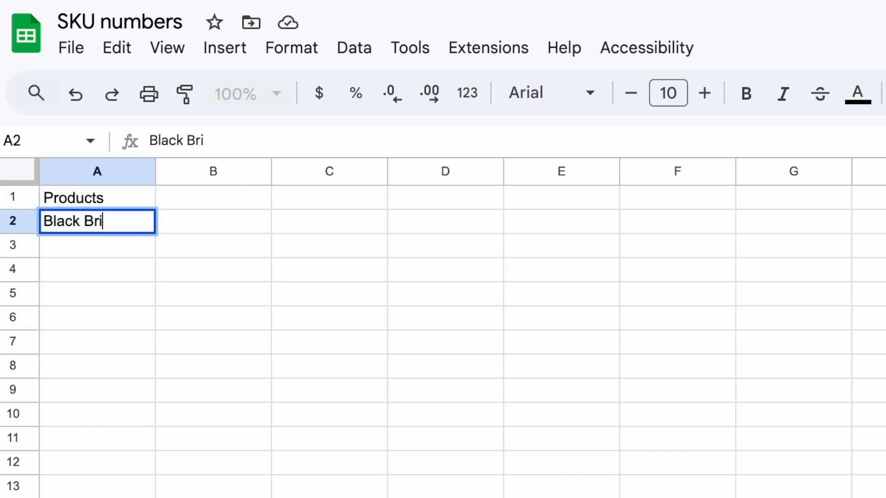
pyautogui.write('N')
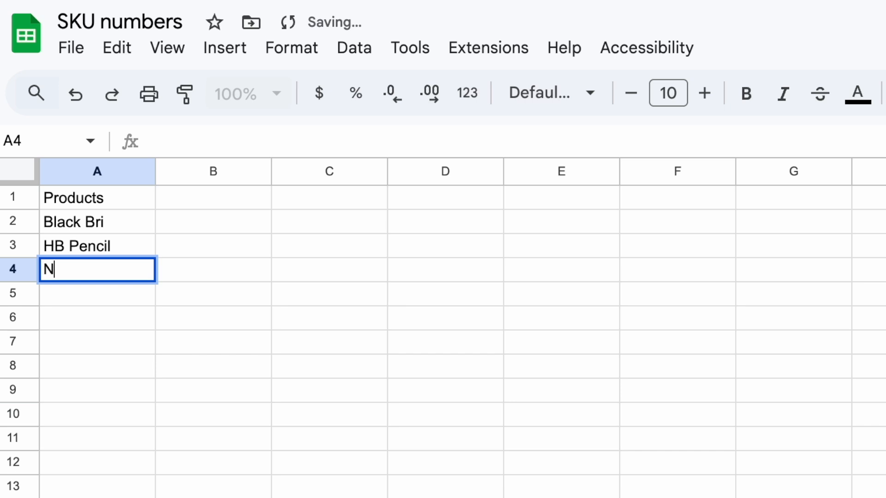
pyautogui.write('Pack of C')
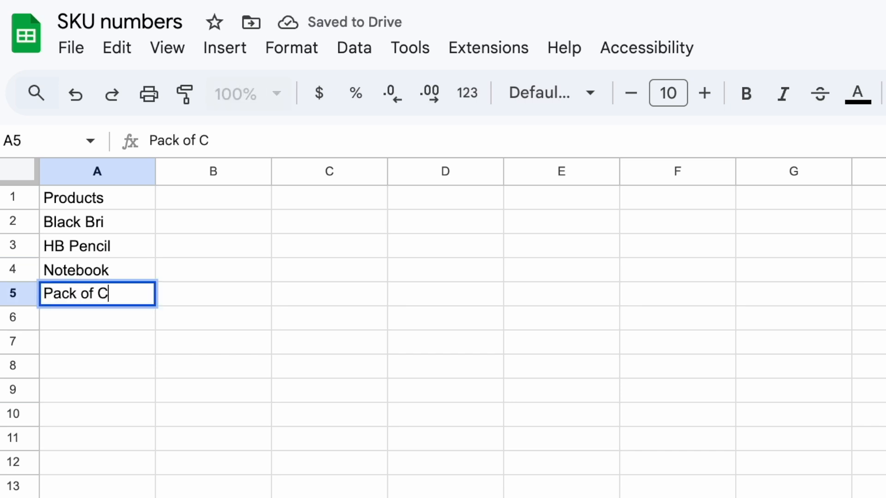
pyautogui.press('ctrl+b')
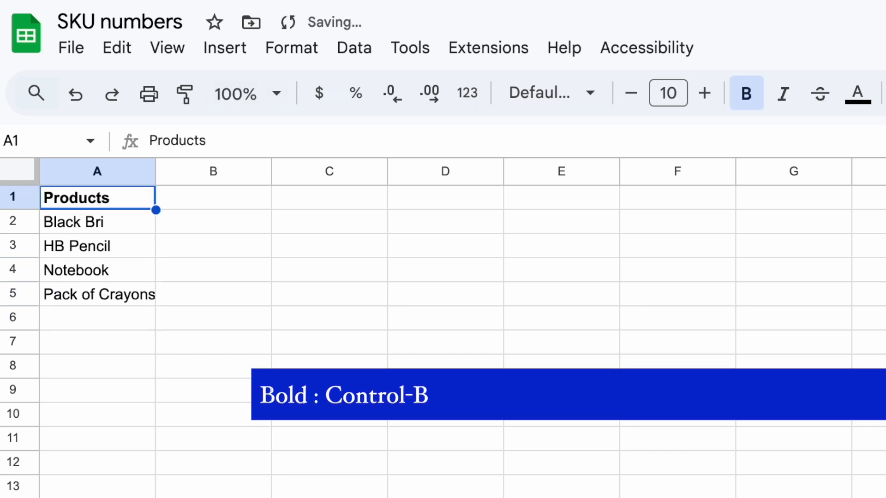
# Add a SKU column in B numbering the products 1 to 4 using =B2+1 filled down.
pyautogui.click(213, 198)
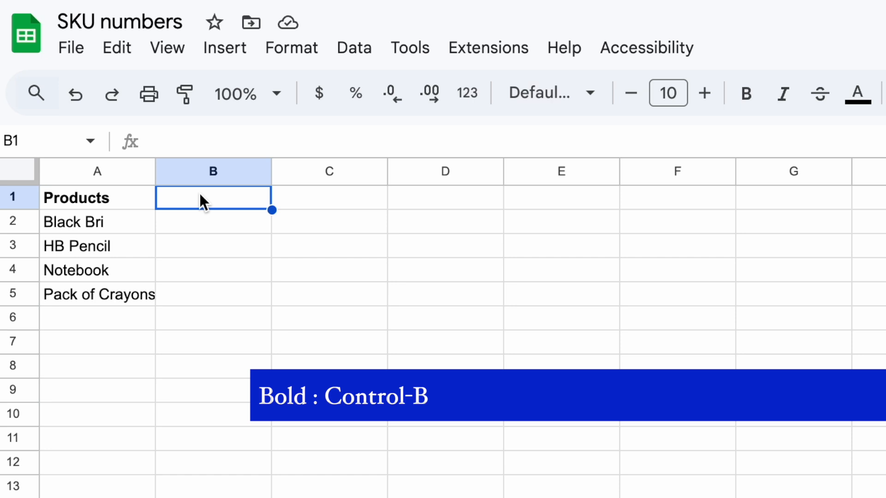
pyautogui.write('SKU')
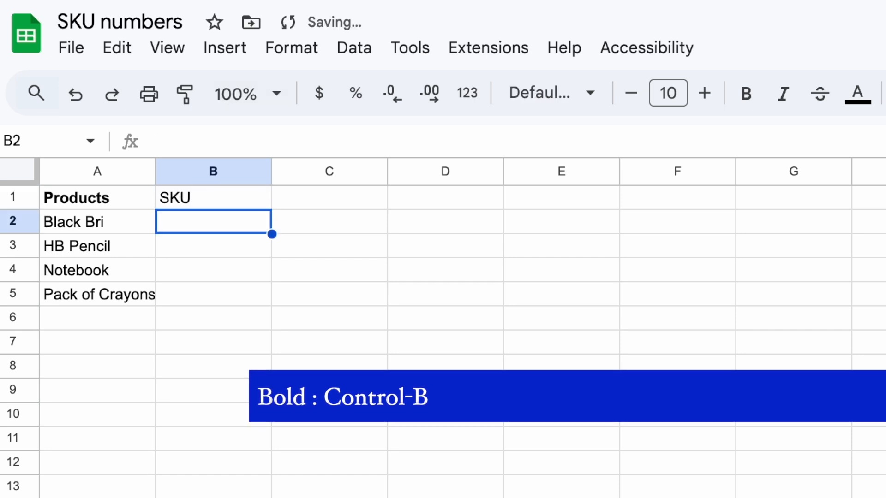
pyautogui.write('=B2+1')
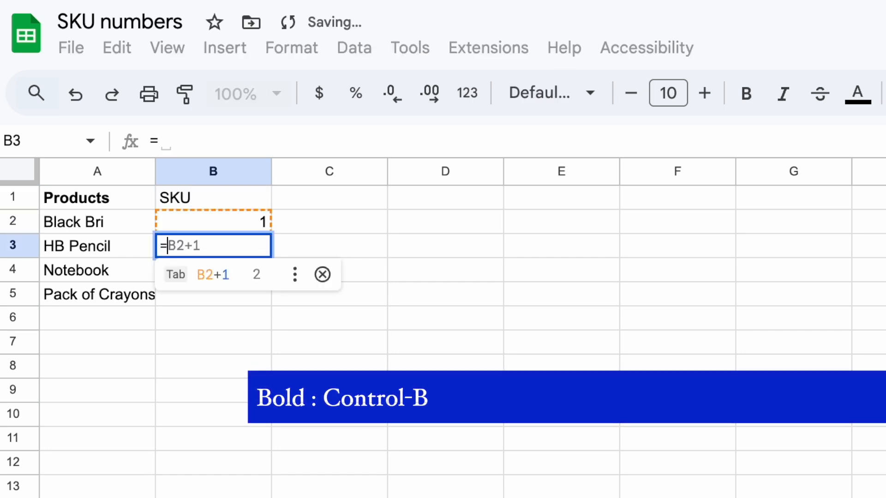
pyautogui.press('enter')
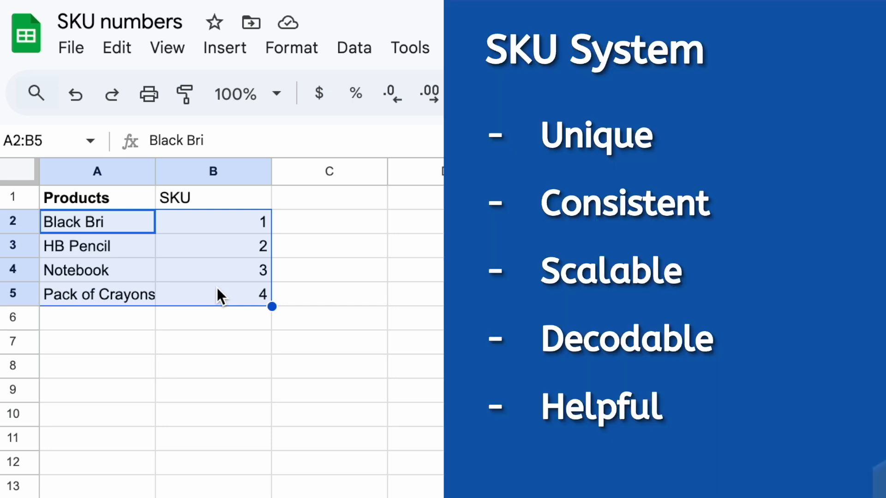
pyautogui.click(96, 293)
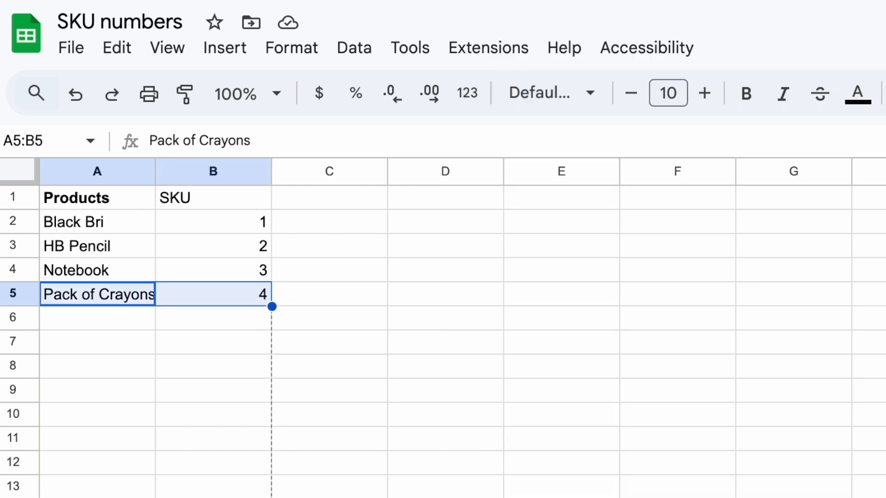
pyautogui.moveTo(271, 307); pyautogui.dragTo(271, 451)
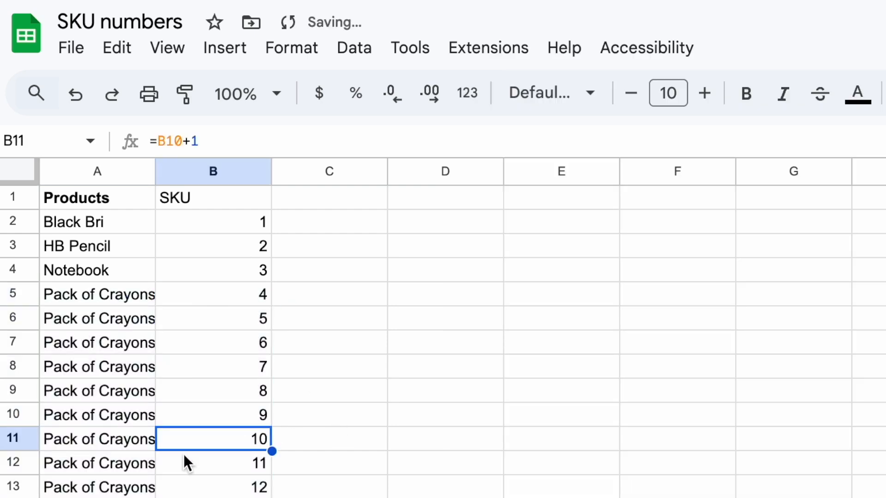
pyautogui.moveTo(220, 230)
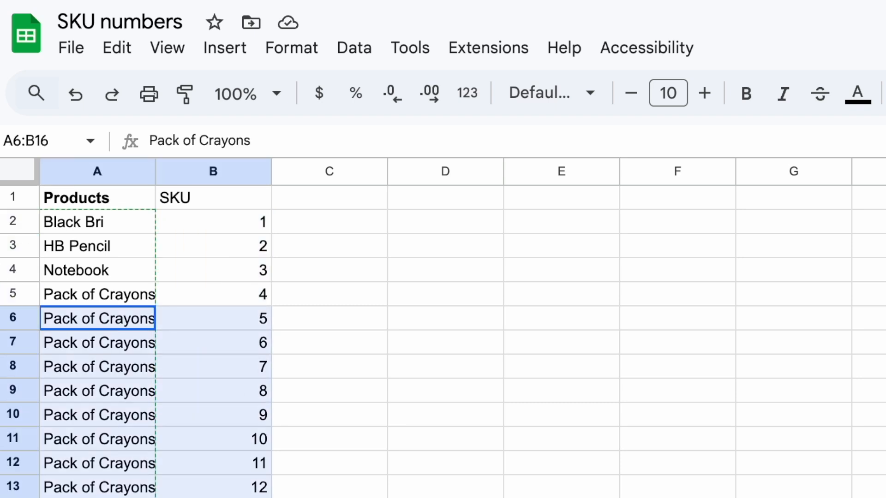
pyautogui.click(213, 463)
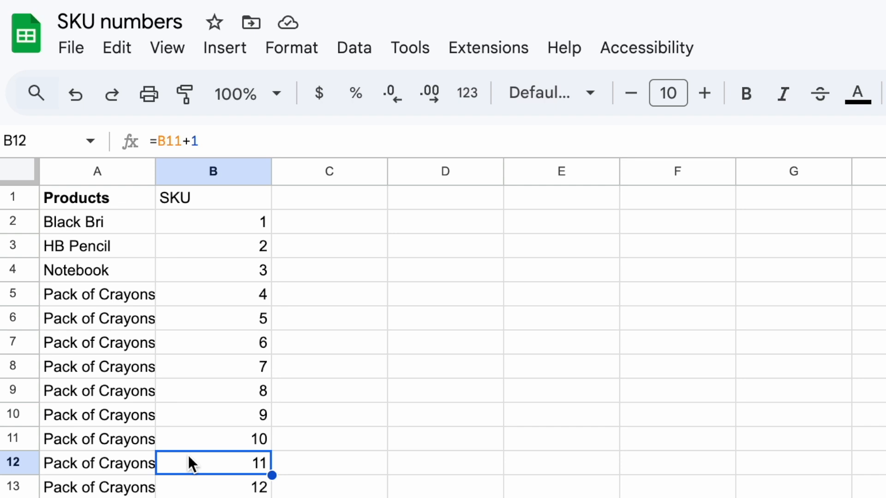
pyautogui.moveTo(61, 338)
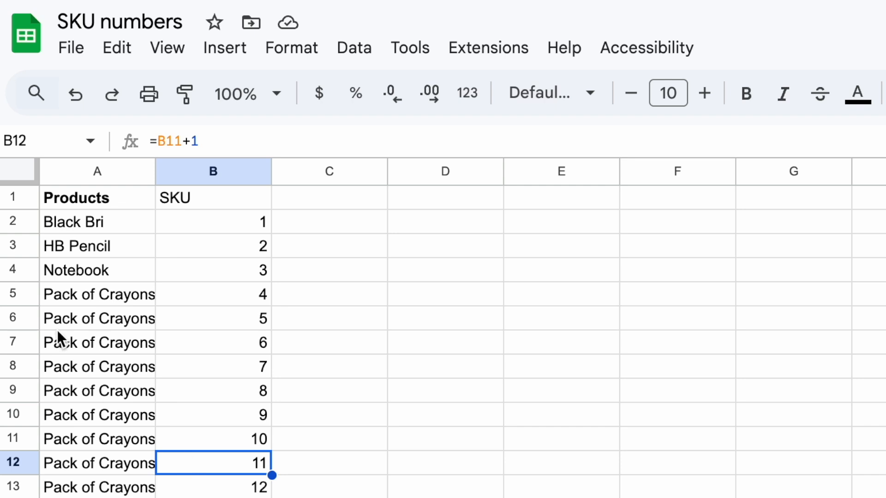
pyautogui.click(97, 318)
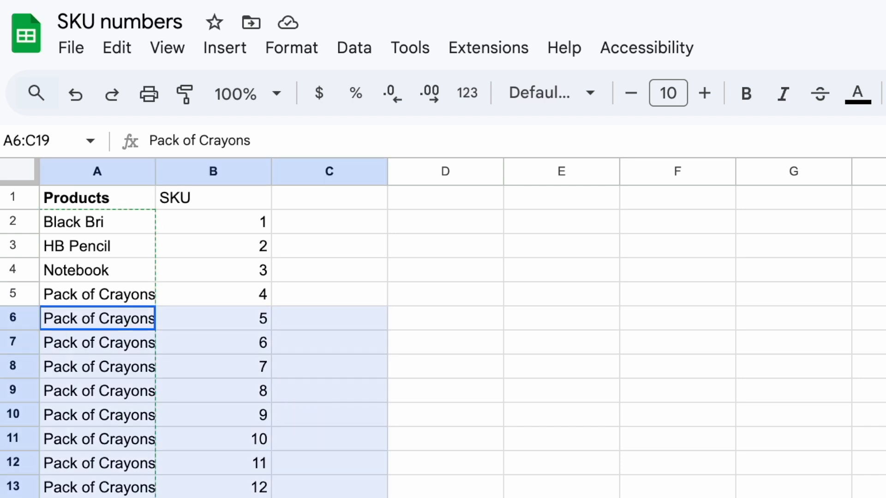
pyautogui.press('Delete')
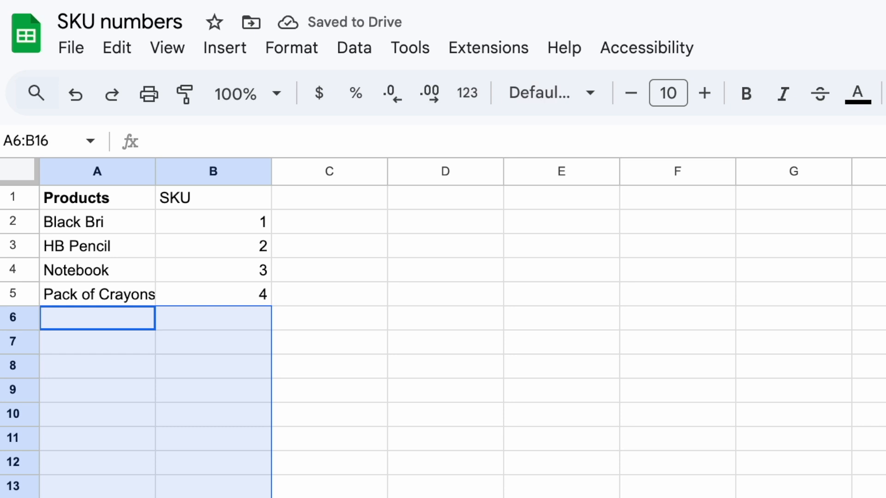
# Replace the SKU in B2 with the row-based formula =row(B2)-1.
pyautogui.click(213, 270)
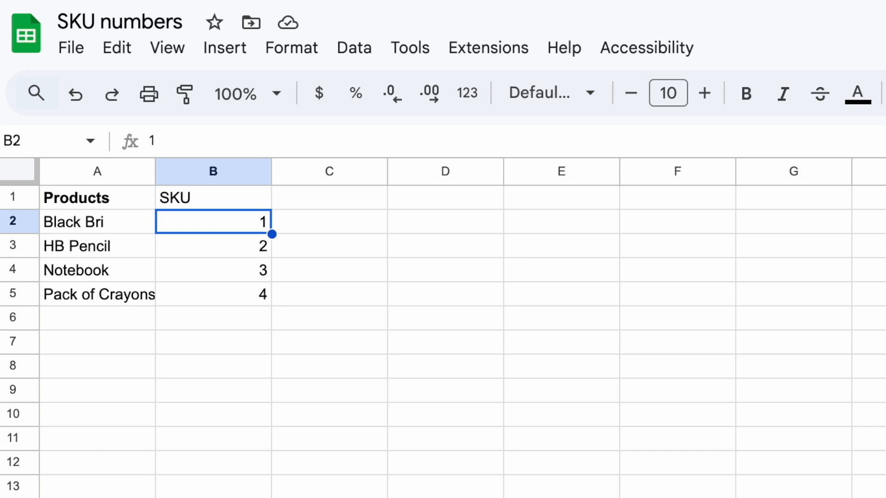
pyautogui.write('=')
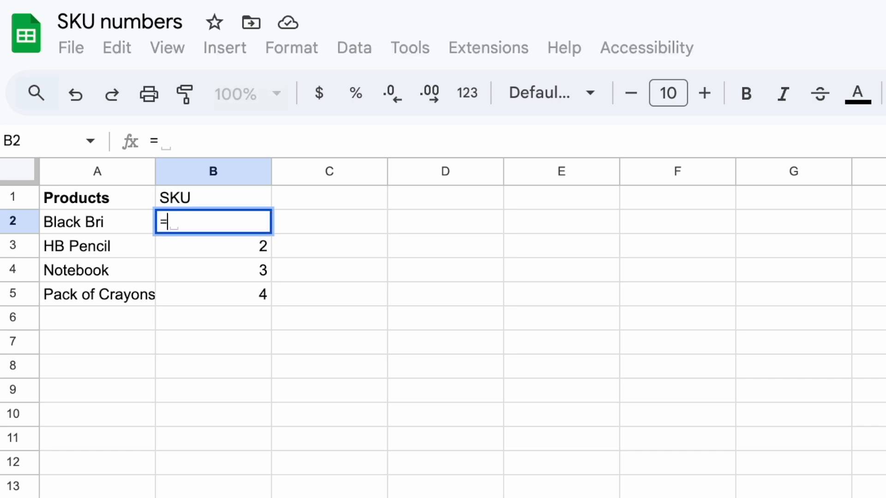
pyautogui.write('row(')
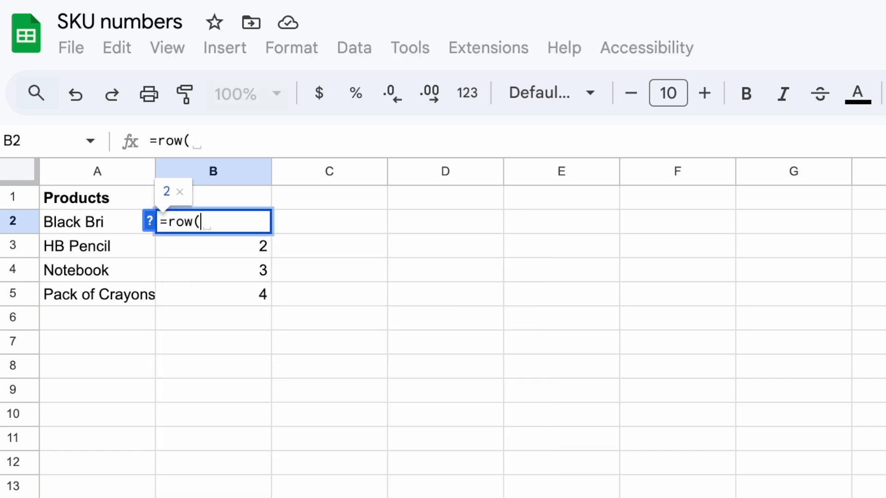
pyautogui.write('B')
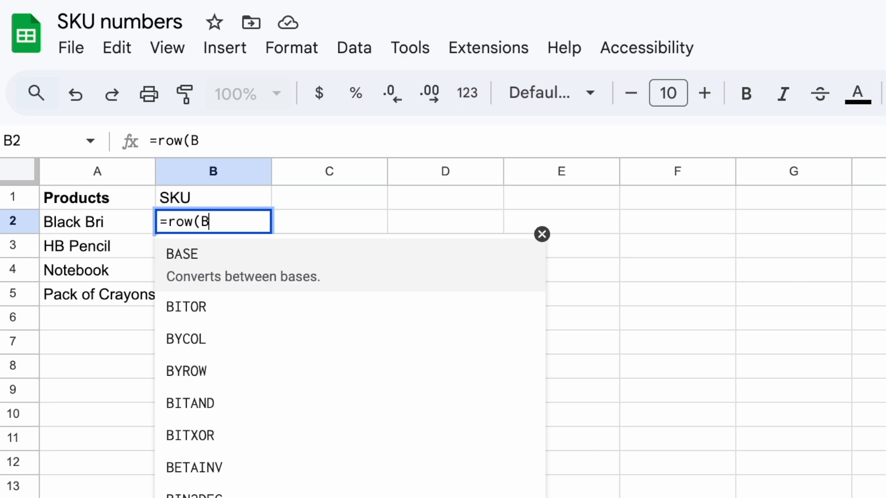
pyautogui.press('Enter')
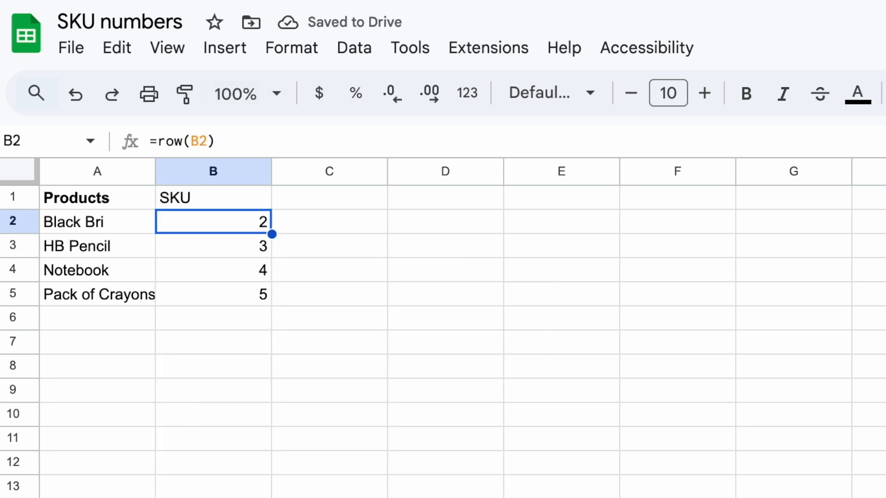
# Fill the row-based SKU formula down column B through row 17.
pyautogui.doubleClick(214, 220)
pyautogui.write('-1')
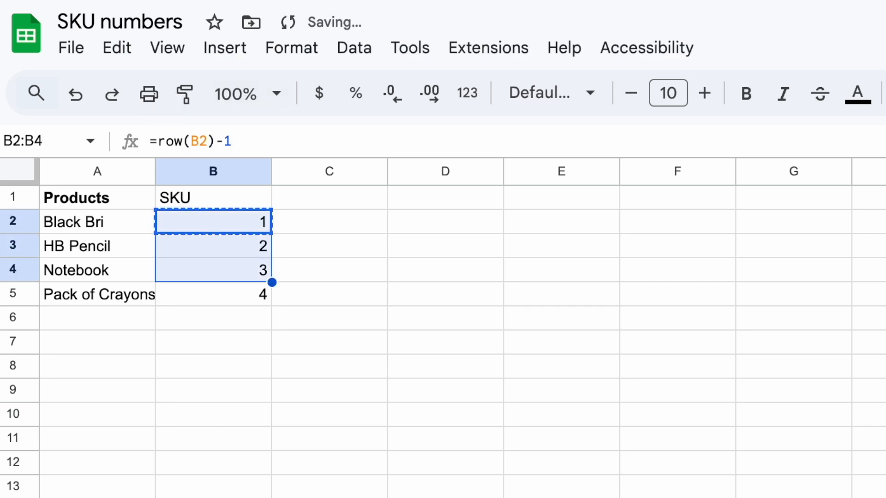
pyautogui.moveTo(271, 282); pyautogui.dragTo(271, 489)
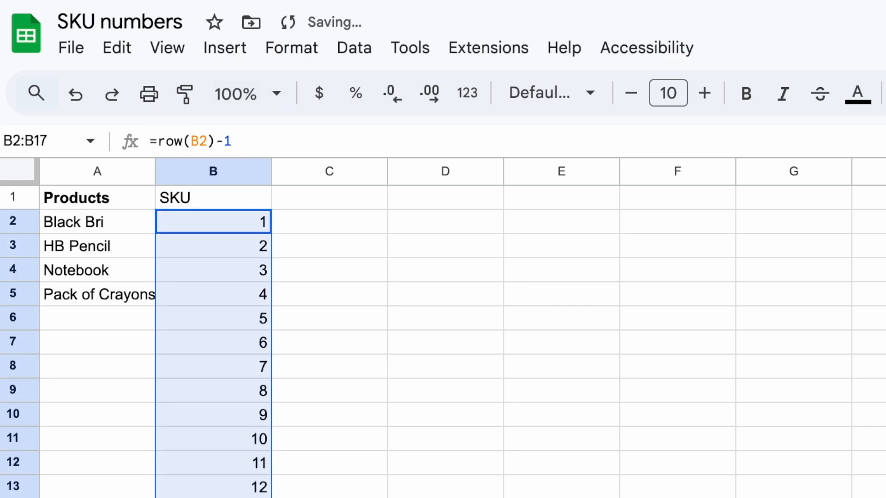
pyautogui.click(214, 462)
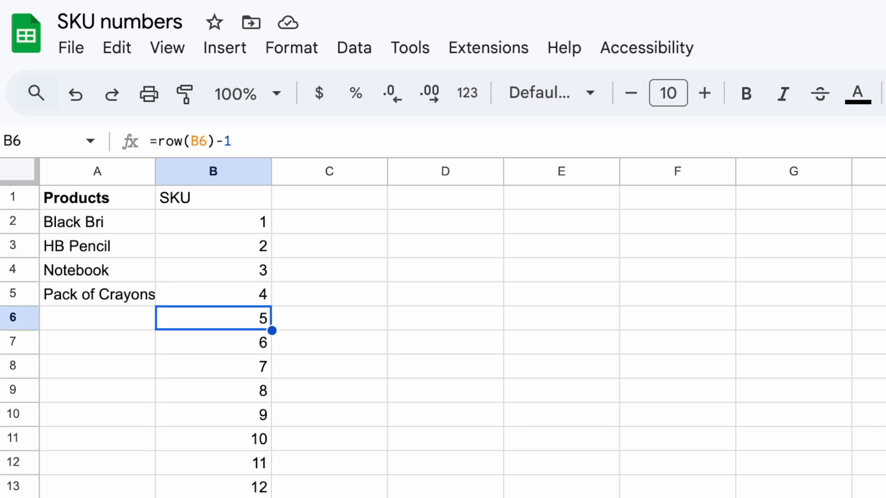
# Wrap the SKU formula as =TEXT(ROW(B2)-1,"000") so SKUs show as three-digit numbers.
pyautogui.click(213, 222)
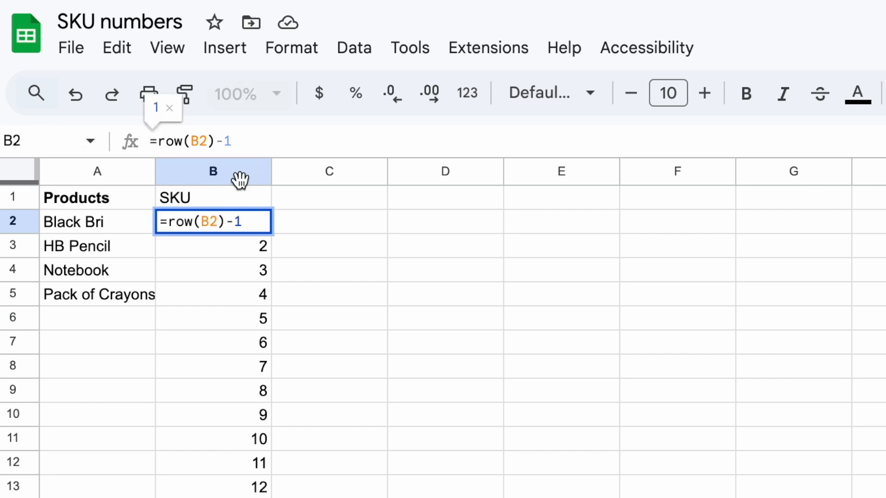
pyautogui.write('T')
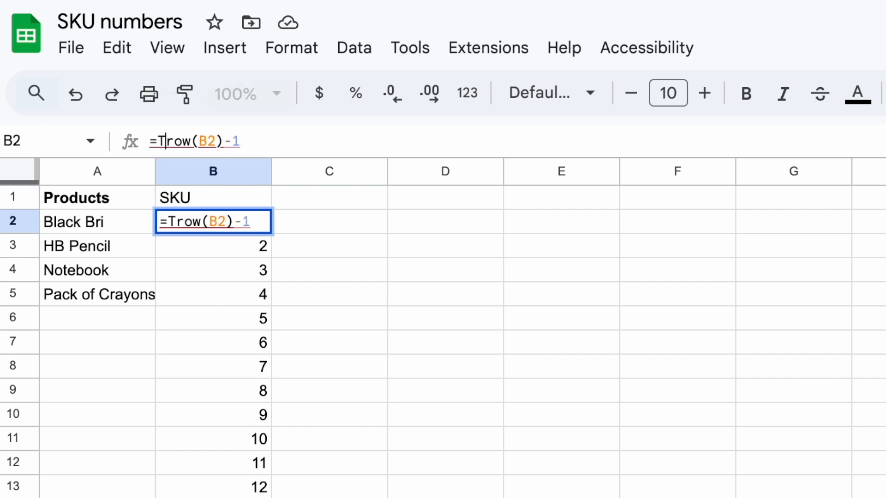
pyautogui.write('EXT(')
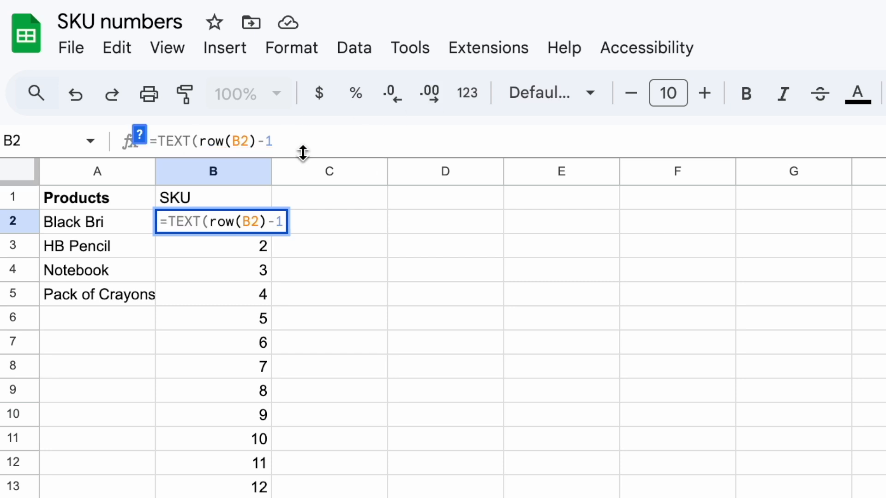
pyautogui.write(',"')
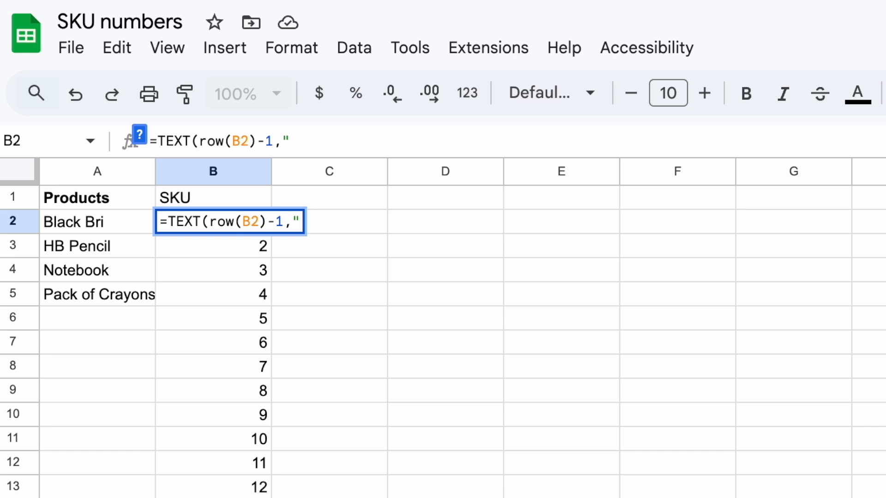
pyautogui.write('00')
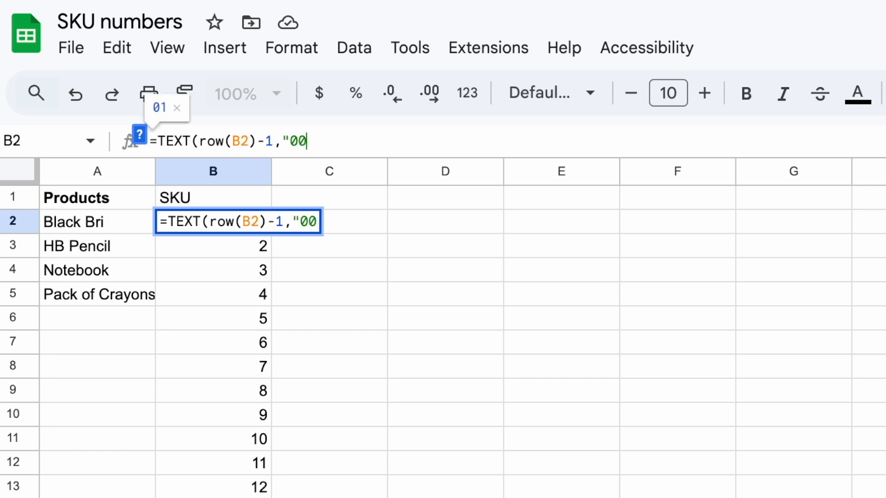
pyautogui.write('0")')
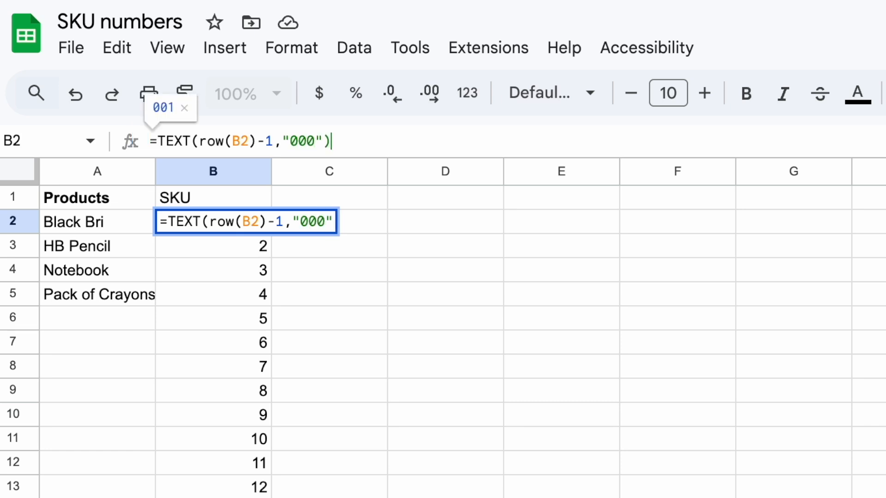
pyautogui.press('enter')
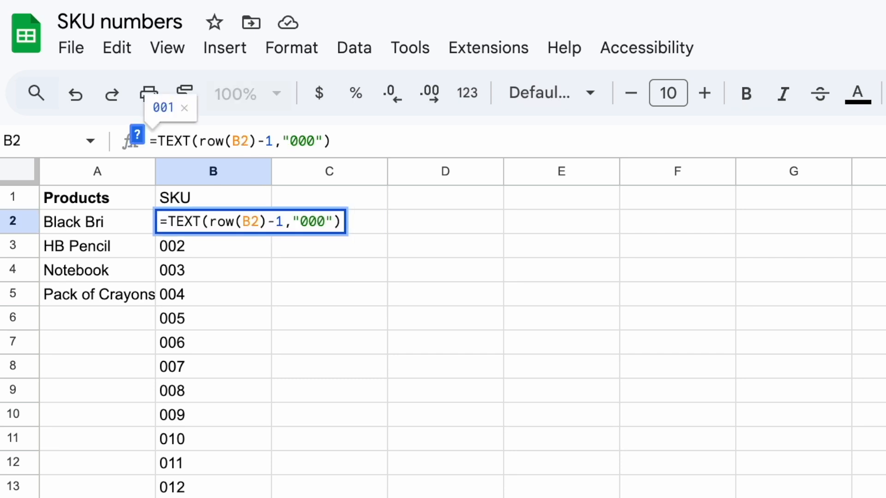
# Prefix the SKU formula with "SKU-"& so codes read SKU-001 onward.
pyautogui.write('SKU-')
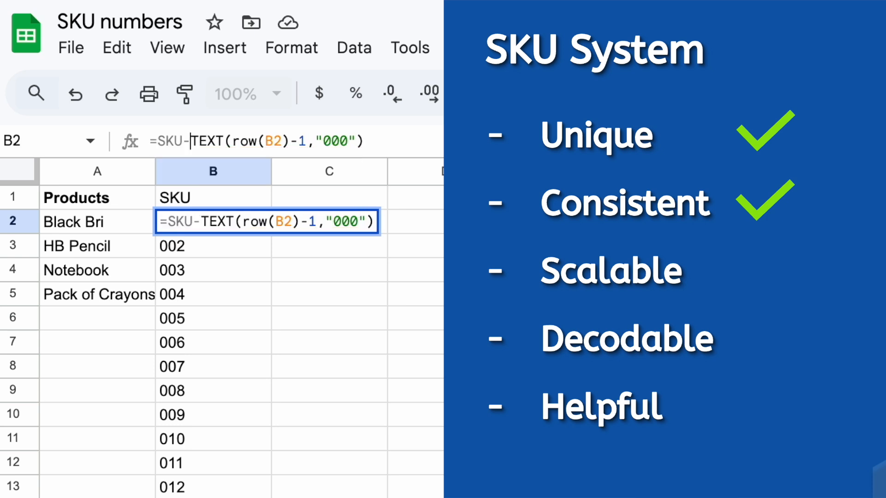
pyautogui.write('"')
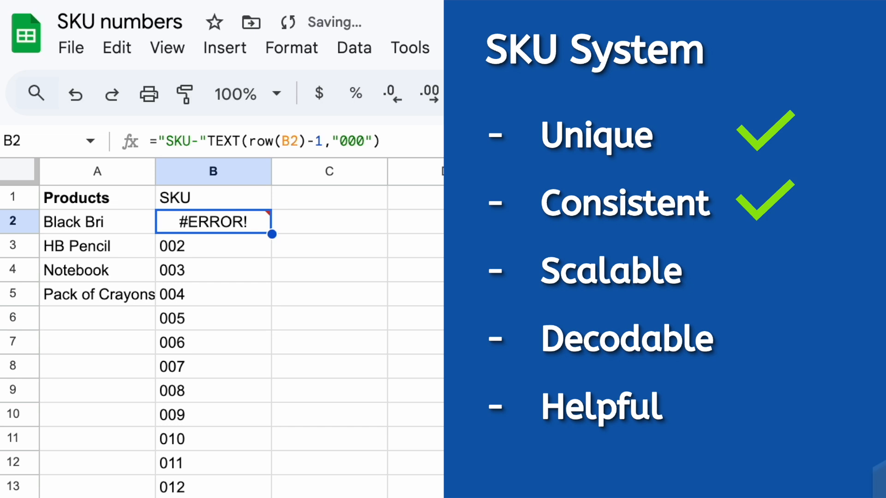
pyautogui.doubleClick(213, 221)
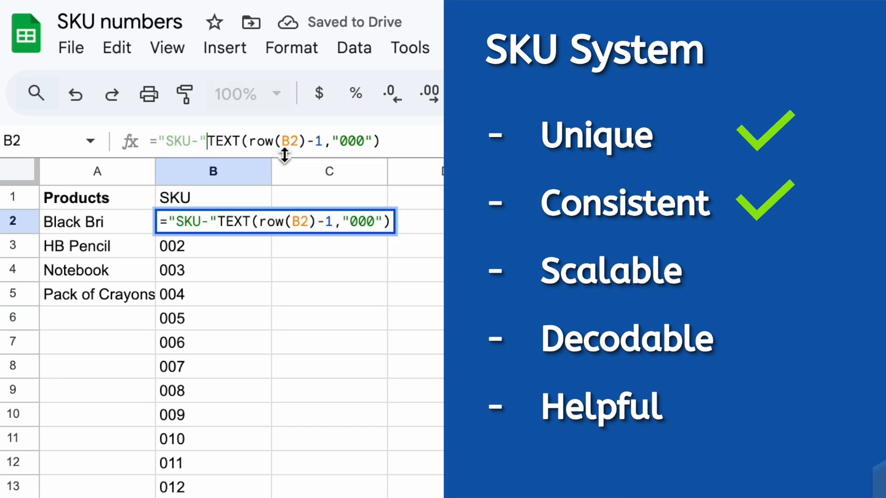
pyautogui.press('Enter')
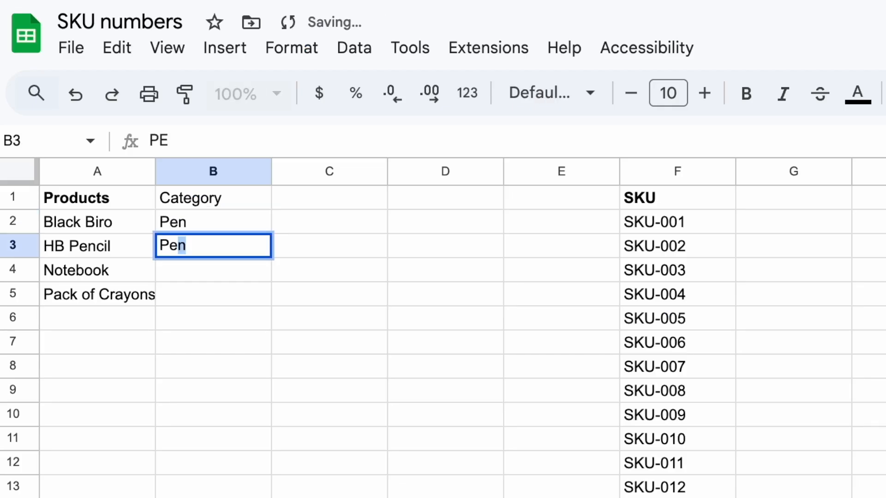
# Fill in product categories and a Colour column listing Black, HB, Black and Red, Green, Yellow, Blue.
pyautogui.write('Notebook')
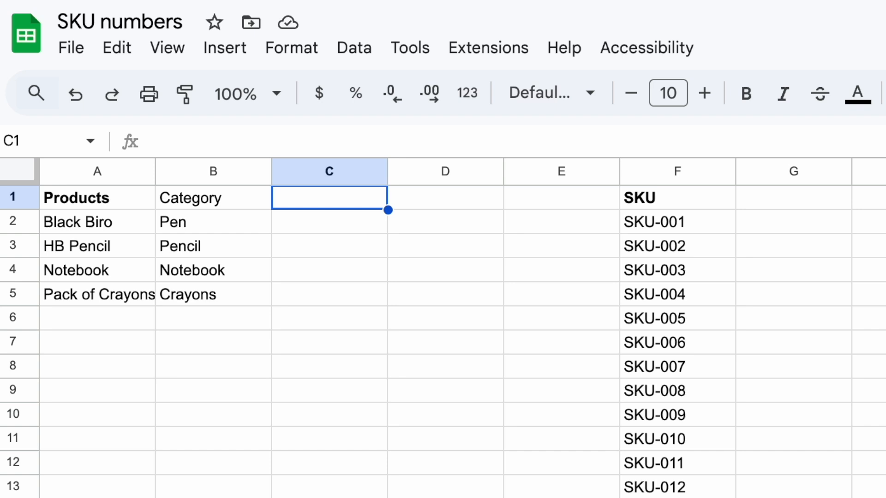
pyautogui.write('Colour')
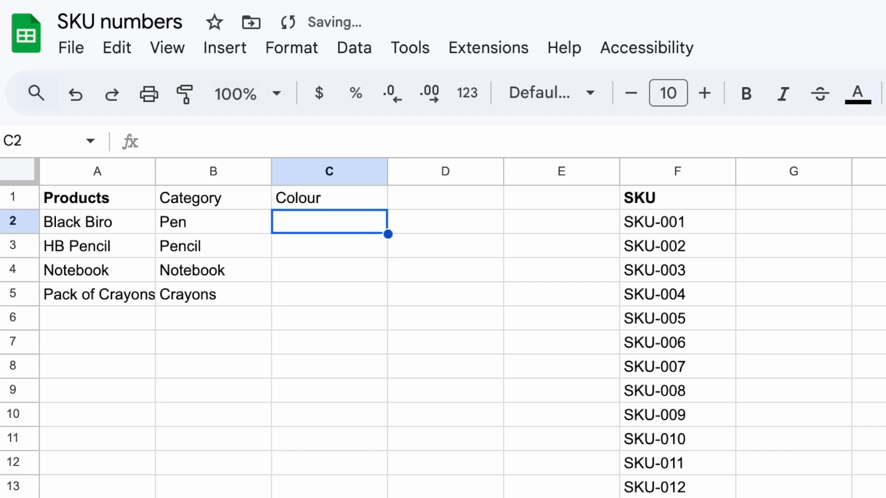
pyautogui.write('HB')
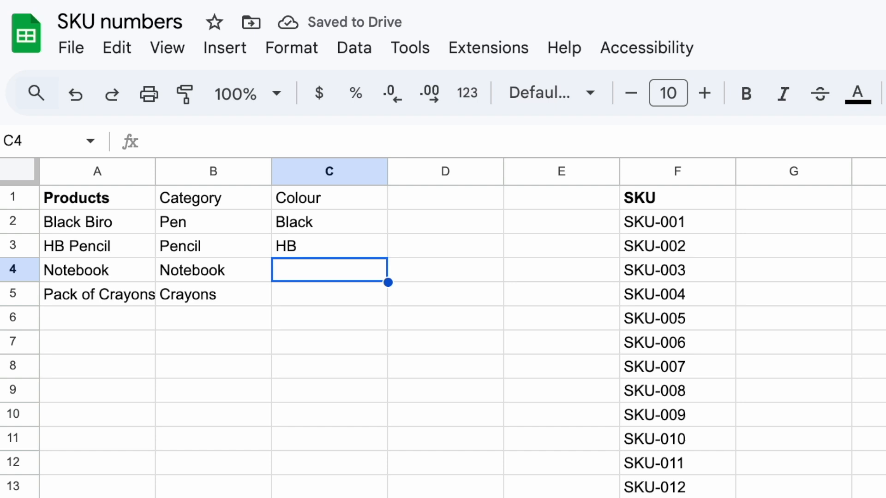
pyautogui.write('Red,')
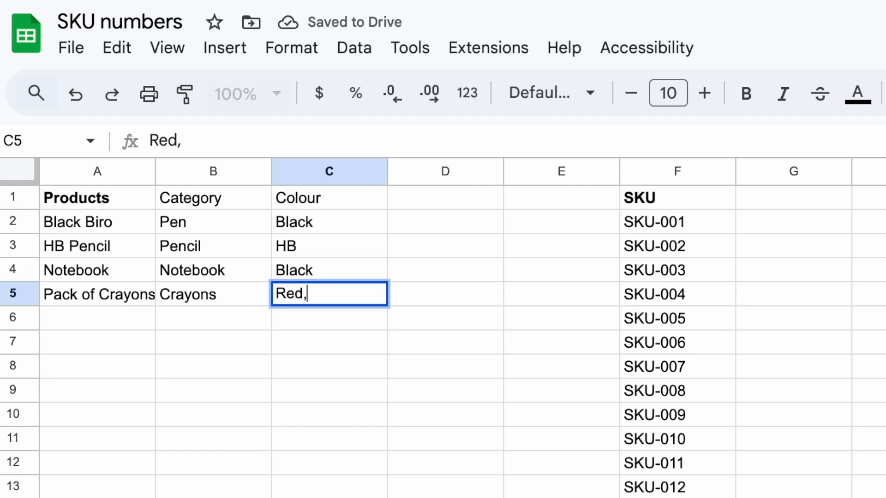
pyautogui.write('Green, Yello')
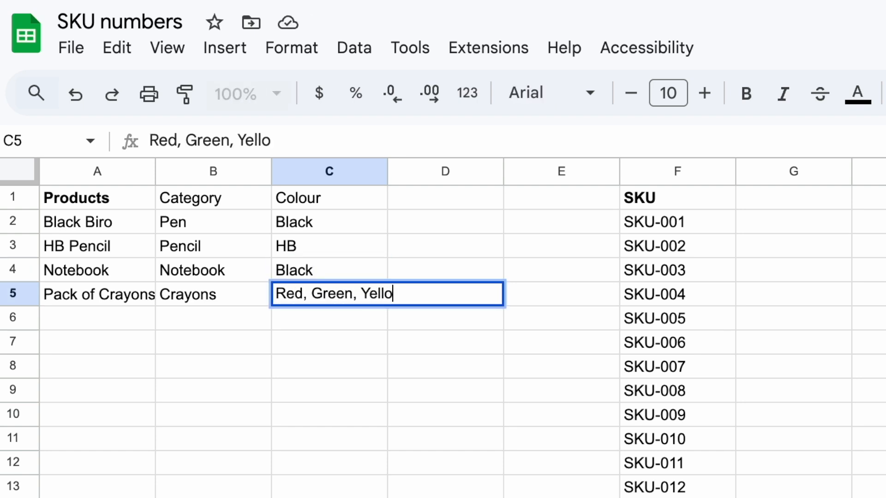
pyautogui.press('enter')
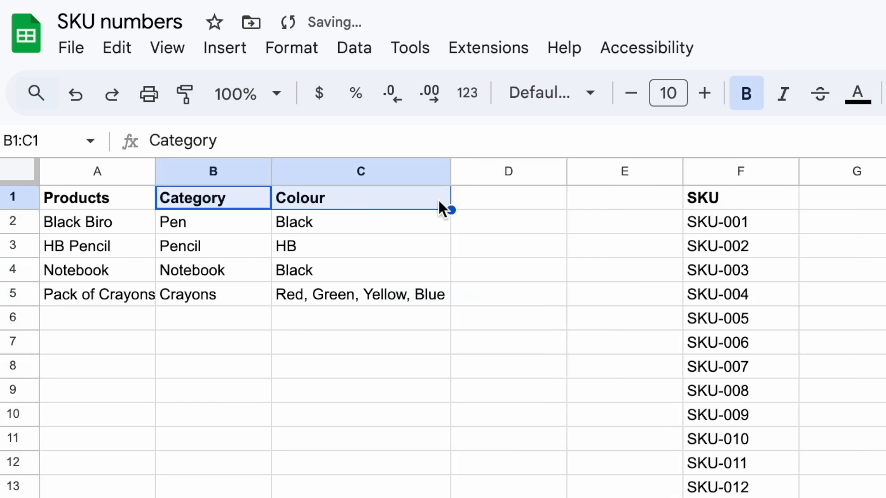
# Add a bold Unique column numbered 001–004 and a Pack Size header before it.
pyautogui.click(740, 221)
pyautogui.write('Unique')
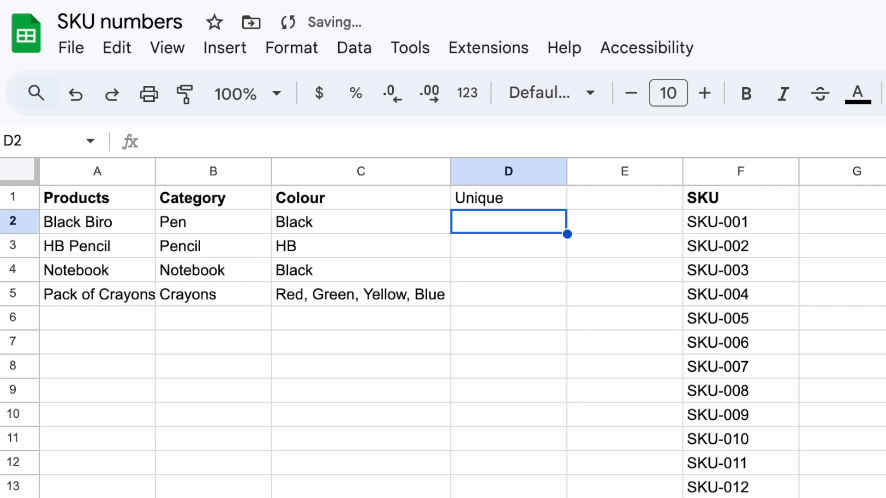
pyautogui.click(717, 222)
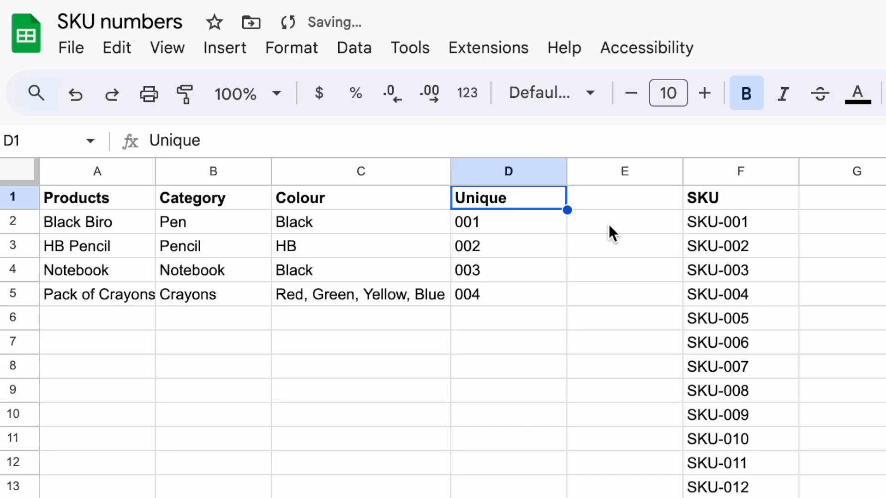
pyautogui.write('Pack Size')
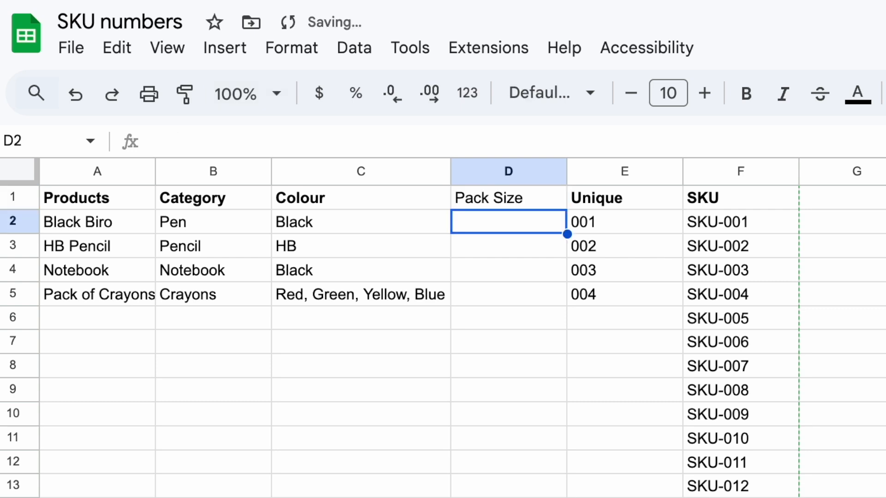
# Enter the pack sizes Pack 5, Single, Single and Pack of 4.
pyautogui.write('Pack 5')
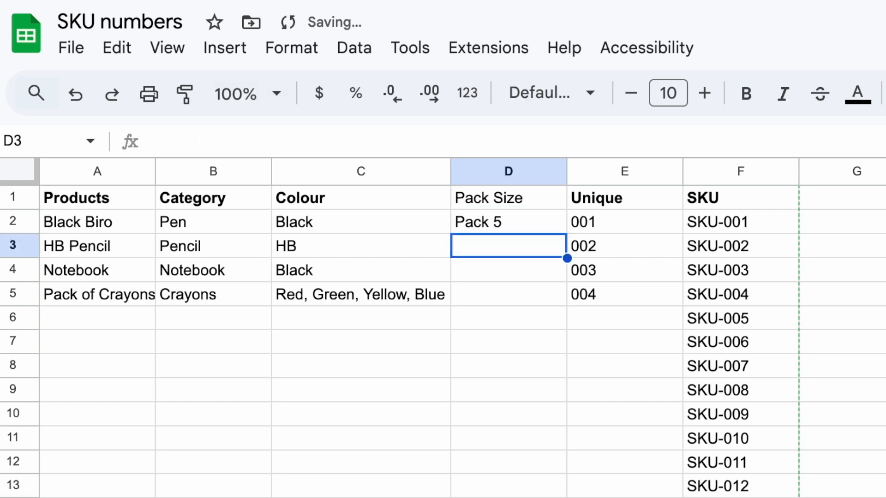
pyautogui.write('Single')
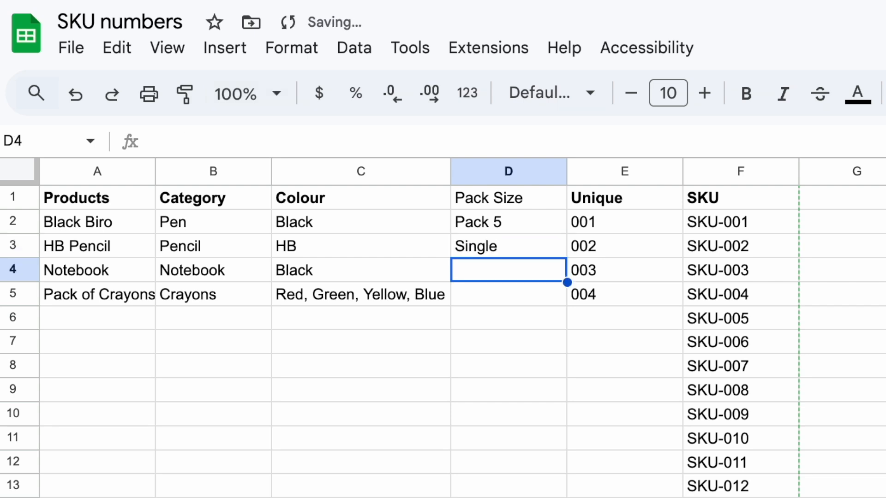
pyautogui.write('Pac')
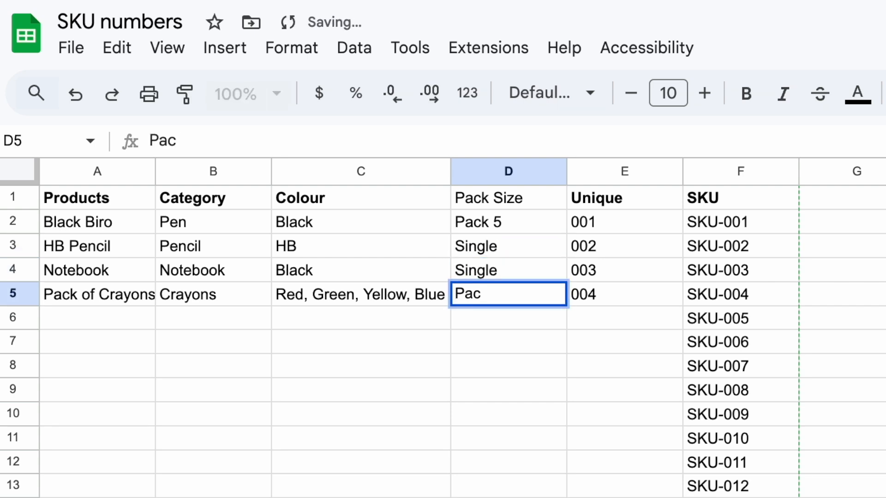
pyautogui.press('Enter')
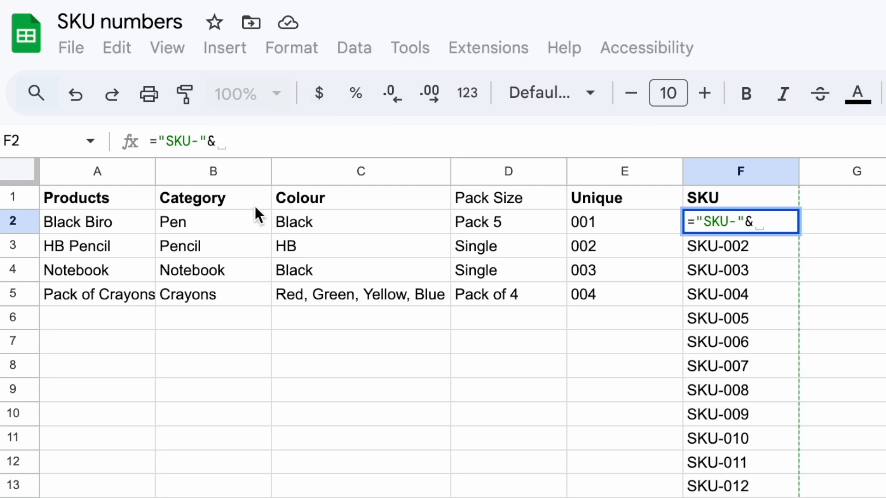
pyautogui.moveTo(249, 224)
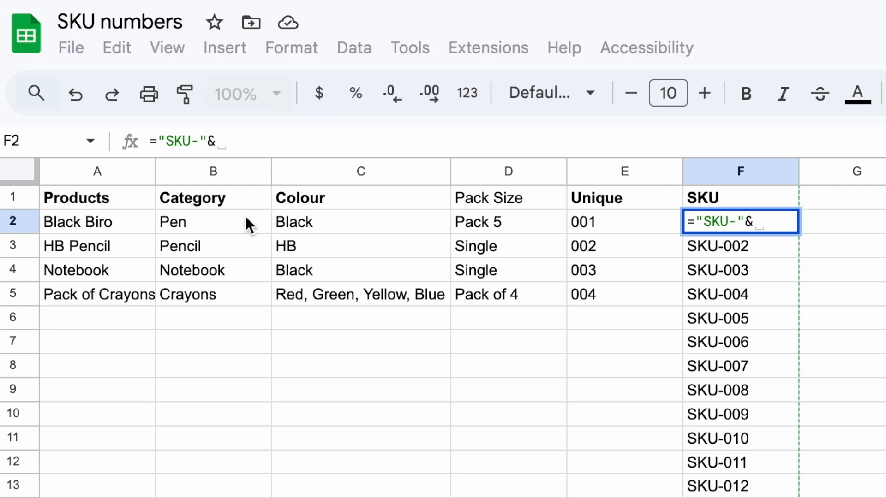
# Build the SKU in F2 by joining category, colour, pack size and unique number with hyphens.
pyautogui.click(213, 222)
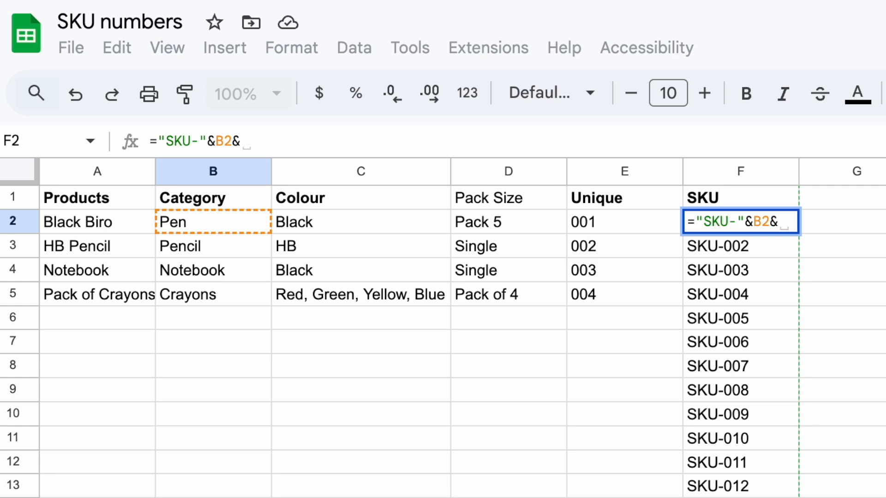
pyautogui.write('"-"')
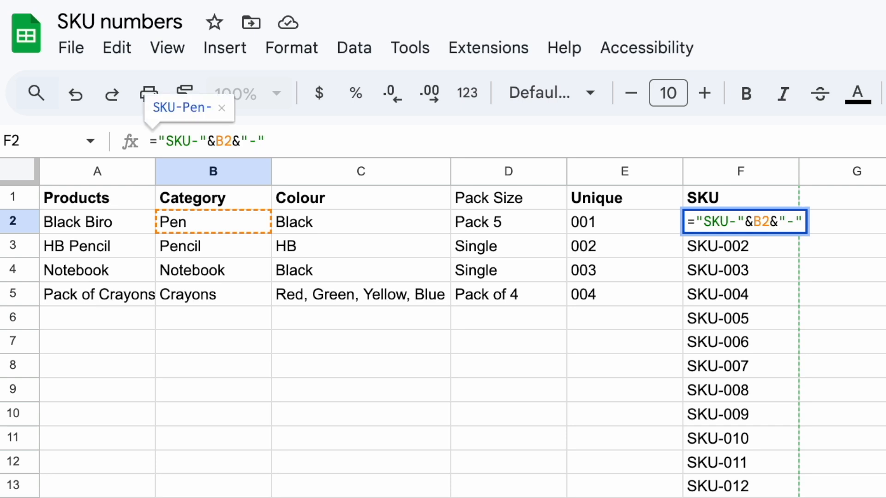
pyautogui.click(361, 222)
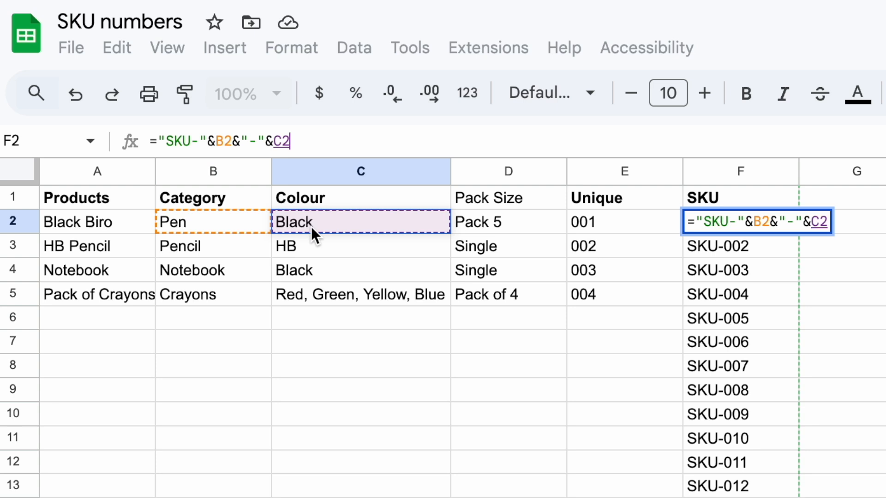
pyautogui.write('&')
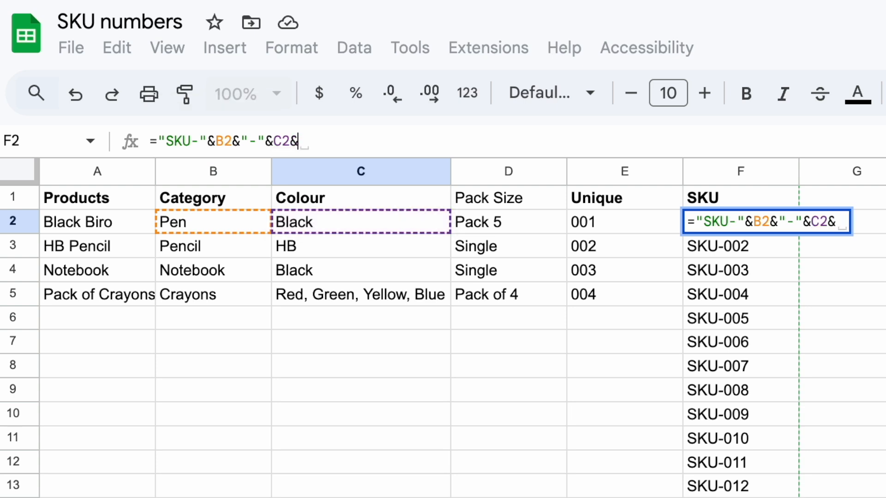
pyautogui.write('"-')
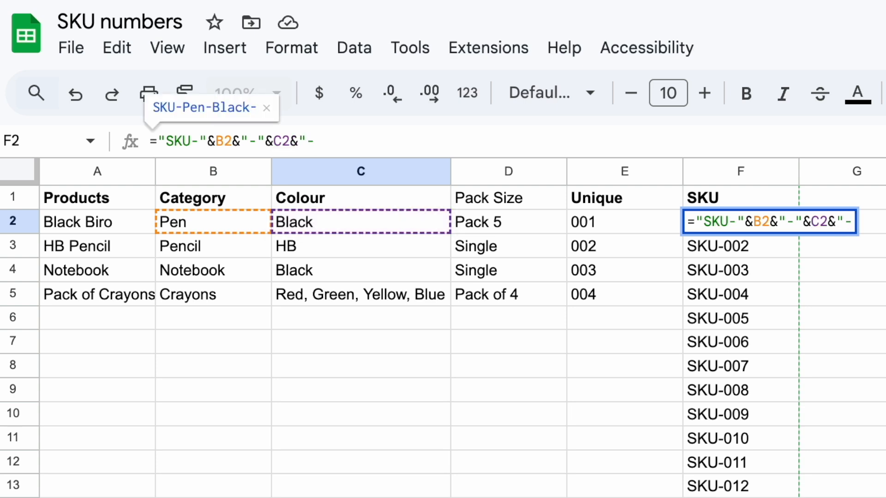
pyautogui.write('&')
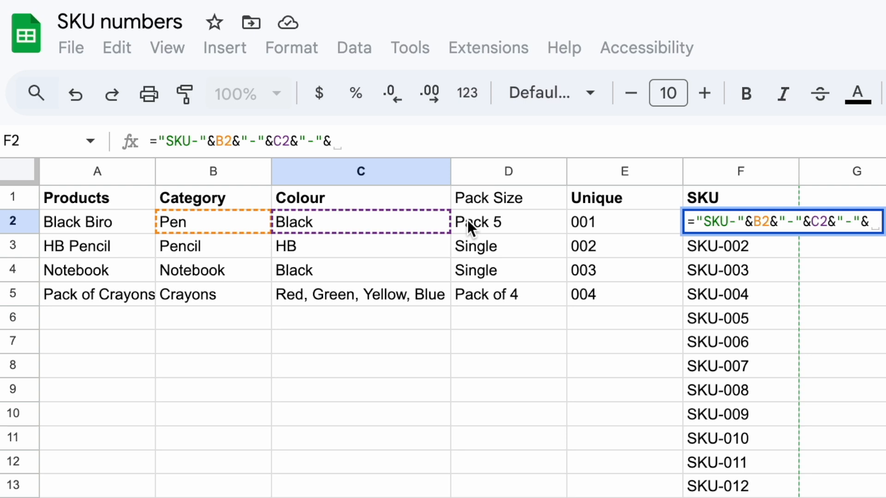
pyautogui.click(506, 221)
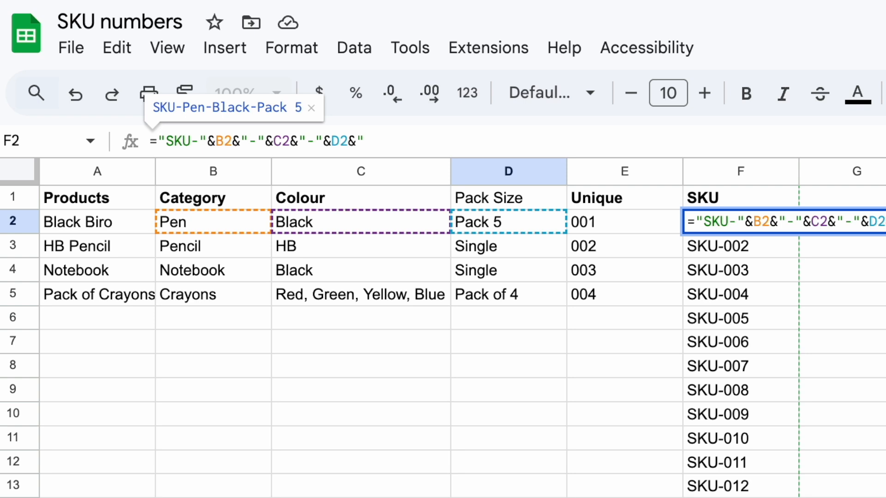
pyautogui.write('-"')
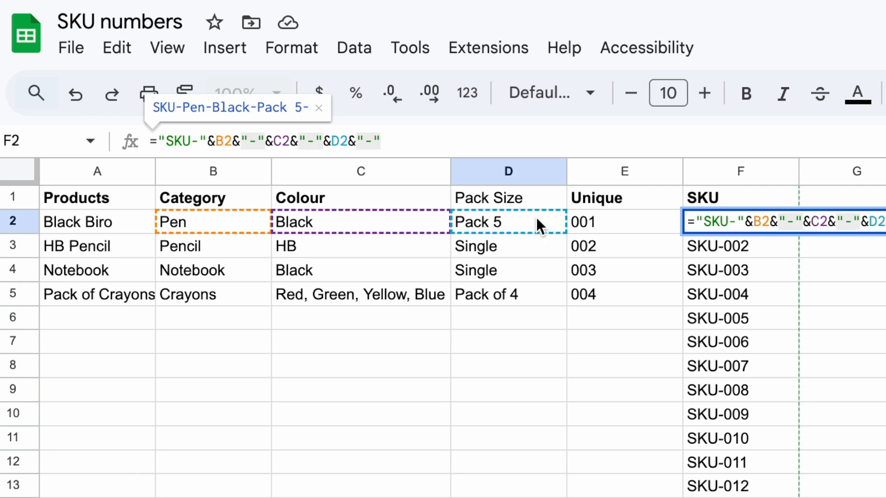
pyautogui.press('Enter')
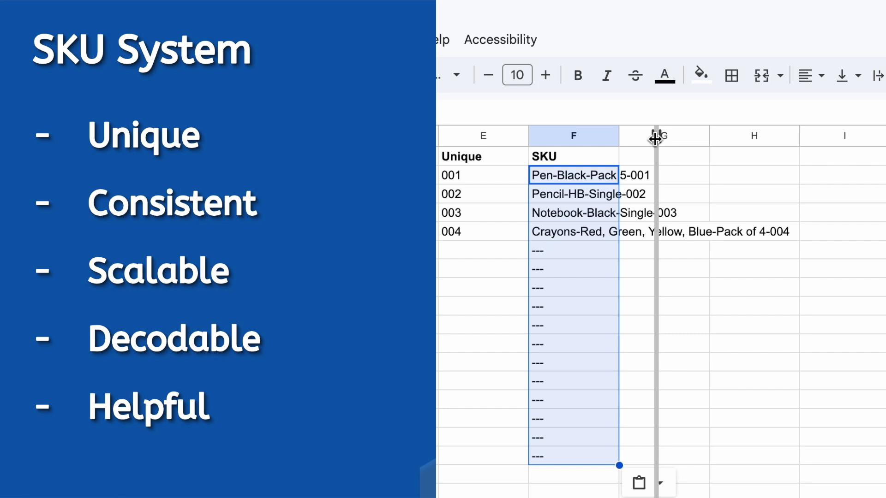
# Widen column F so full SKU codes like Pen-Black-Pack 5-001 are readable.
pyautogui.moveTo(655, 136); pyautogui.dragTo(699, 135)
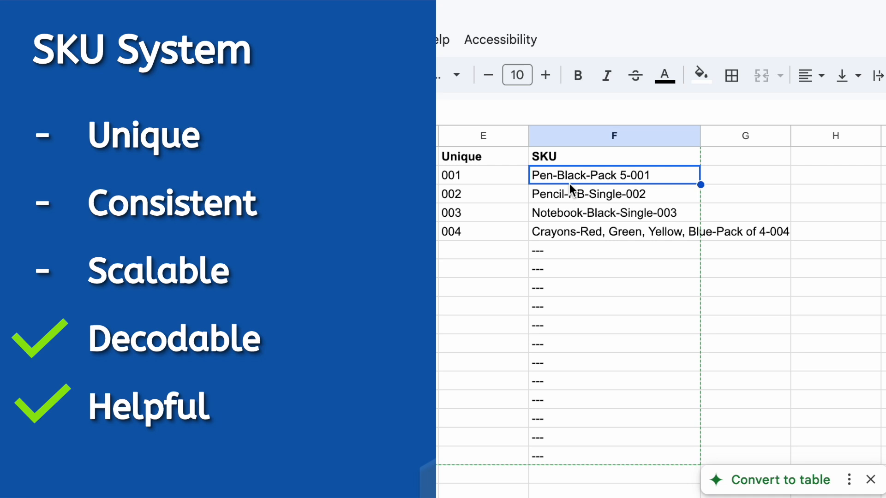
pyautogui.moveTo(615, 196)
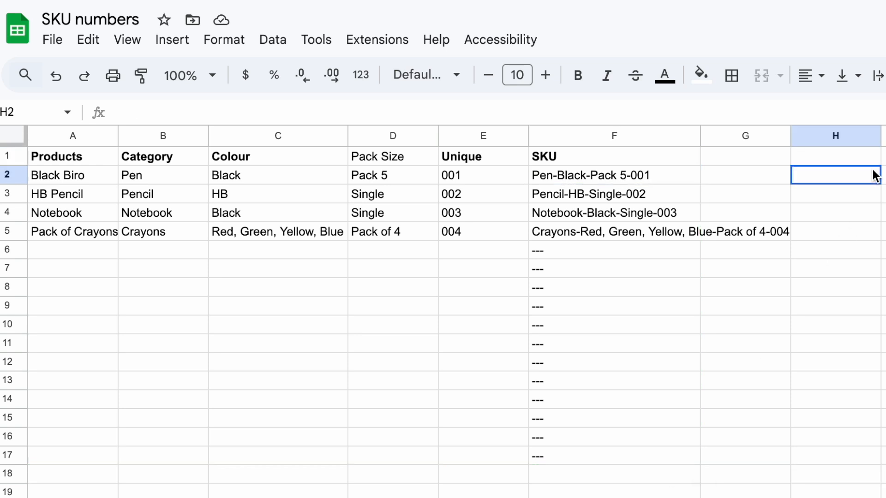
pyautogui.moveTo(856, 167)
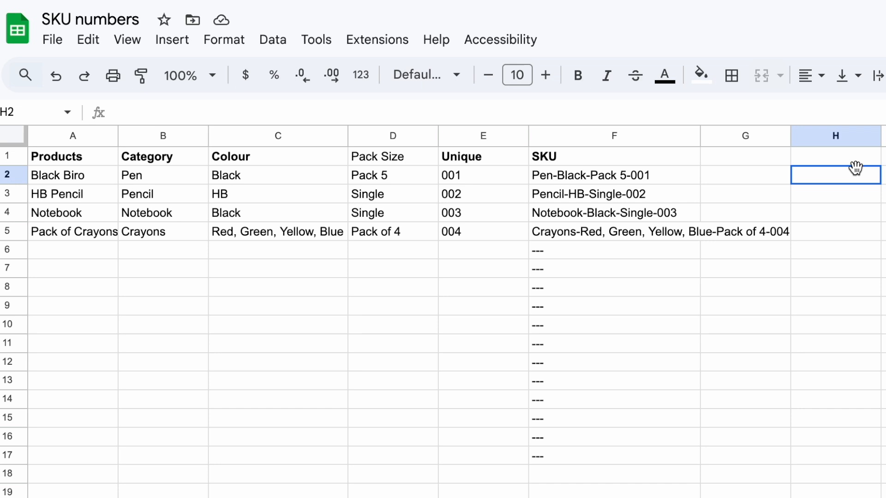
pyautogui.moveTo(772, 186)
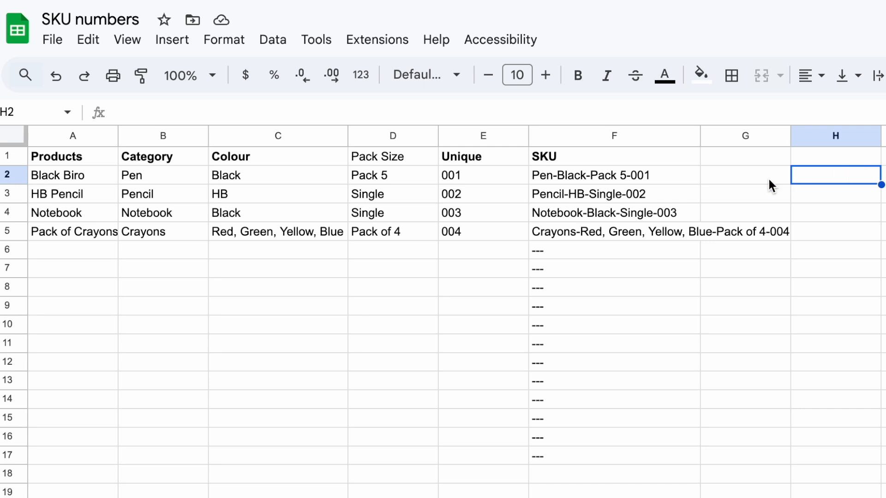
pyautogui.moveTo(177, 165)
pyautogui.write('=B1')
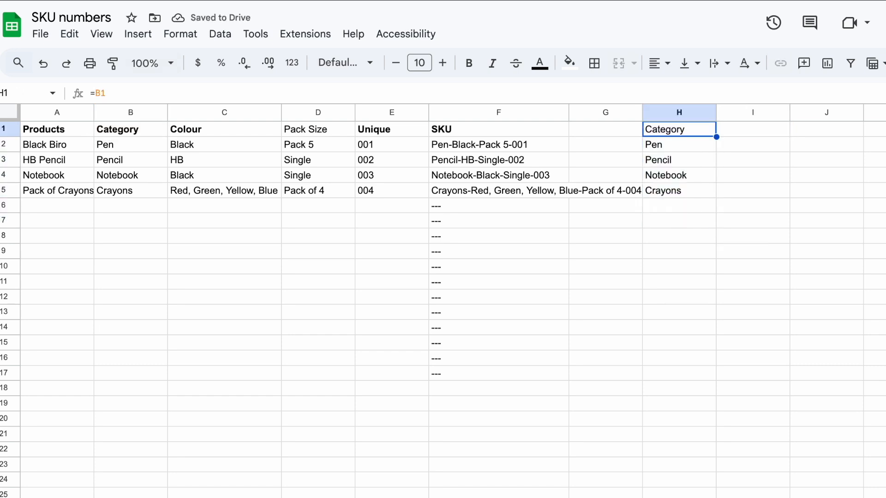
# Add a Category Code column with PEN, PCL, NBK, CRY and a Colour helper column linked to column C.
pyautogui.write('Category Code')
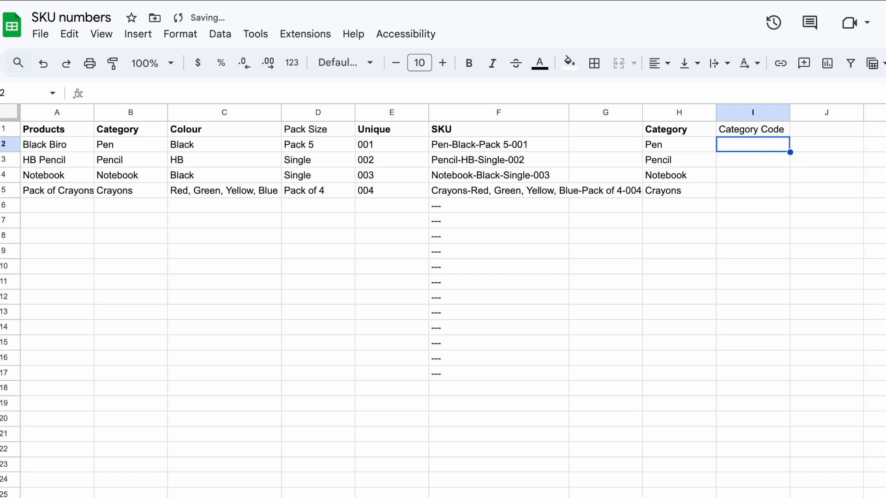
pyautogui.write('PEN')
pyautogui.click(826, 129)
pyautogui.write('=C1')
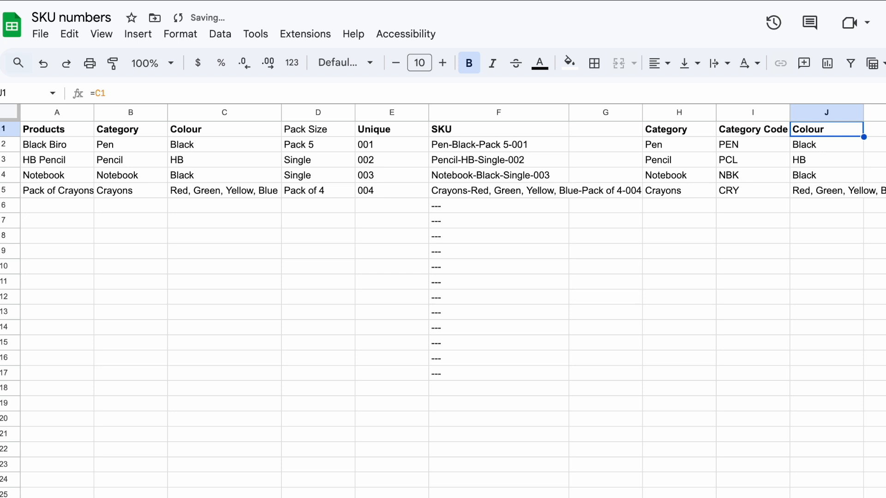
pyautogui.click(825, 144)
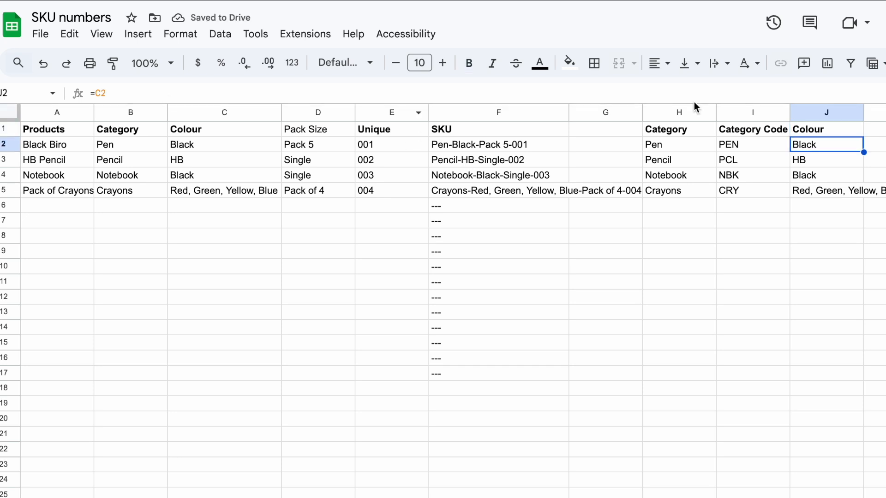
pyautogui.click(825, 176)
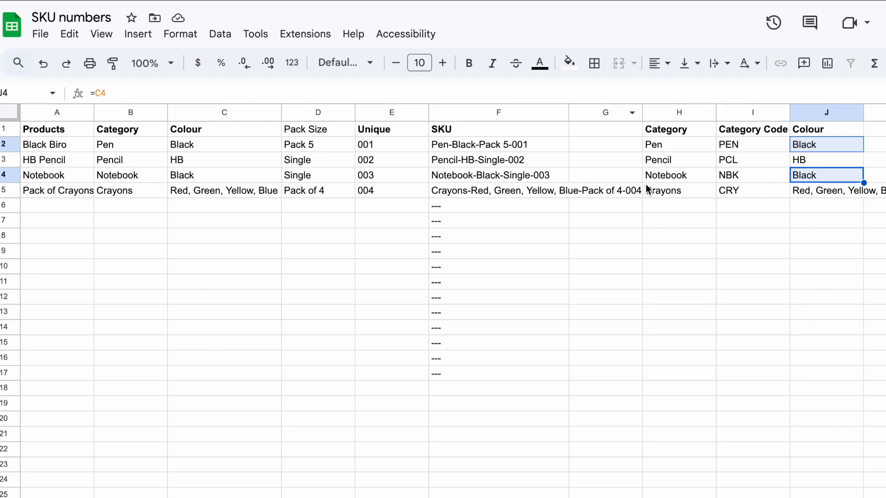
pyautogui.write('=B1')
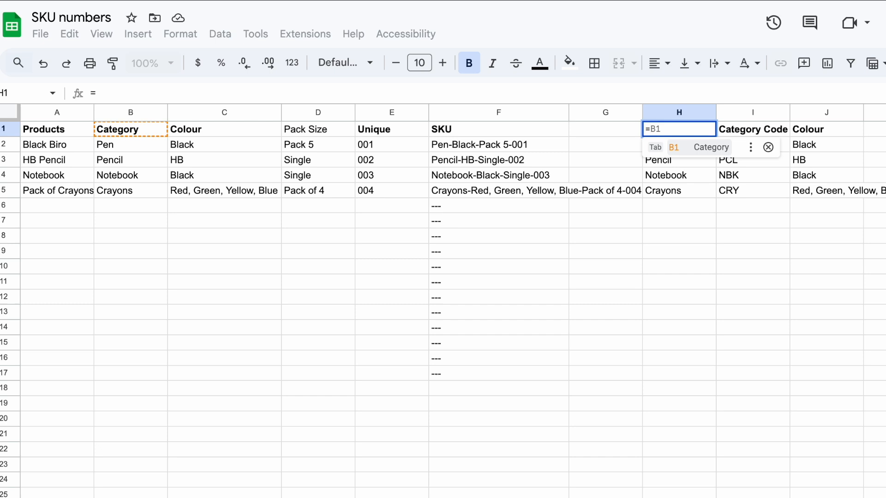
pyautogui.write('unique(B:B')
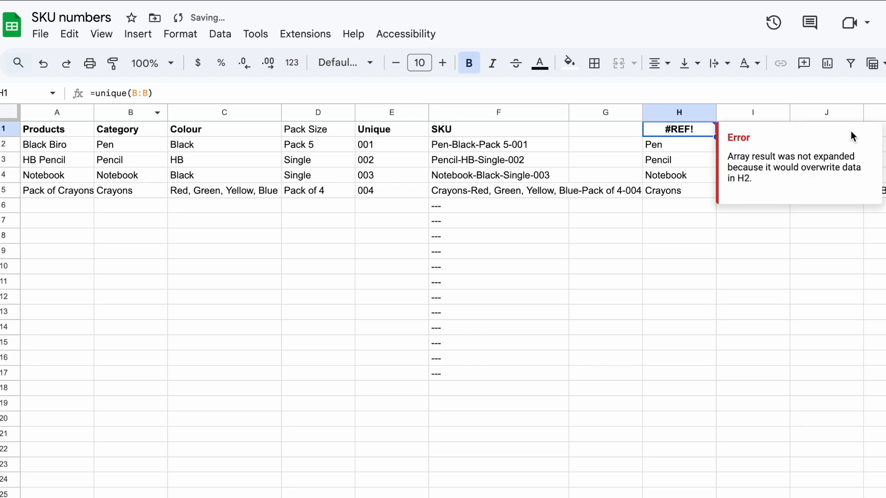
pyautogui.moveTo(693, 170)
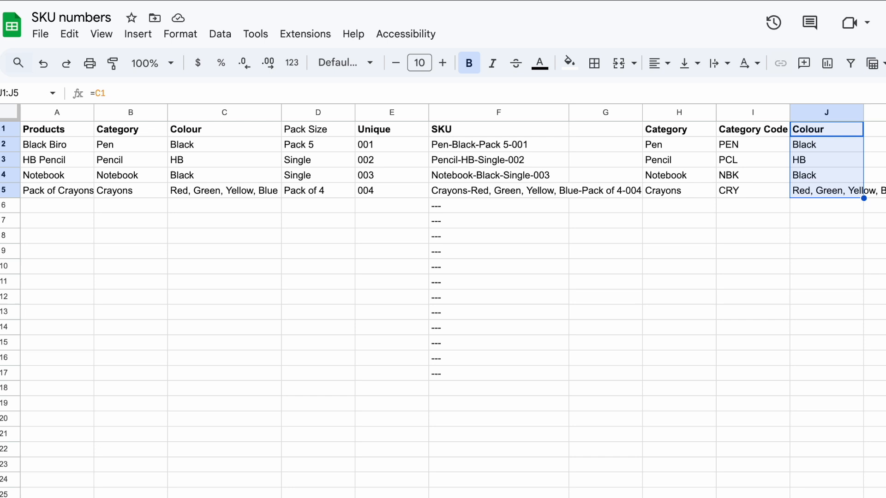
# Make the Colour helper column list distinct colours with =unique(C:C).
pyautogui.write('=q')
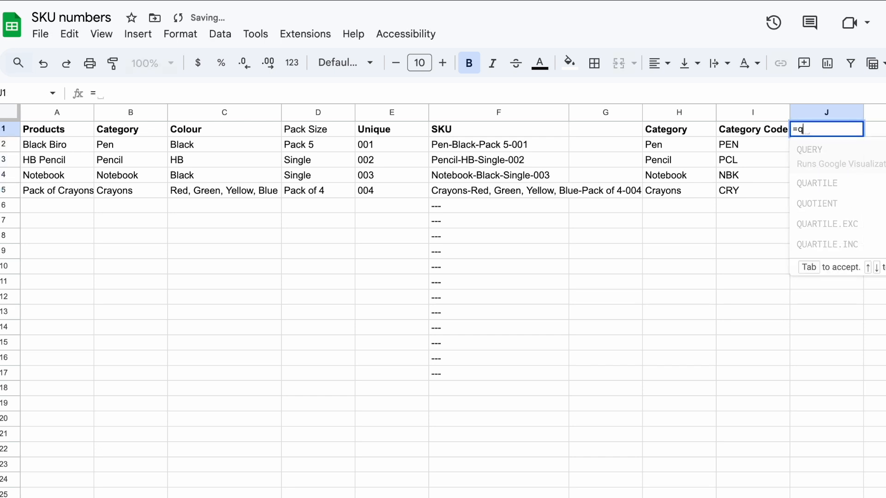
pyautogui.write('unique(')
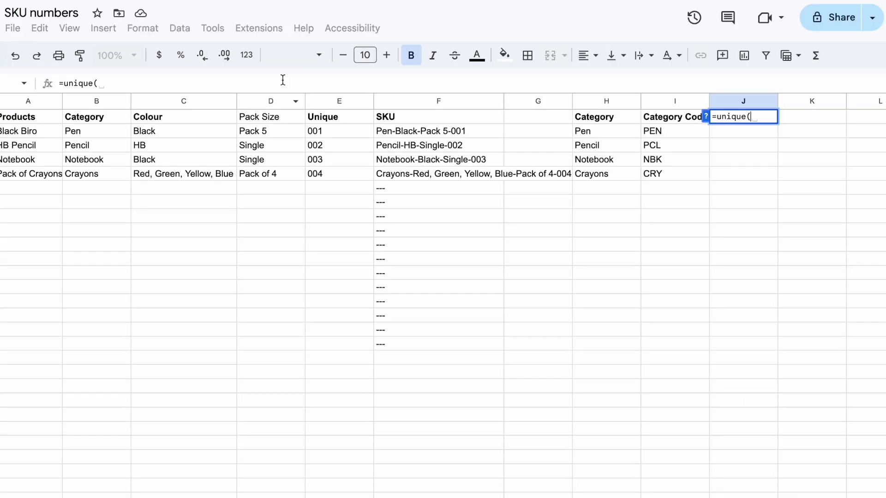
pyautogui.press('Enter')
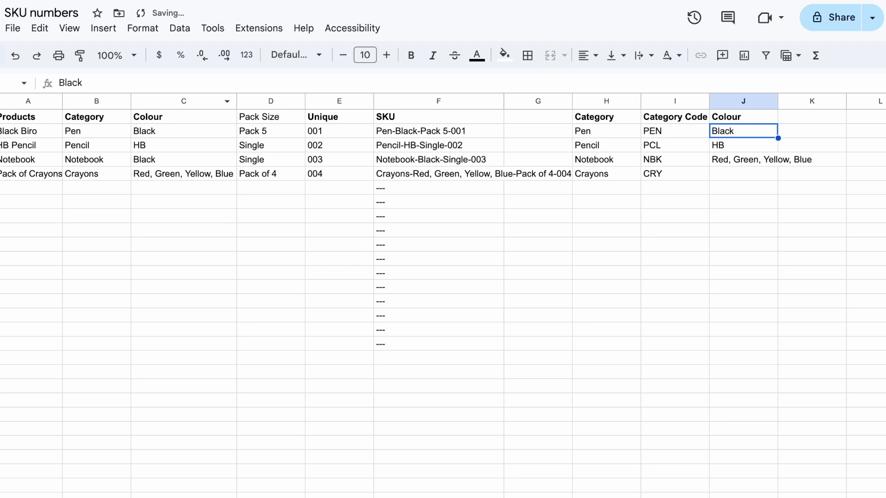
pyautogui.click(741, 159)
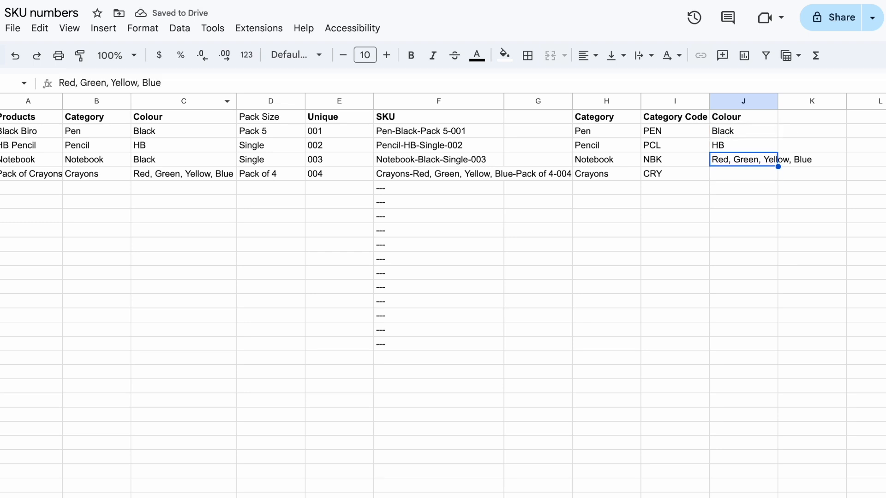
# Add a Colour Code column in K holding BLK, HB1 and MUL.
pyautogui.click(812, 130)
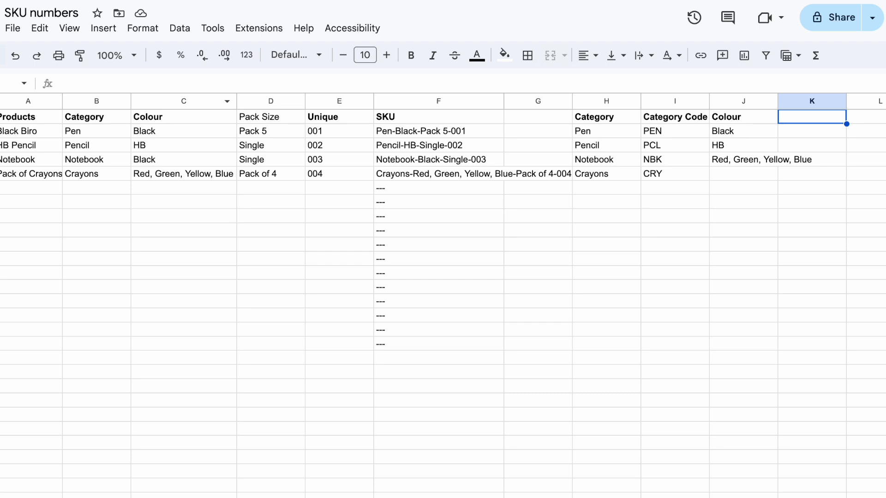
pyautogui.write('Colour Code')
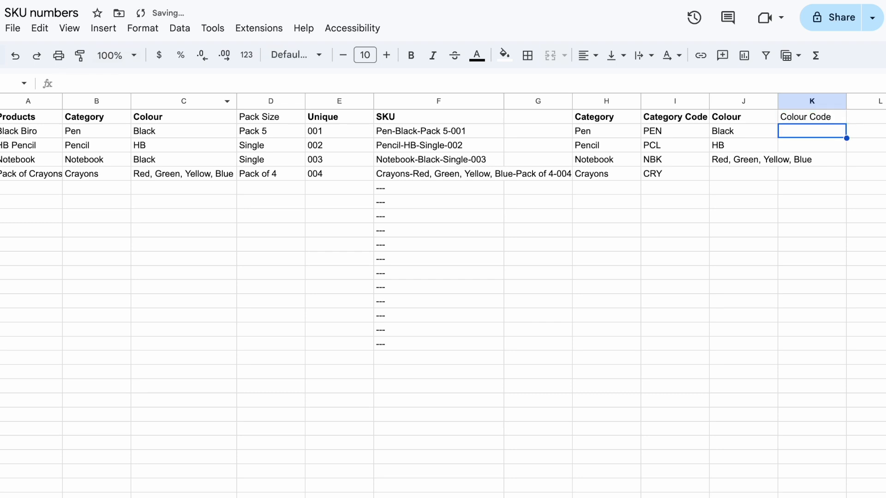
pyautogui.write('BLK')
pyautogui.click(812, 145)
pyautogui.write('HB1')
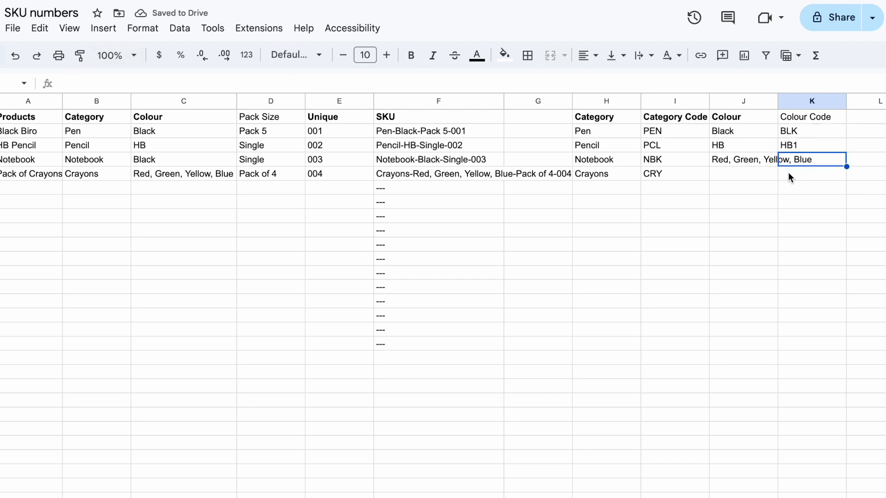
pyautogui.write('MUL')
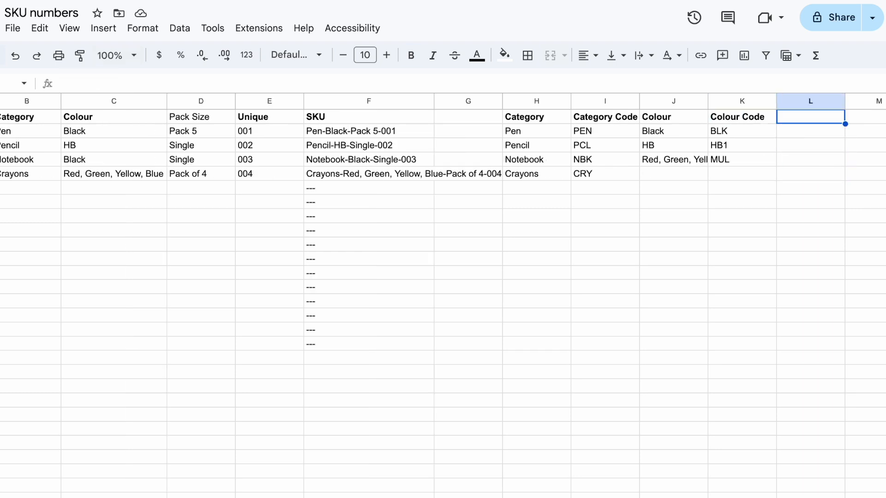
# List the pack codes in column L, entering P11 in L12 and filling down to P20 in L21.
pyautogui.write('=unique(')
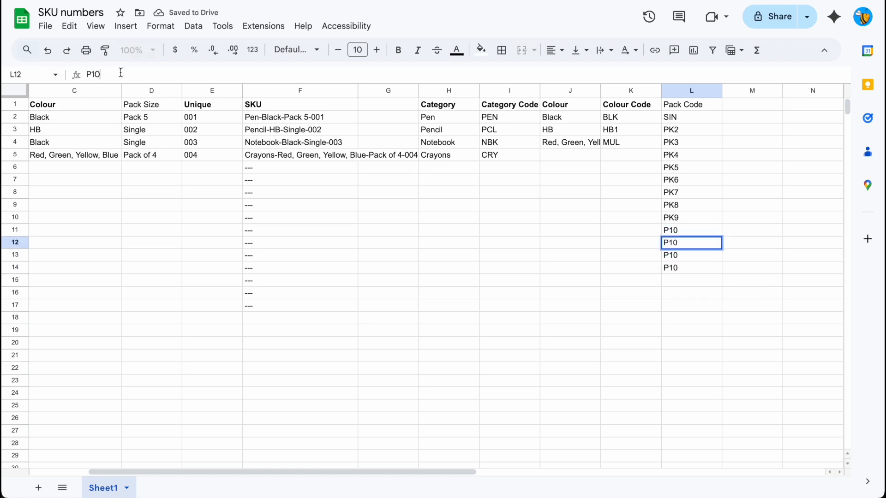
pyautogui.write('P11')
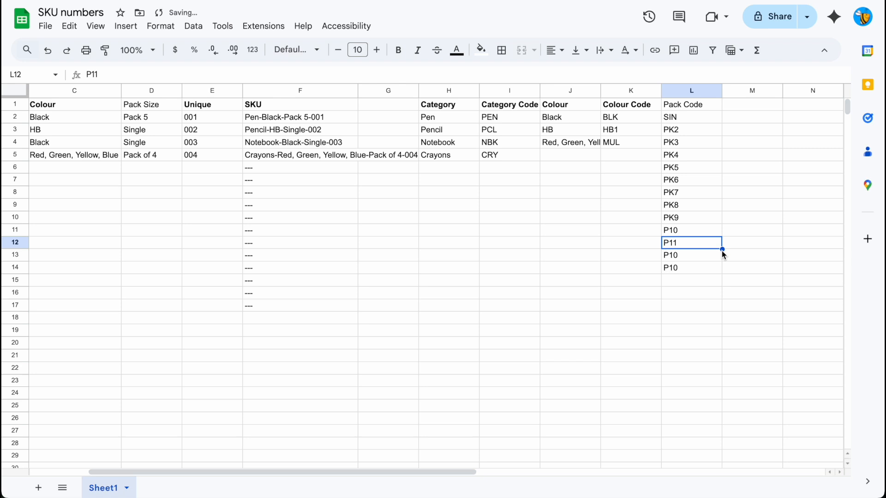
pyautogui.moveTo(722, 249); pyautogui.dragTo(721, 348)
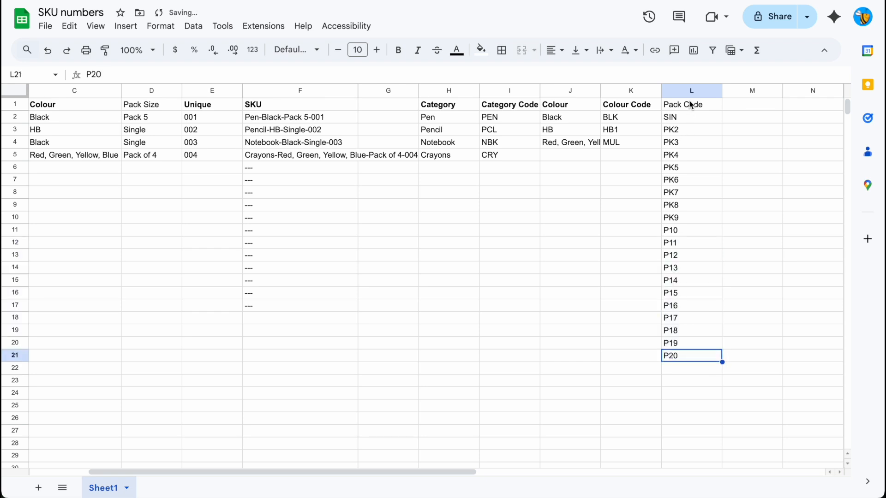
pyautogui.click(151, 105)
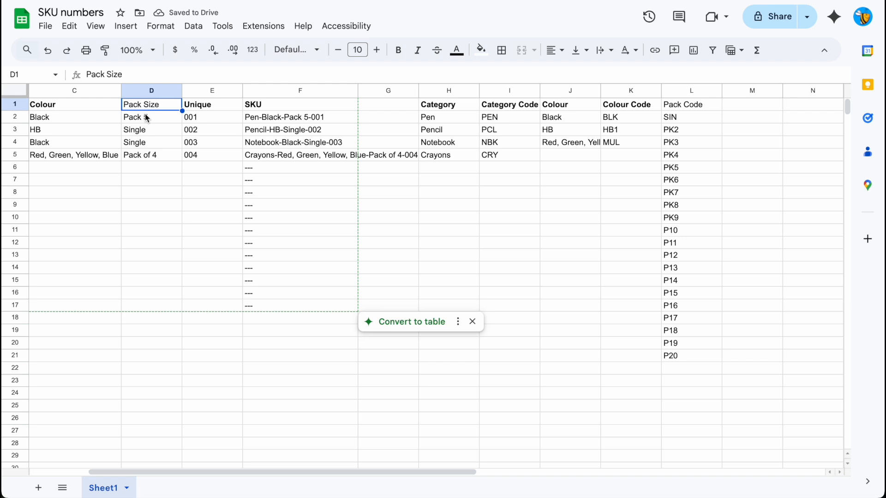
# Clear the old Pack Size values in D2:D5.
pyautogui.moveTo(151, 117); pyautogui.dragTo(151, 155)
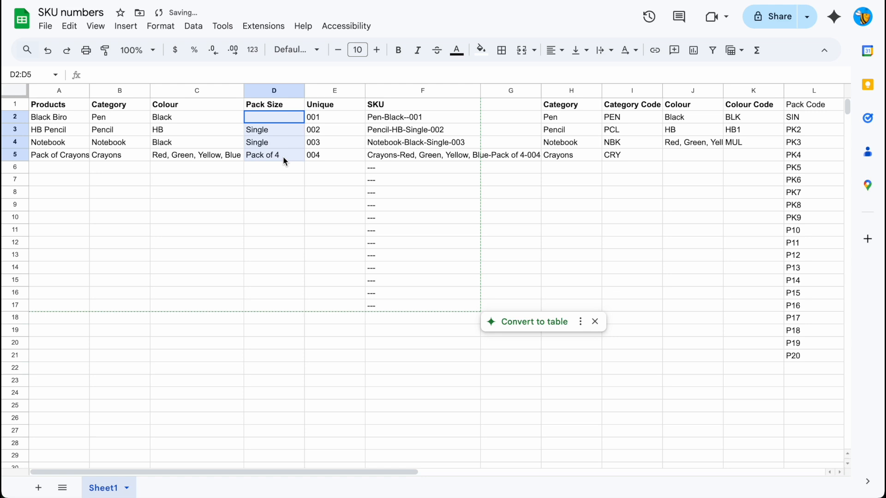
pyautogui.press('Delete')
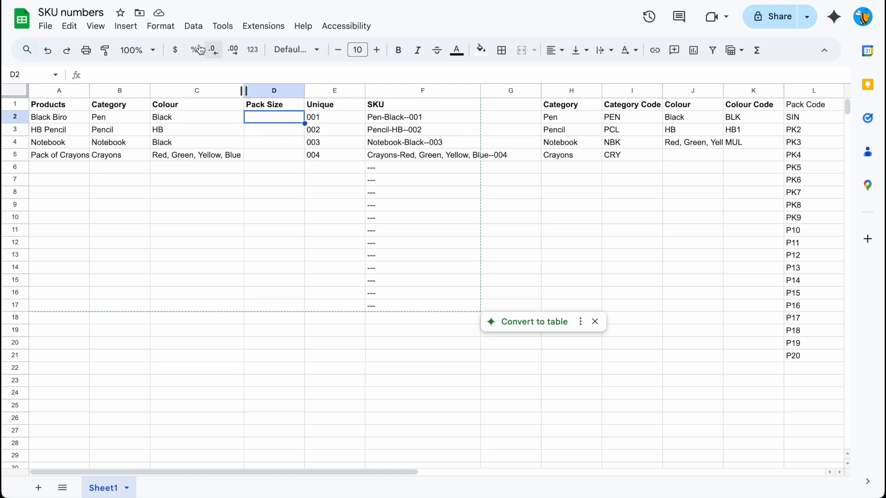
# Make D2 a dropdown from range Sheet1!L2:L of Pack Codes and save the rule.
pyautogui.click(193, 25)
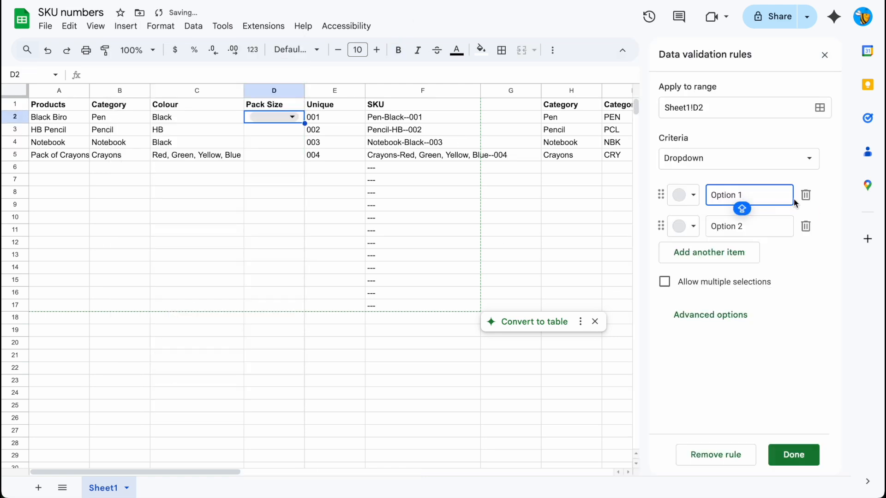
pyautogui.click(738, 158)
pyautogui.write('Sheet1!L2:L')
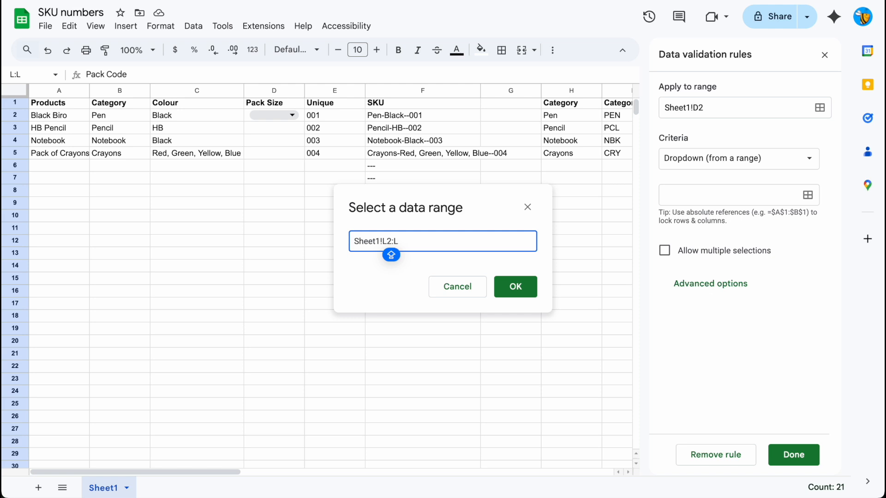
pyautogui.click(514, 286)
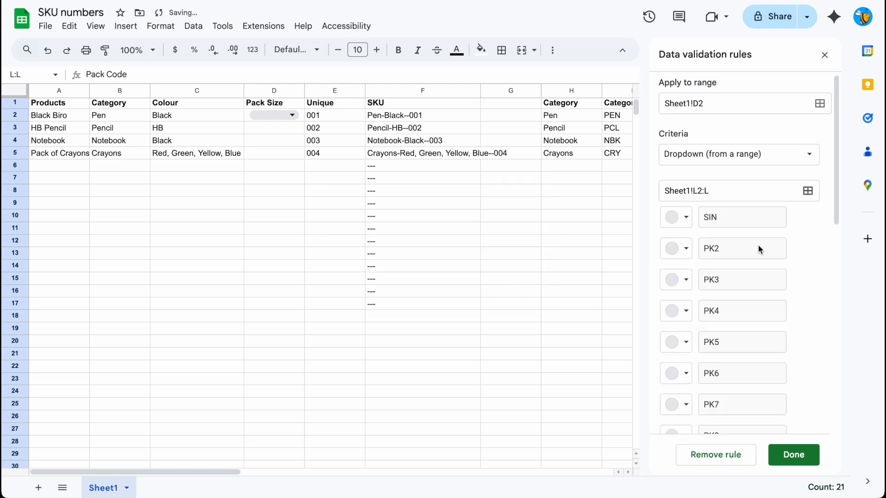
pyautogui.scroll(-3)
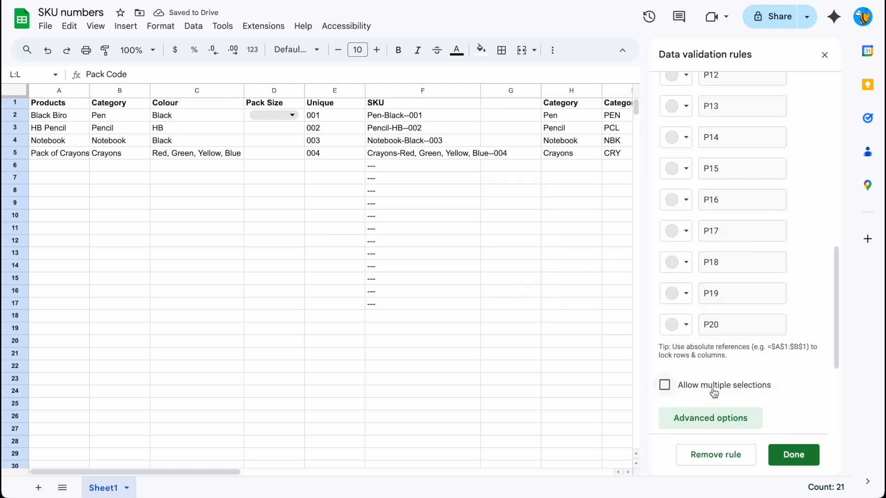
pyautogui.click(711, 418)
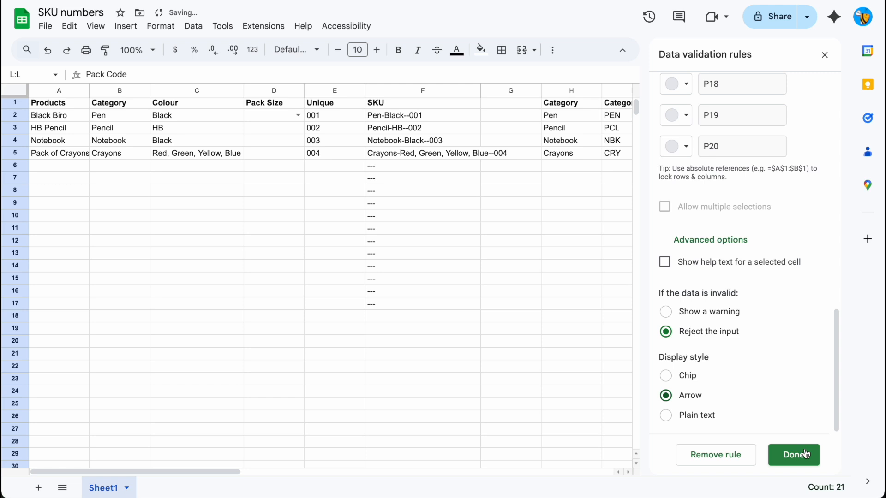
pyautogui.click(793, 455)
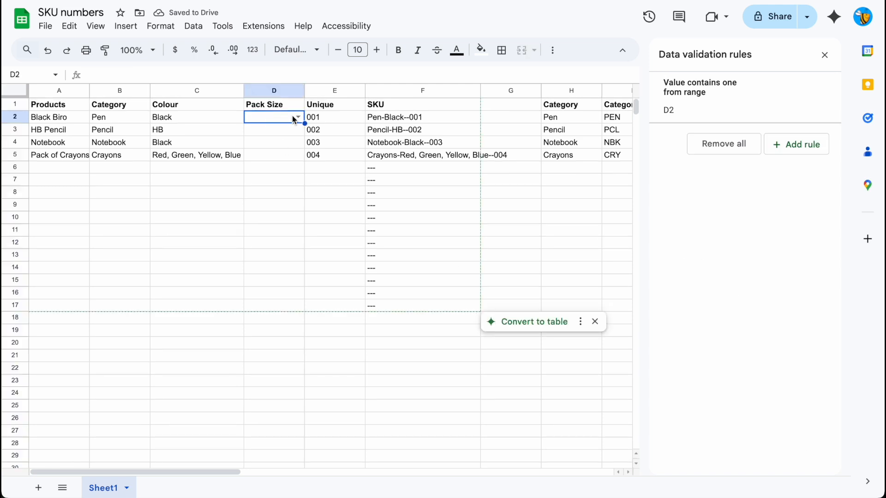
pyautogui.click(298, 117)
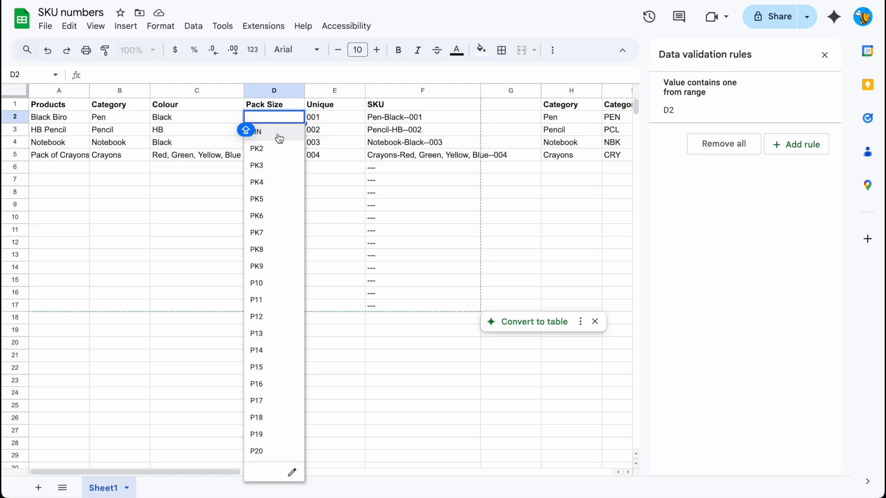
pyautogui.click(256, 131)
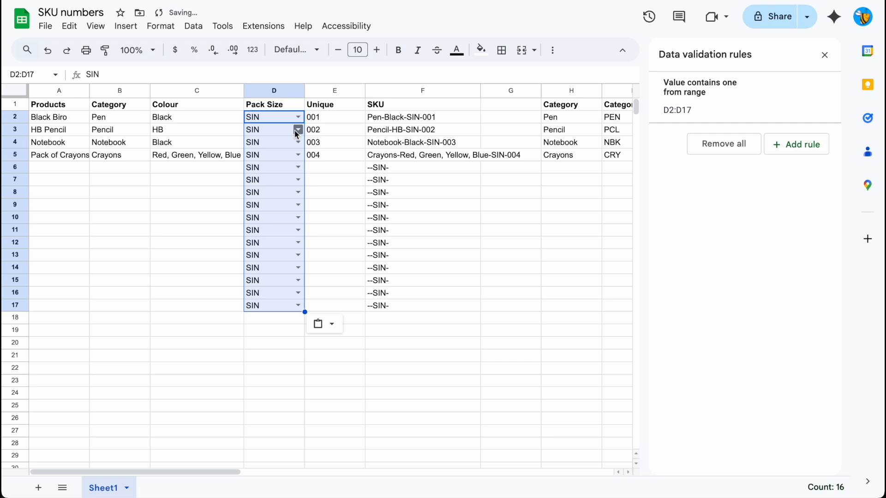
pyautogui.click(298, 129)
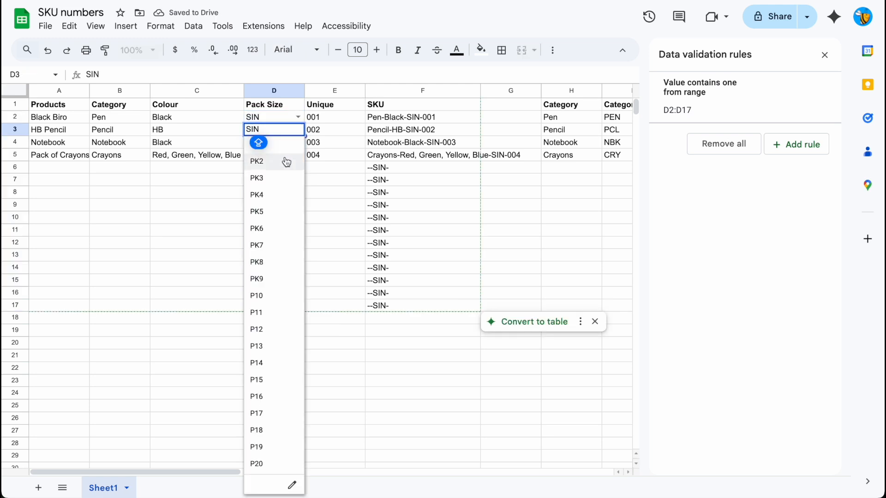
pyautogui.click(255, 160)
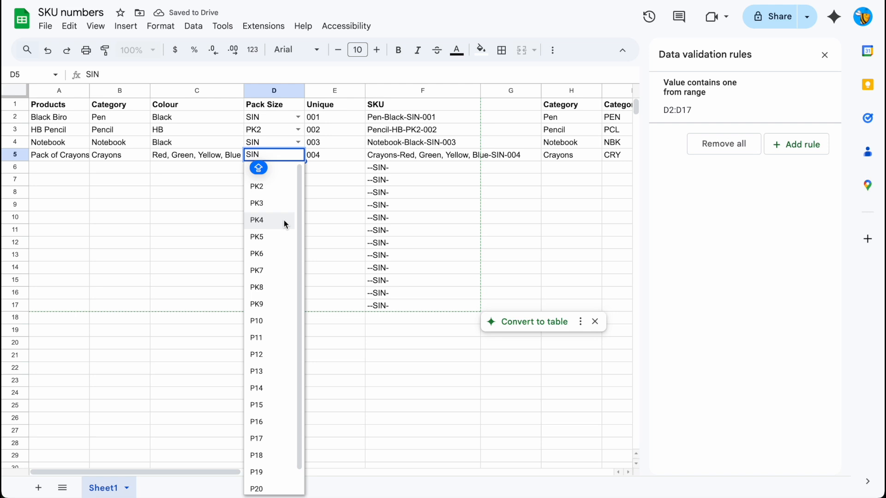
pyautogui.click(256, 220)
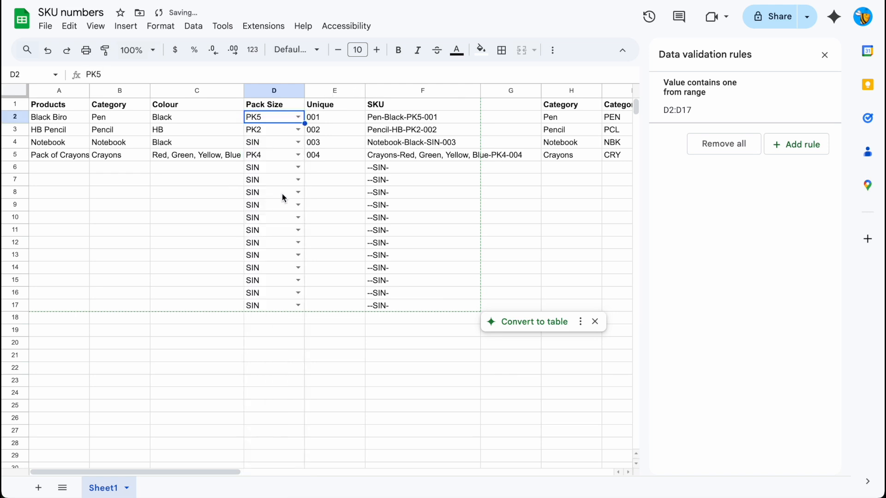
pyautogui.click(422, 129)
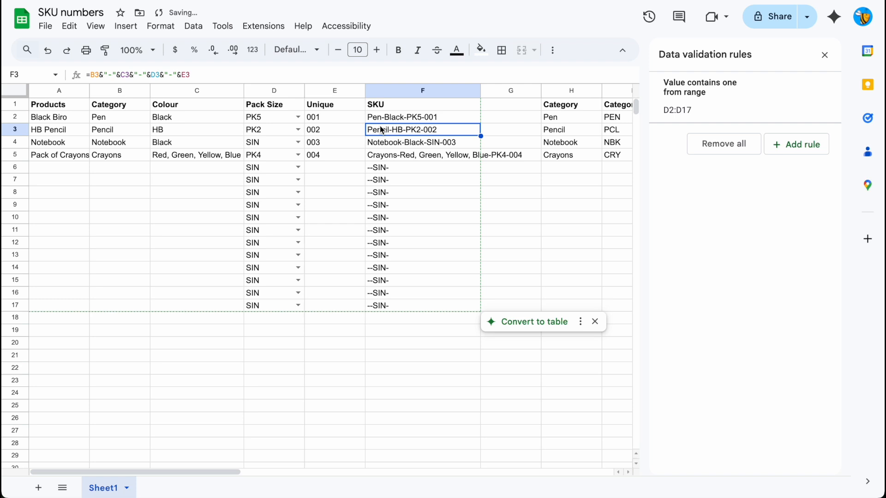
pyautogui.click(273, 91)
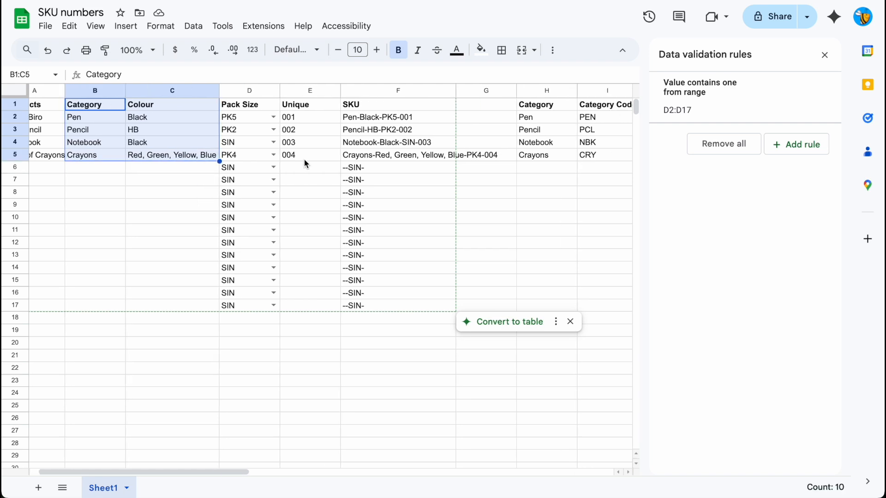
# Insert two columns after Colour headed Category Code and Colour Code, starting an XLOOKUP in D2.
pyautogui.rightClick(249, 90)
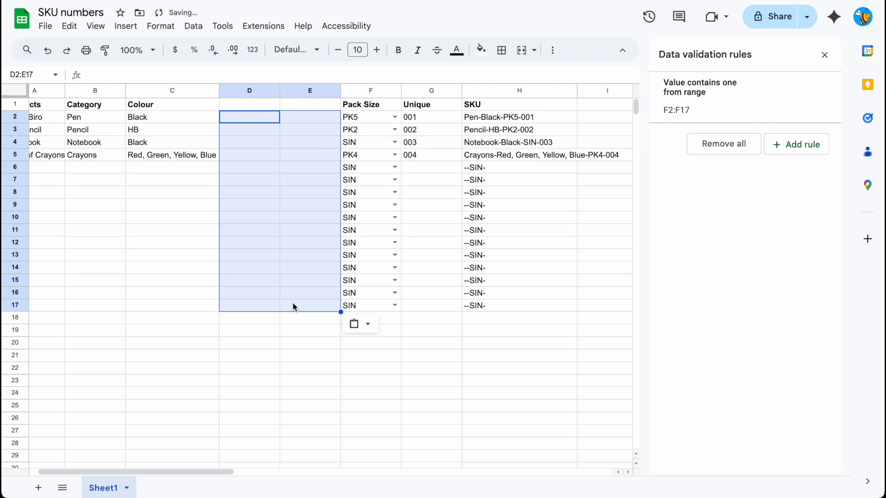
pyautogui.write('c')
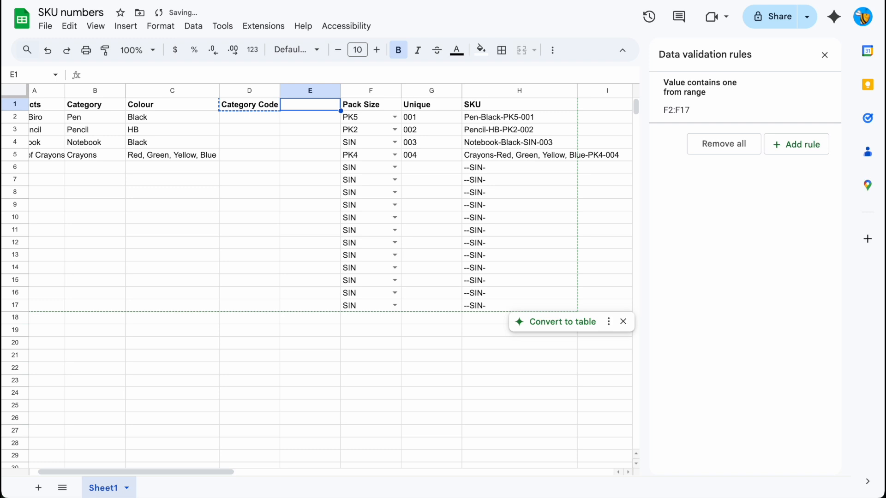
pyautogui.write('Colour Code')
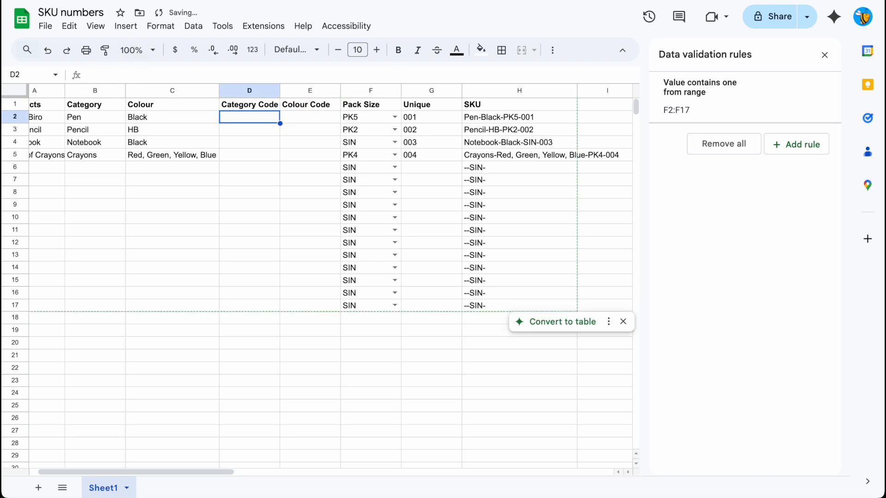
pyautogui.write('=xlookup(')
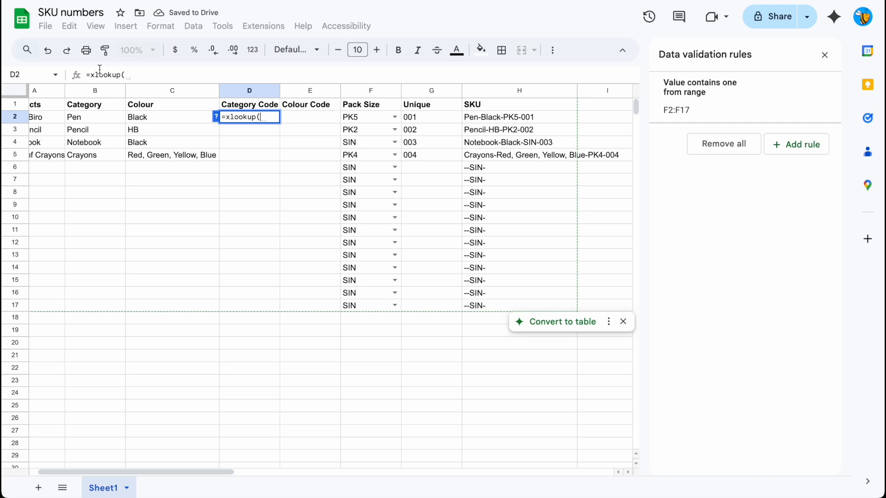
# Fill Category Code via =XLOOKUP(B2,J:J,K:K), giving PEN, PCL, NBK and CRY down the column.
pyautogui.click(74, 117)
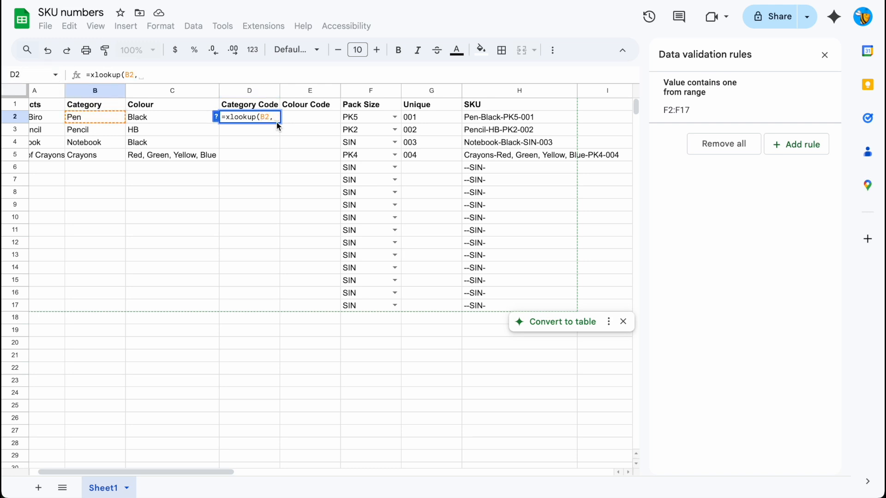
pyautogui.hscroll(3)
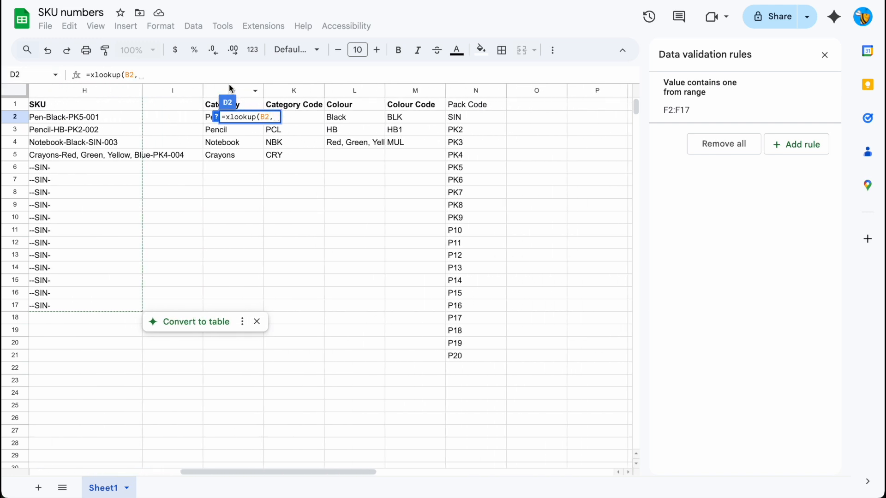
pyautogui.click(232, 90)
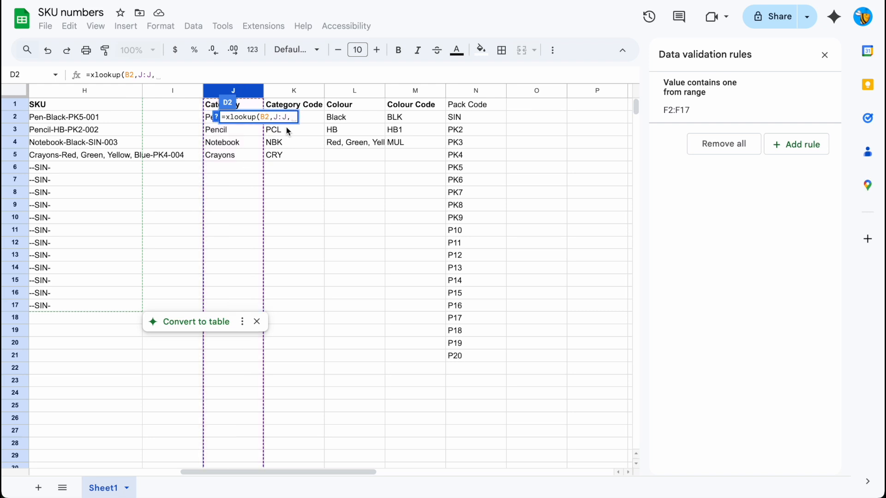
pyautogui.click(294, 90)
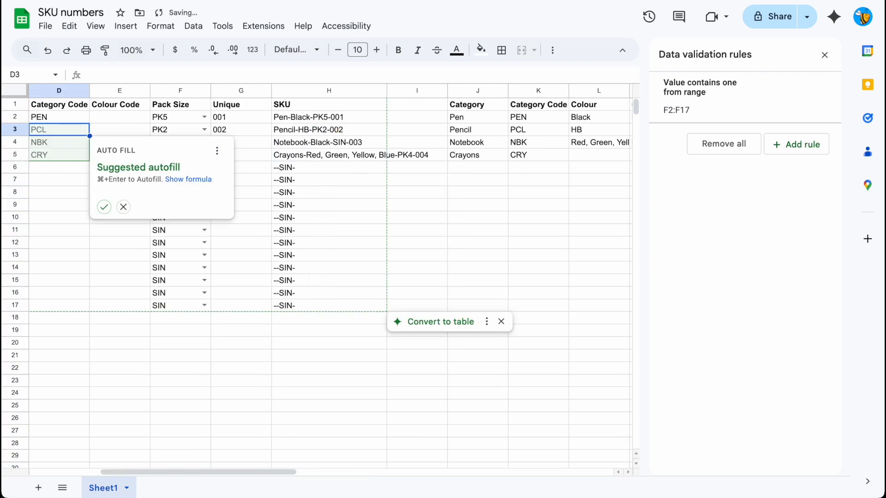
pyautogui.click(123, 206)
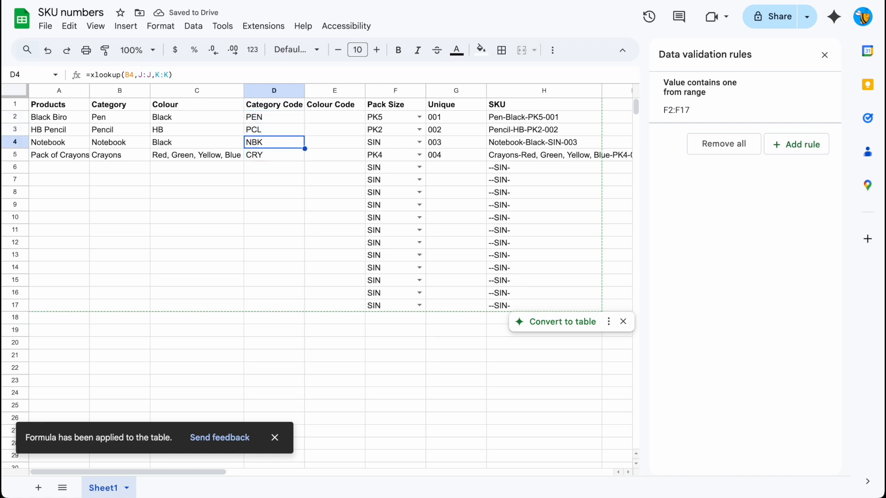
pyautogui.click(275, 117)
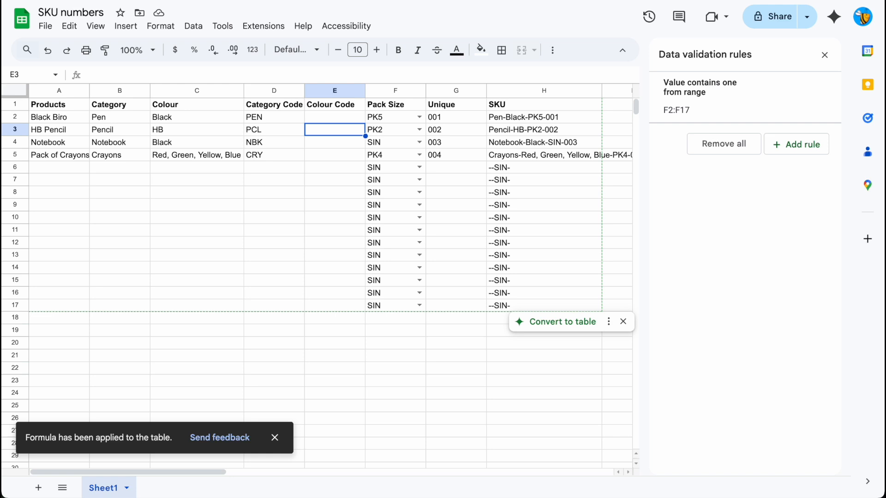
# Look up each product's Colour Code with =XLOOKUP(C2,L:L,M:M), giving BLK, HB1, BLK, MUL.
pyautogui.write('=xl')
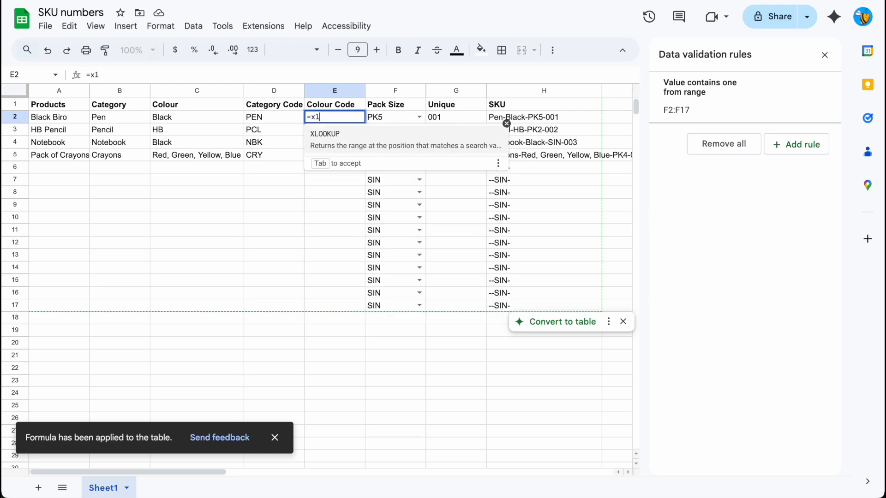
pyautogui.write('ook')
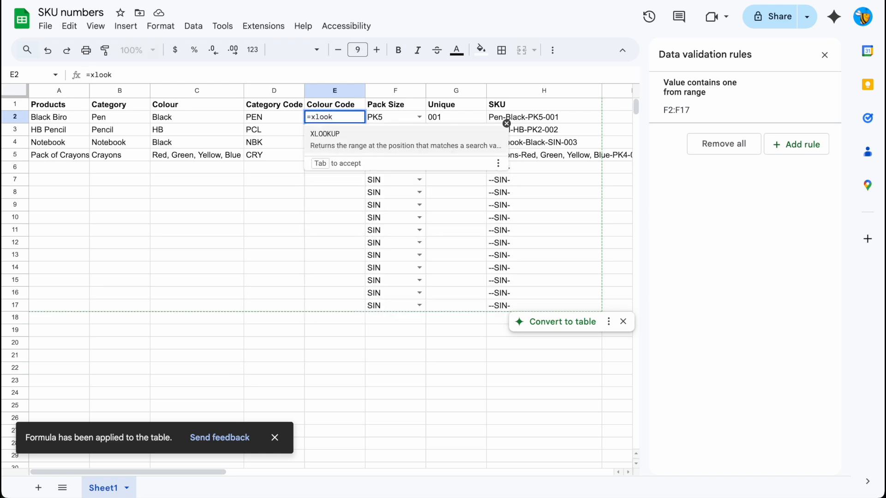
pyautogui.click(254, 117)
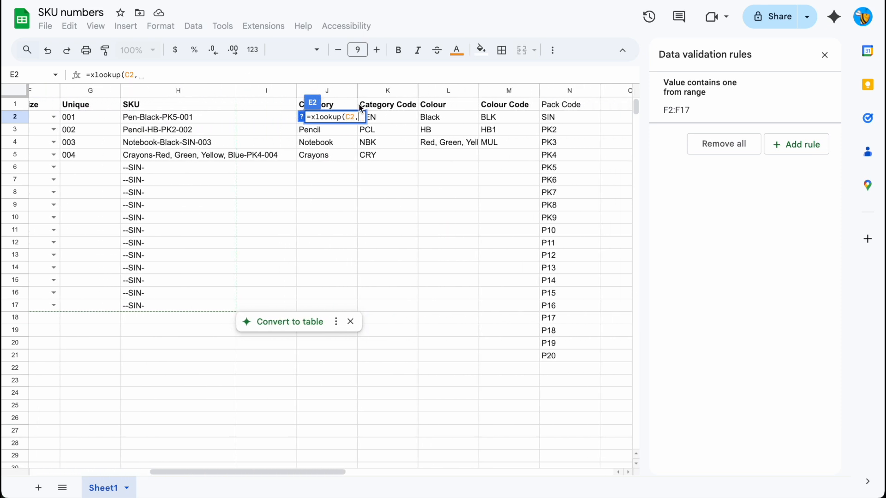
pyautogui.hscroll(3)
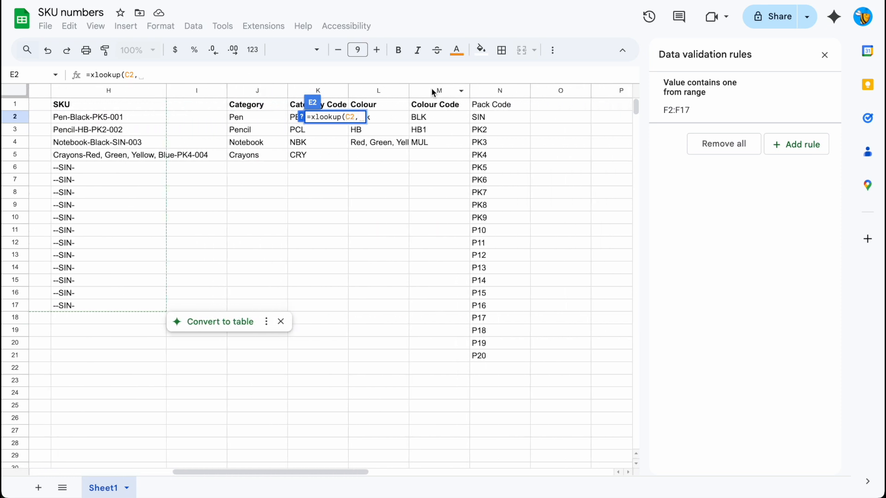
pyautogui.click(379, 90)
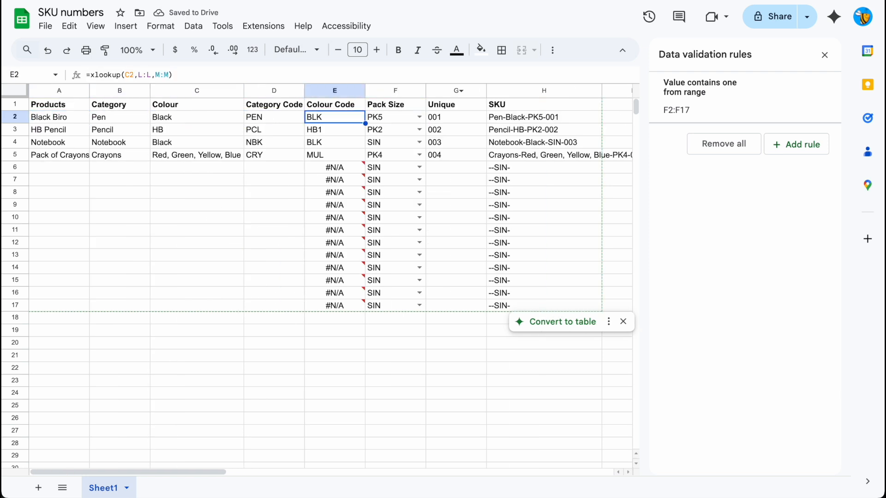
# Wrap the Colour Code and Category Code XLOOKUPs in IFERROR(...,"") so empty rows stay blank.
pyautogui.click(334, 167)
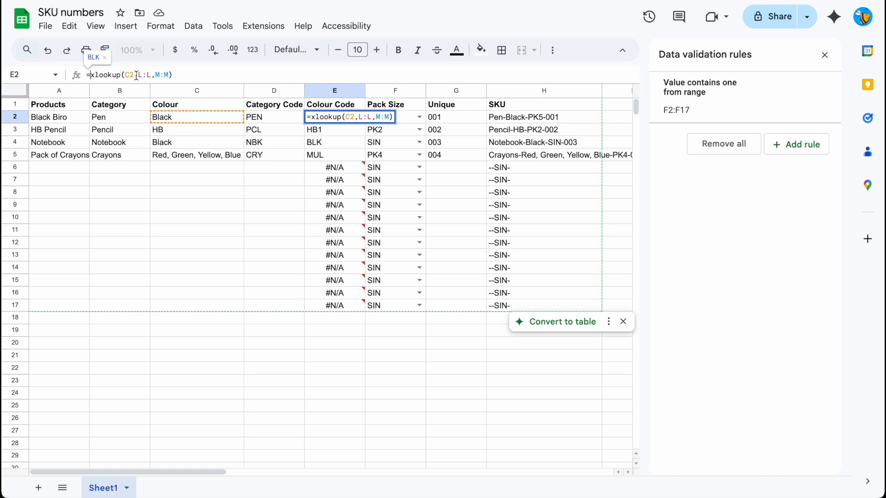
pyautogui.write('iferror(')
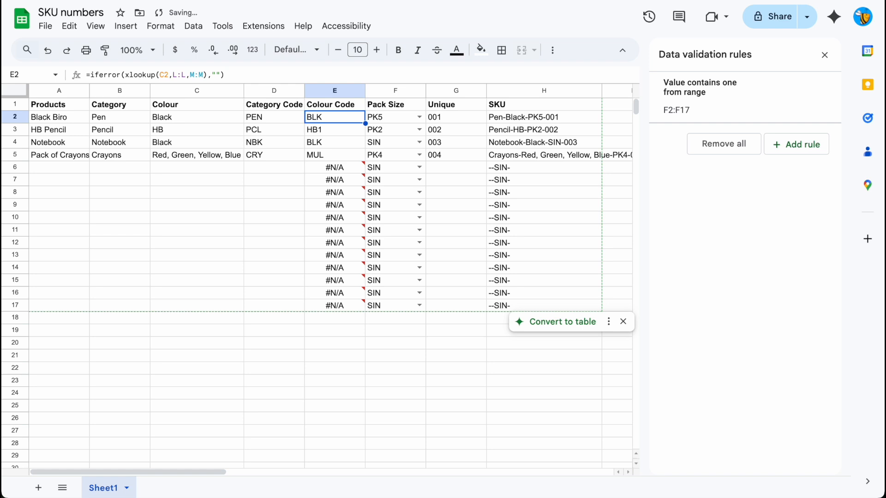
pyautogui.click(274, 117)
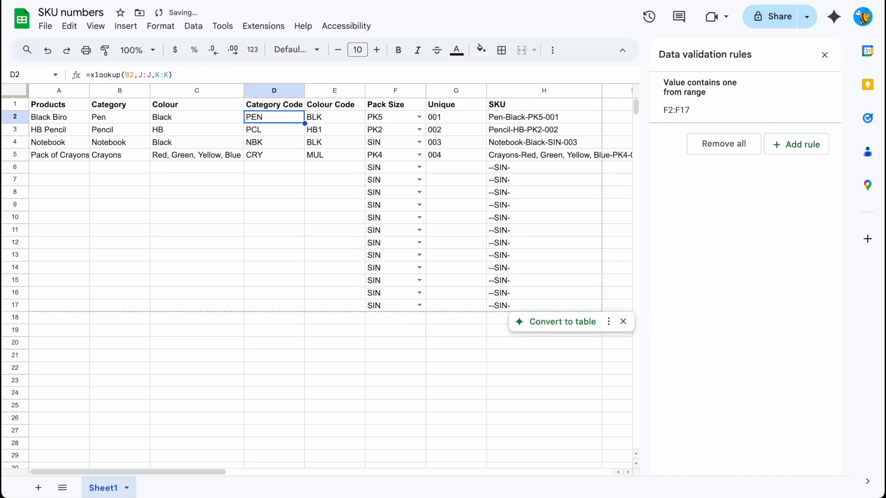
pyautogui.click(274, 154)
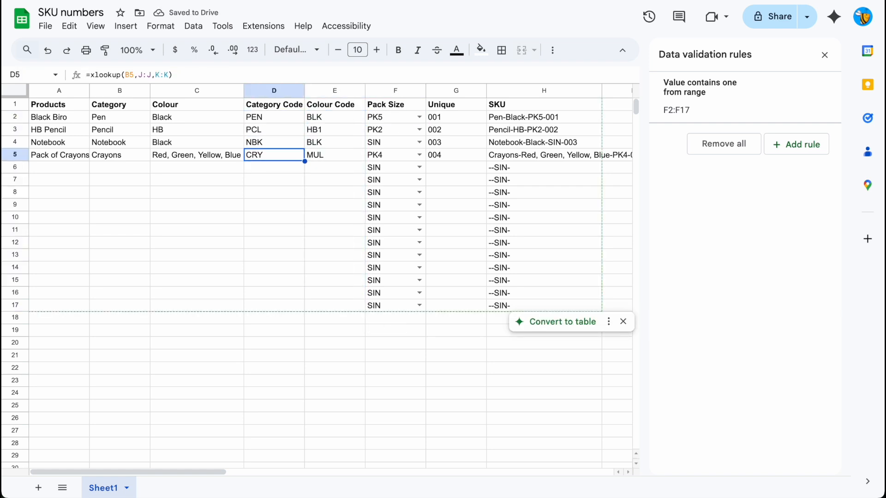
pyautogui.click(334, 154)
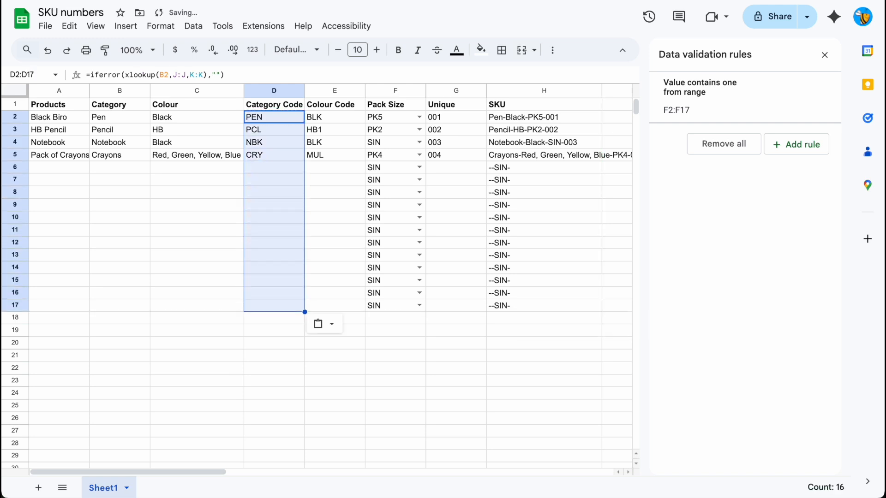
# Rewrite the SKU formula as =D2&"-"&E2&"-"&F2&"-"&G2, giving SKUs like PEN-BLK-PK5-001.
pyautogui.click(543, 117)
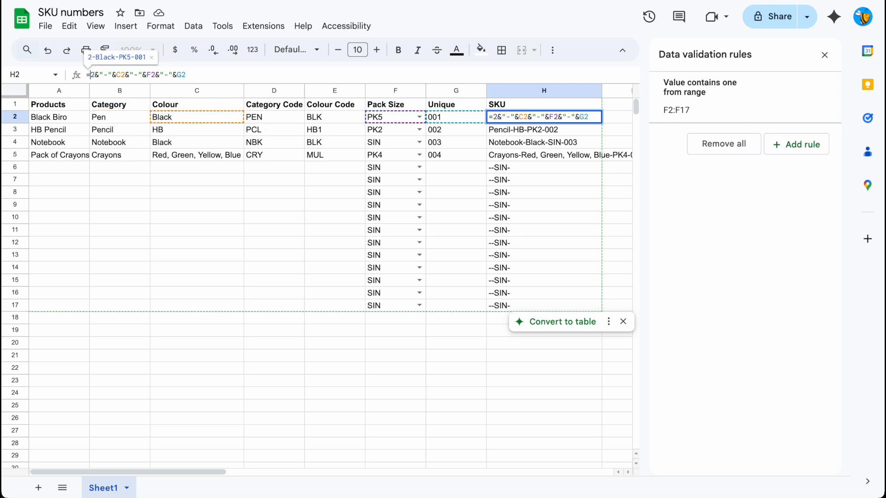
pyautogui.click(274, 117)
pyautogui.write('d')
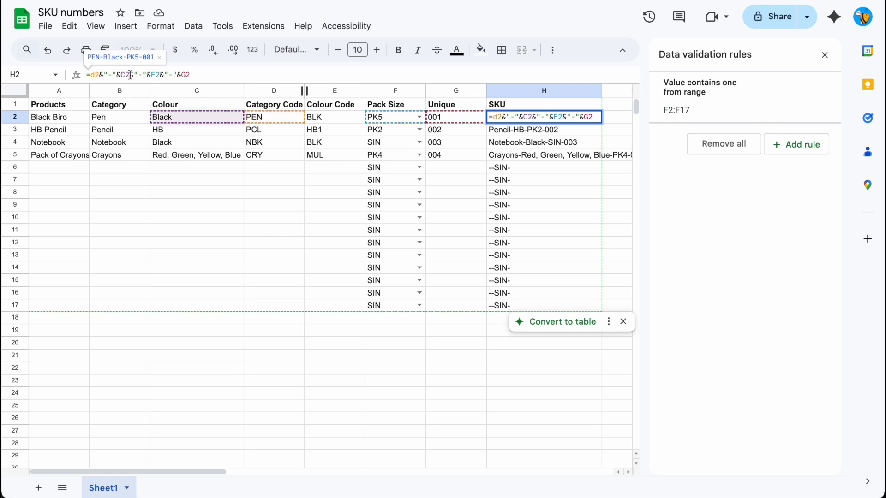
pyautogui.press('Enter')
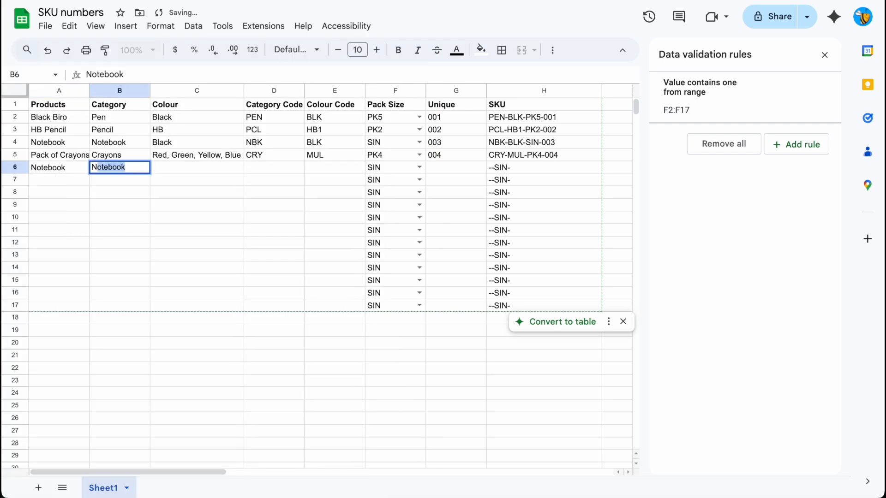
# Add a white Notebook in row 6 and White/WHT to the colour table, producing NBK-WHT-SIN-005.
pyautogui.write('Notebook - whiye')
pyautogui.click(196, 167)
pyautogui.write('Whit')
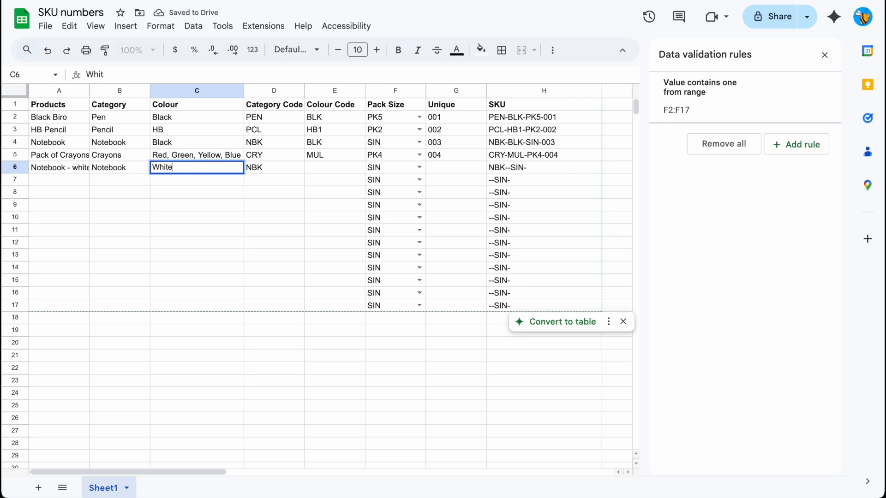
pyautogui.click(334, 167)
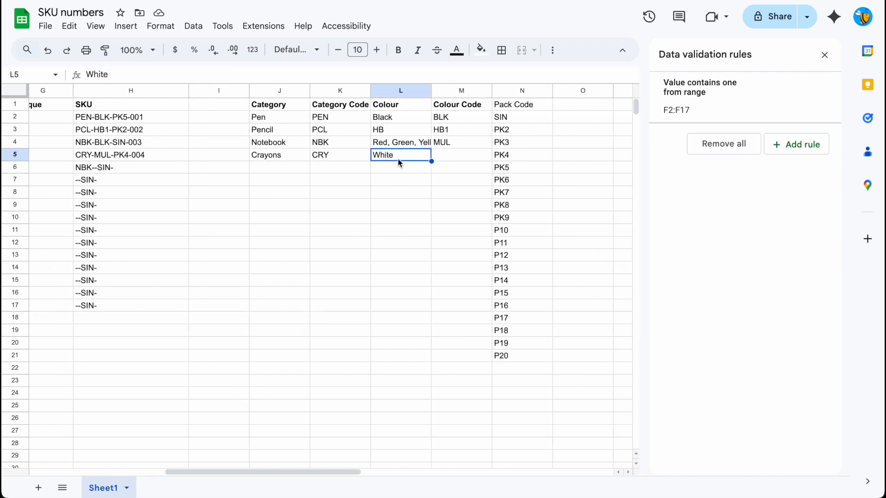
pyautogui.moveTo(410, 181)
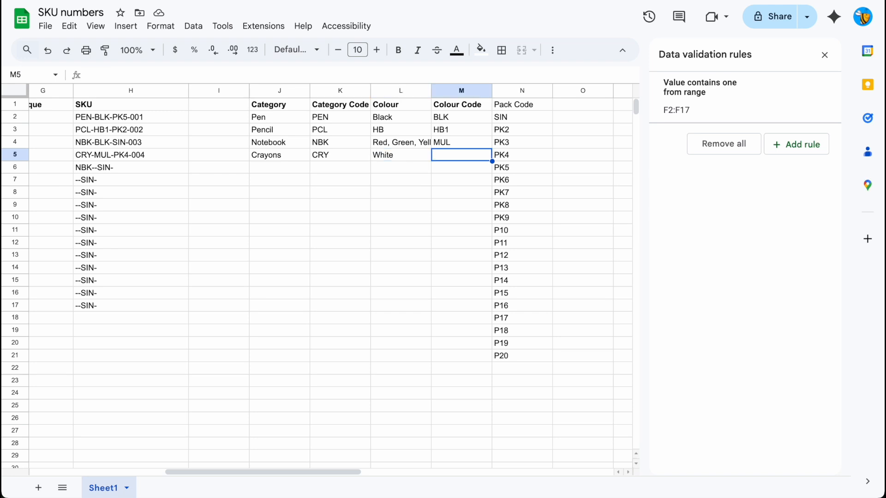
pyautogui.write('WHT')
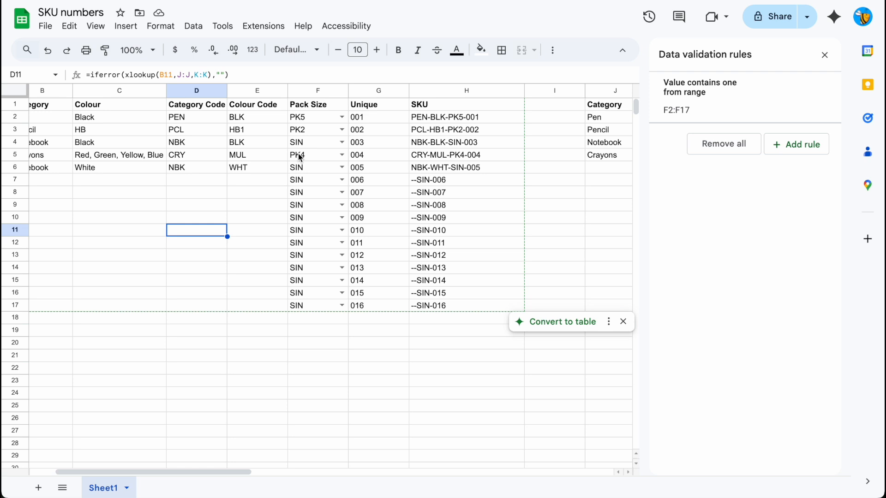
# Insert an extra blank column separating the SKUs from the lookup tables.
pyautogui.hscroll(3)
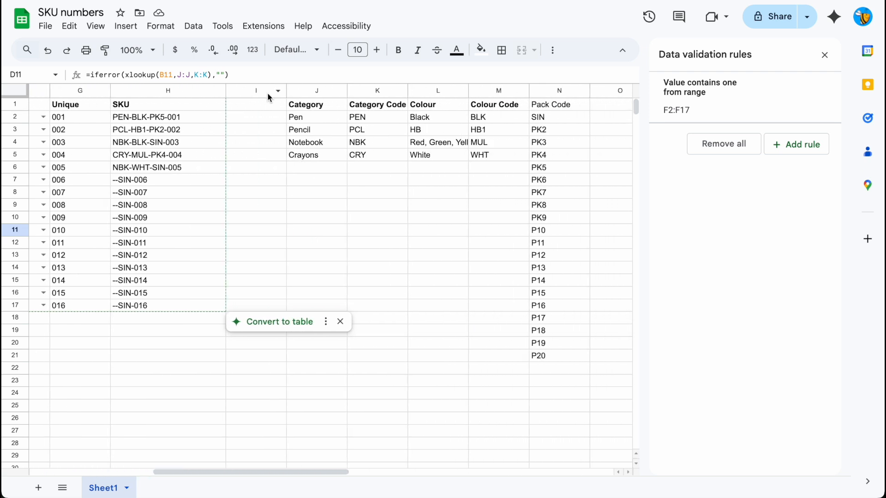
pyautogui.rightClick(256, 91)
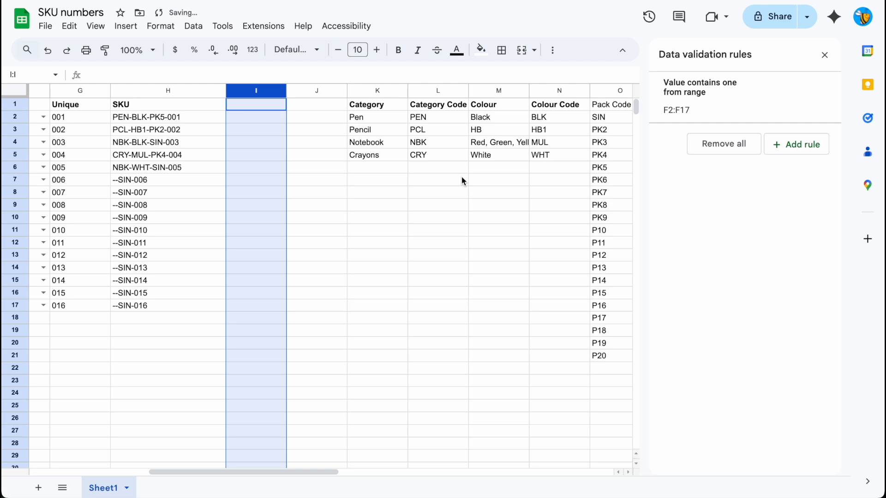
pyautogui.hscroll(-3)
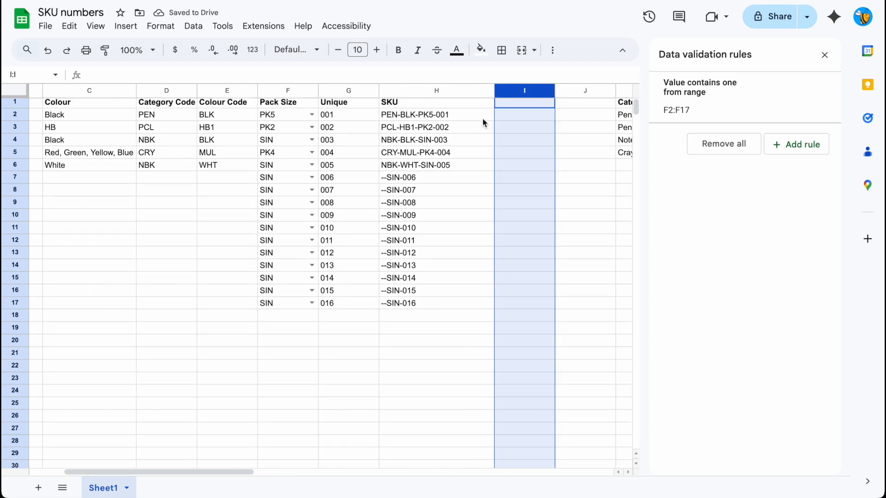
# Freeze up to column A so the Products column stays in view while scrolling right.
pyautogui.click(95, 26)
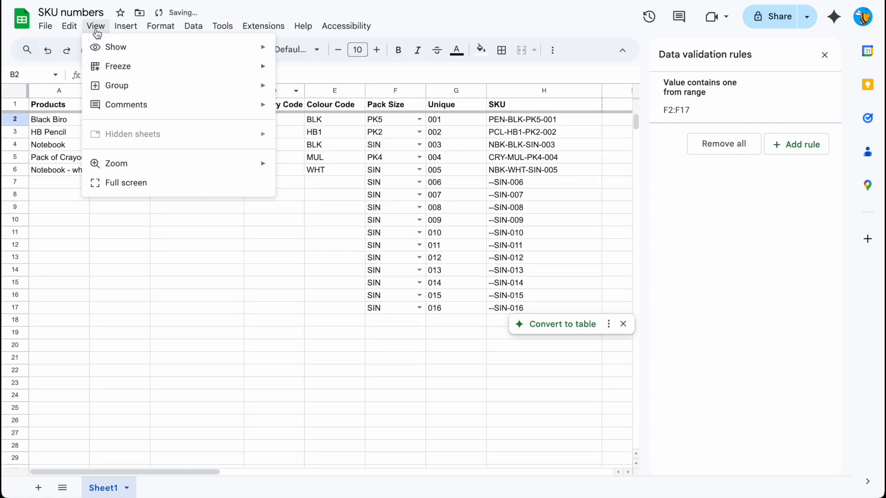
pyautogui.click(95, 26)
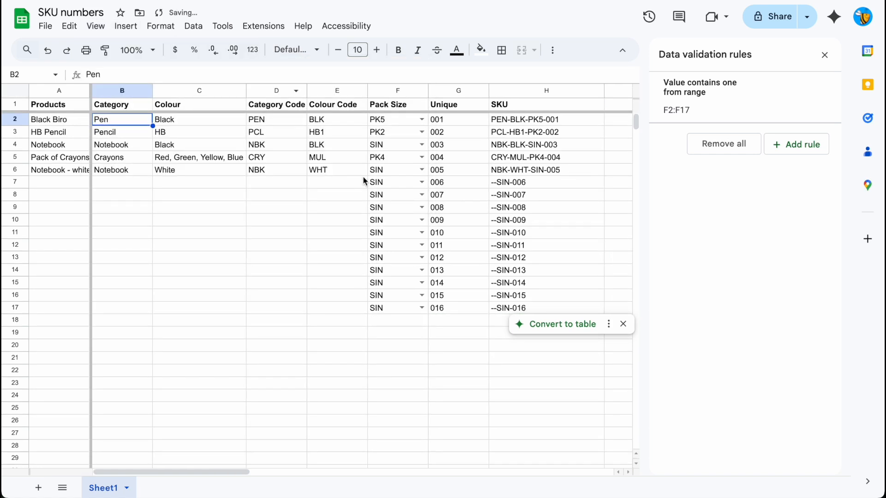
pyautogui.hscroll(3)
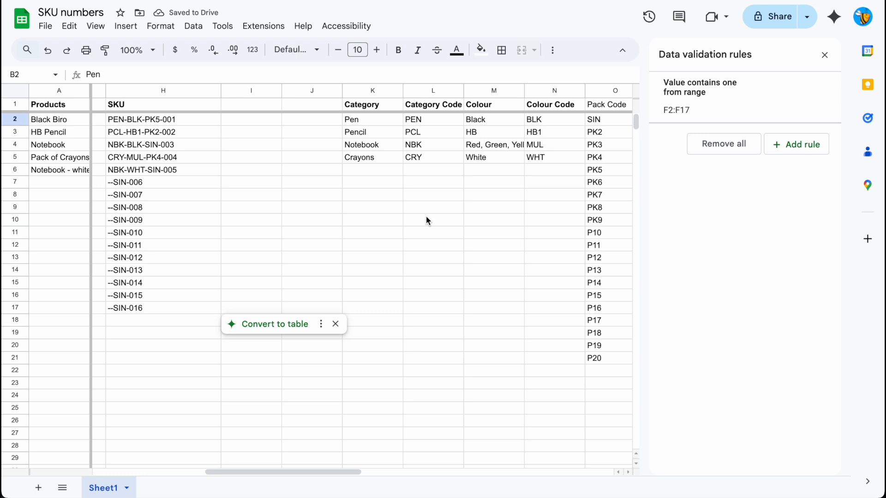
# Add a Price column with dollar-formatted prices for the five products and start a Black Biro row.
pyautogui.write('Price')
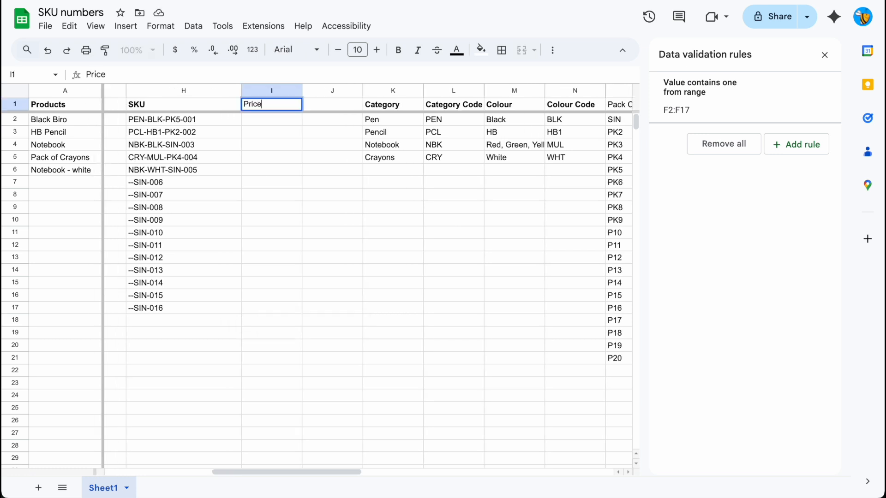
pyautogui.write('1.5')
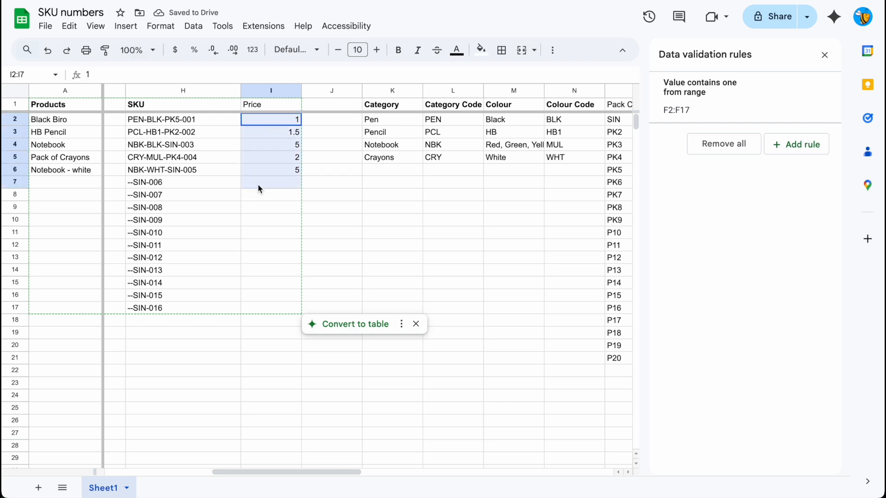
pyautogui.click(160, 26)
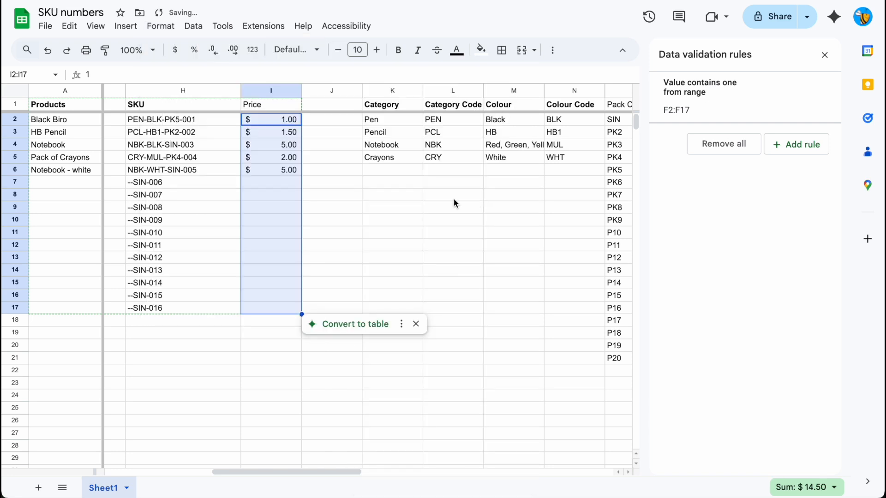
pyautogui.click(270, 182)
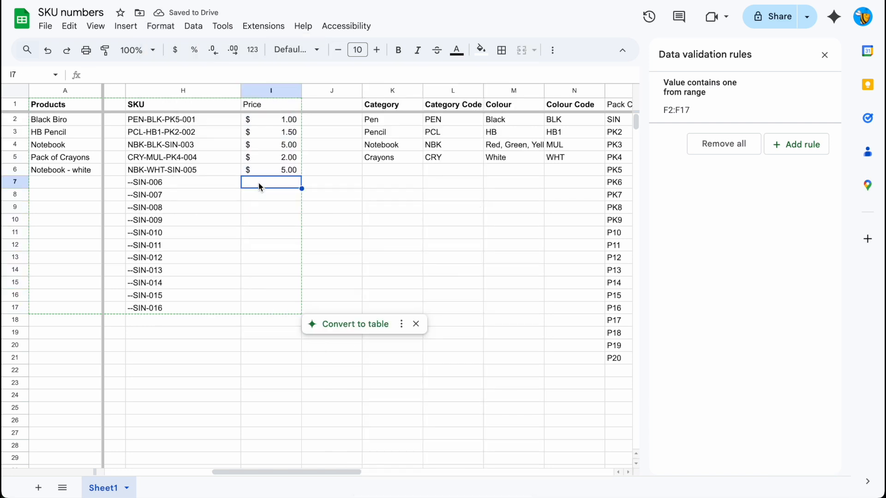
pyautogui.click(65, 157)
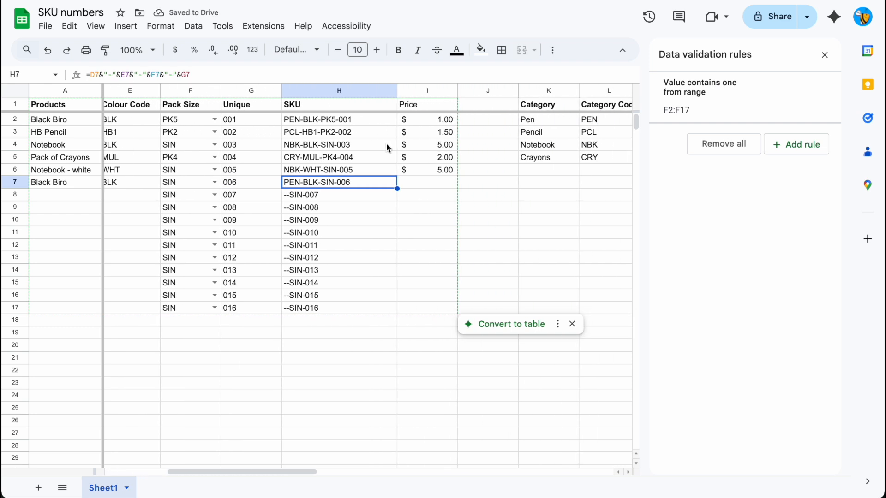
# Enter a $1.10 price in I7 for the new Black Biro single-pack product.
pyautogui.click(426, 182)
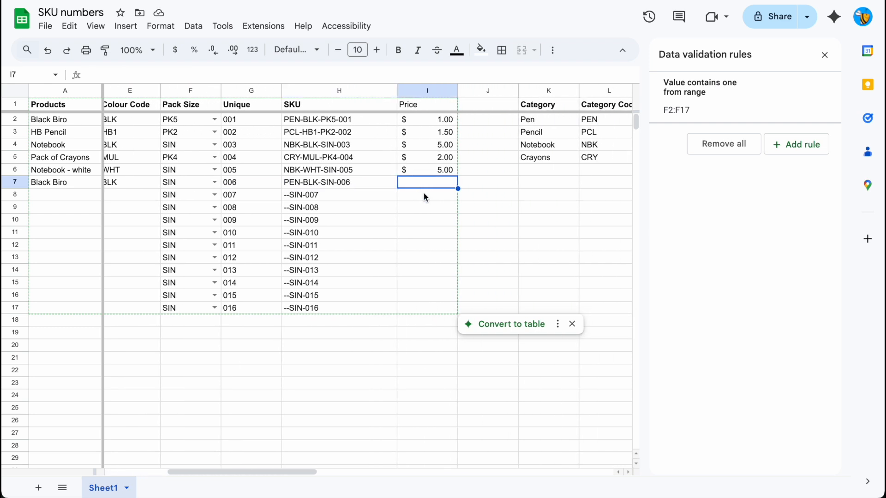
pyautogui.write('1.5')
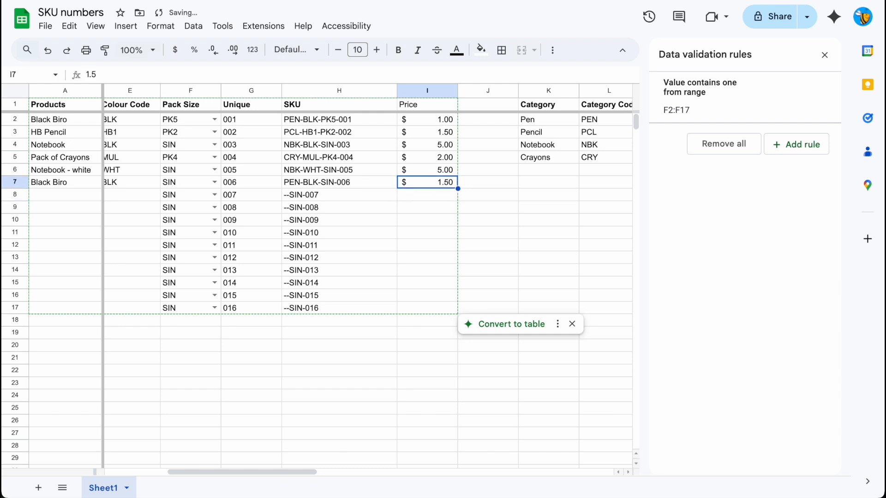
pyautogui.write('1.10')
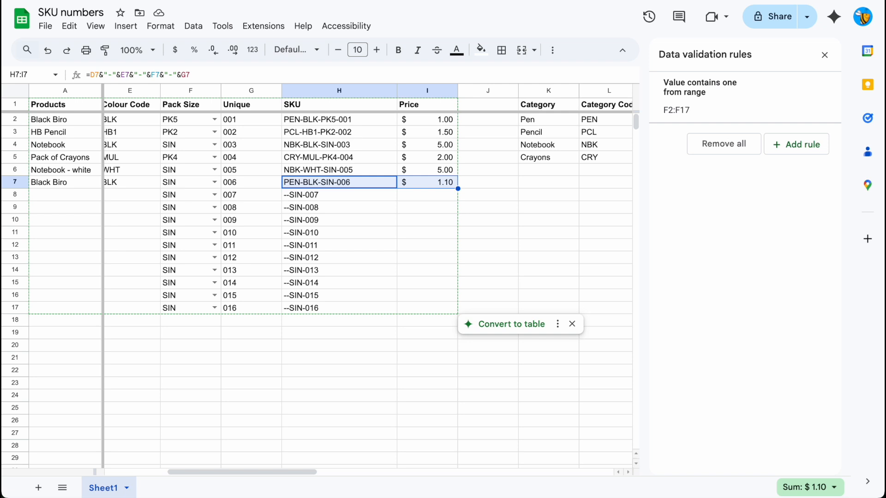
pyautogui.moveTo(557, 216)
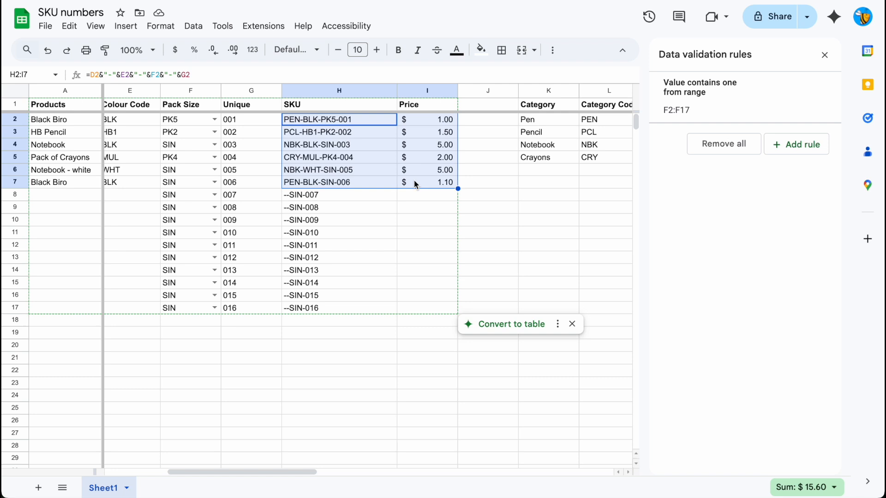
pyautogui.click(427, 181)
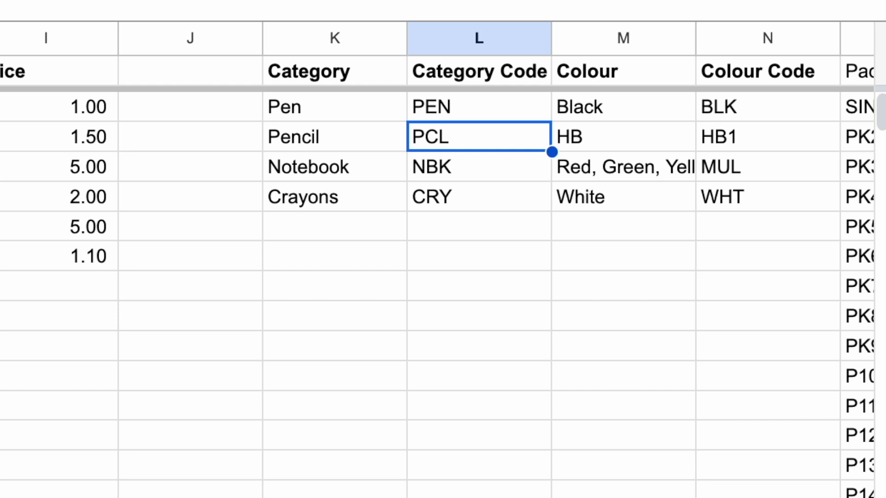
# Make the Pencil code lowercase (PCl) and wrap the H2 SKU formula in UPPER so codes stay capitalised.
pyautogui.press('Backspace')
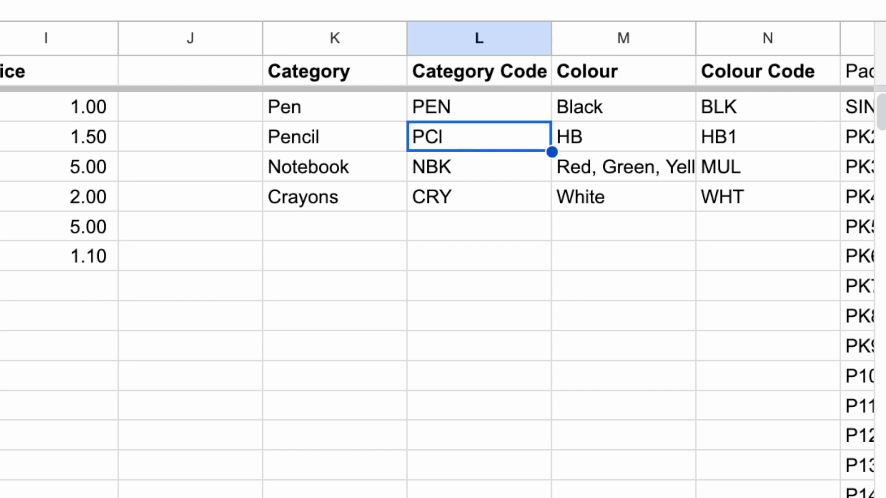
pyautogui.click(47, 39)
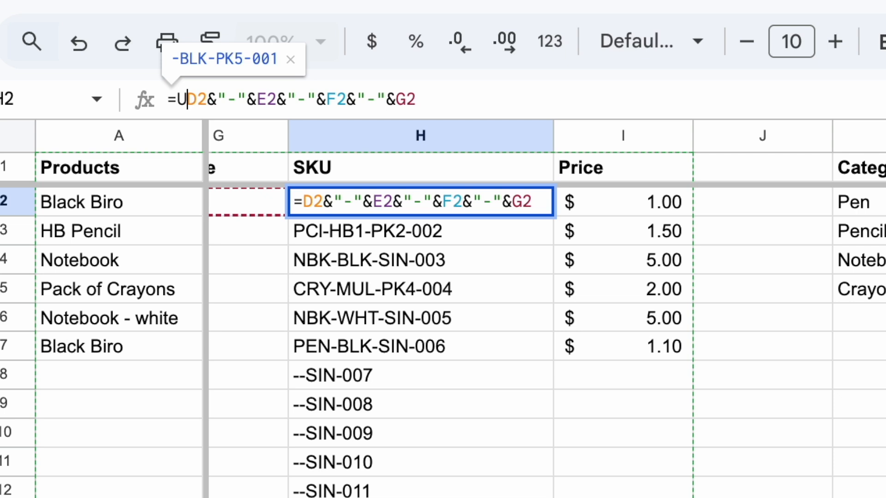
pyautogui.write('pper(')
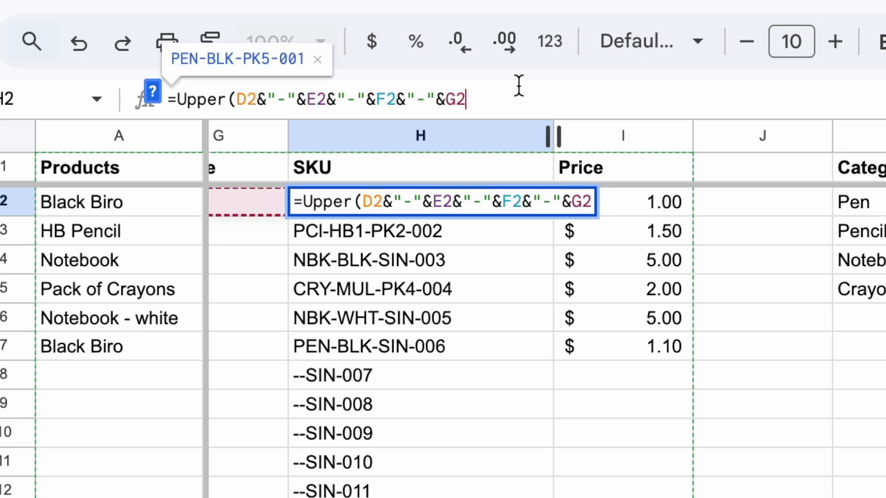
pyautogui.press('enter')
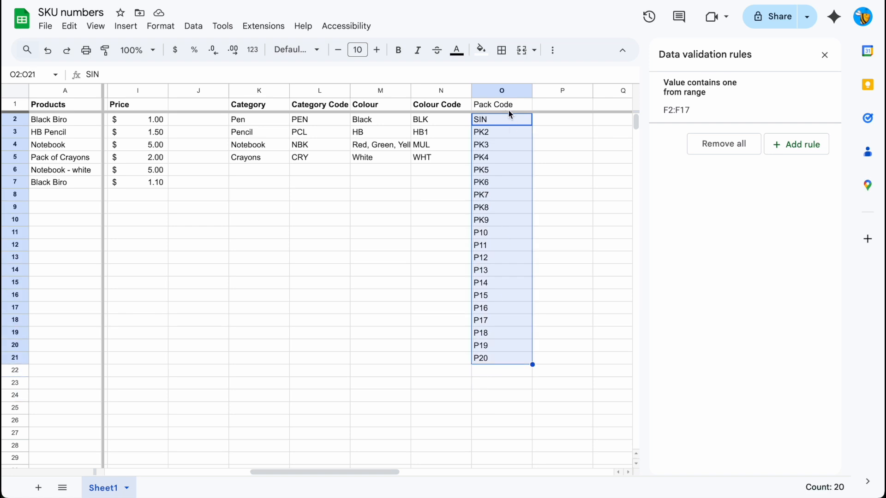
pyautogui.moveTo(501, 125)
pyautogui.write('=TEXT(row(H2)-1,"000")')
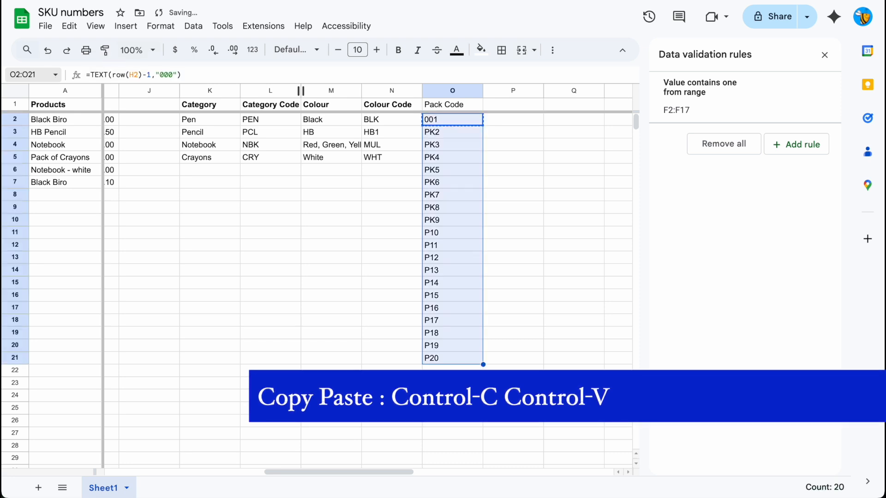
# Paste the =TEXT(ROW(H2)-1,"000") numbering over the pack, colour and category code columns.
pyautogui.press('ctrl+v')
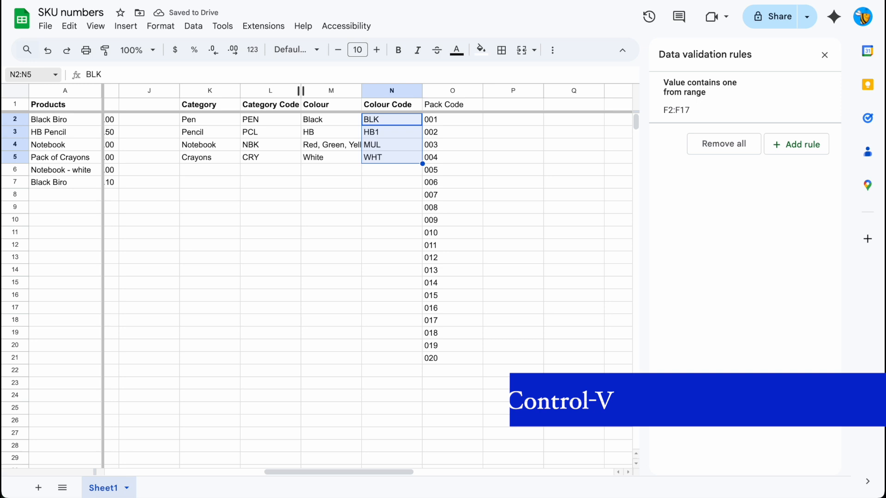
pyautogui.press('ctrl+v')
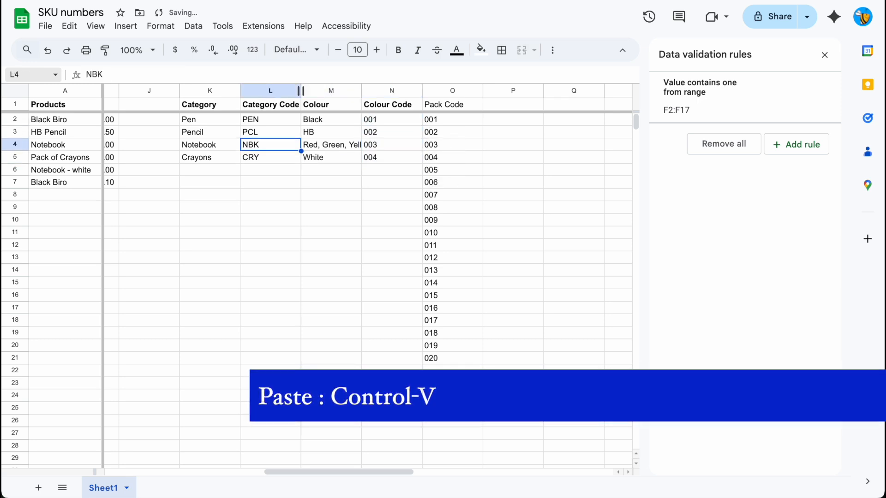
pyautogui.press('ctrl+v')
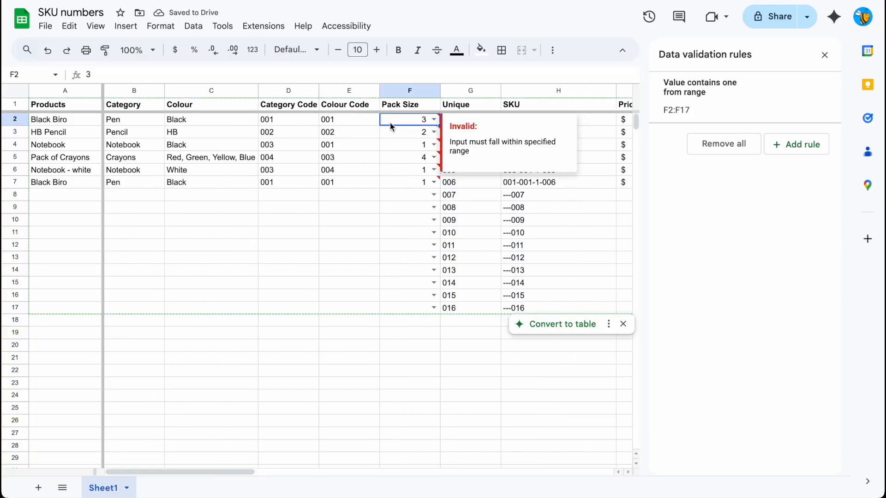
# Remove the dropdown validation rule from the Pack Size cells F2:F17.
pyautogui.moveTo(410, 119); pyautogui.dragTo(410, 308)
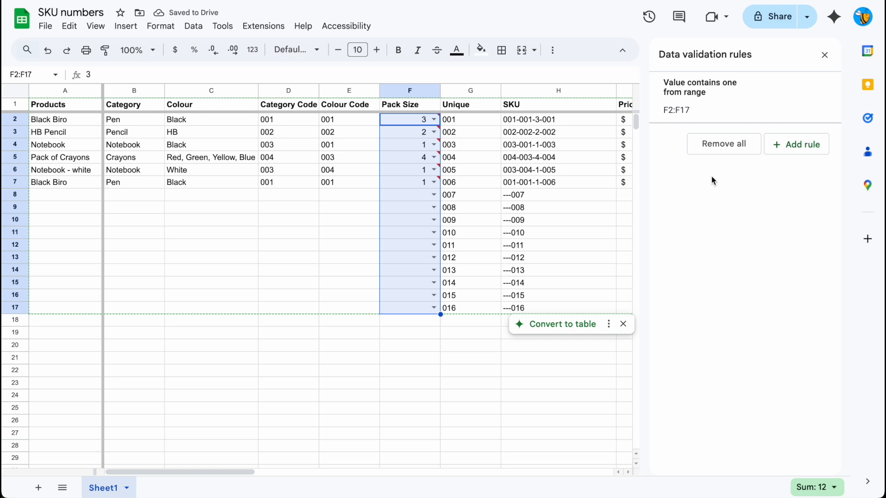
pyautogui.click(724, 144)
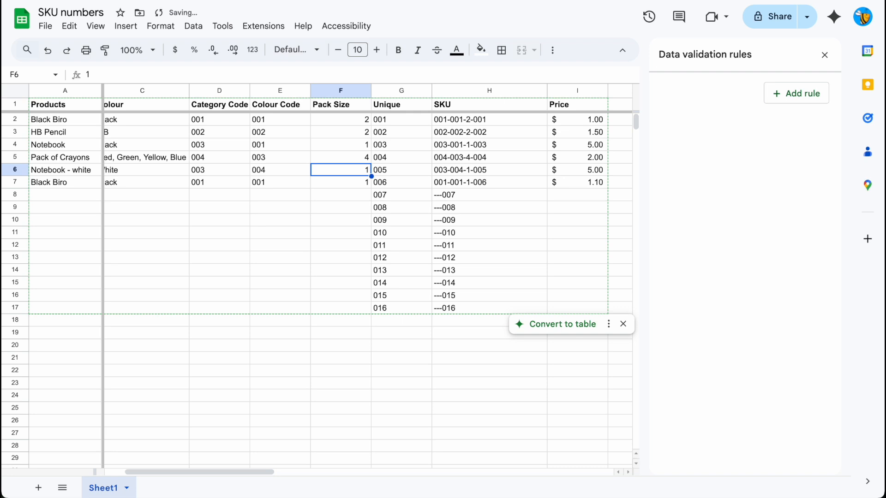
# Pad pack size to three digits in the H2 SKU formula with TEXT(F2,"000").
pyautogui.click(489, 119)
pyautogui.write('=Upper(D2&"-"&E2&"-"&TEXT(F2&"-"&G2')
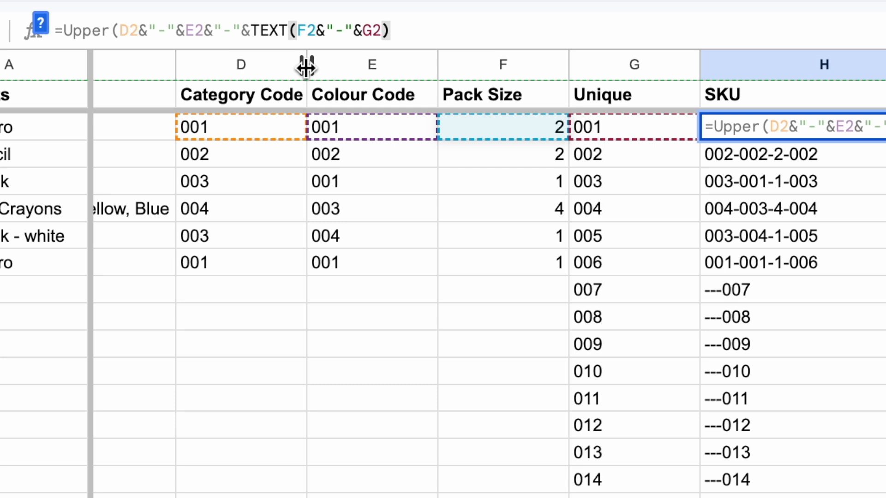
pyautogui.write(',""')
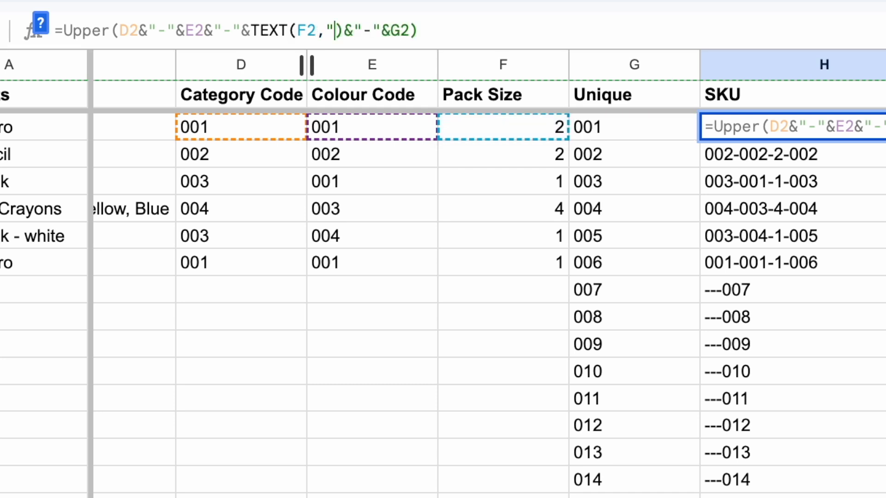
pyautogui.write('000')
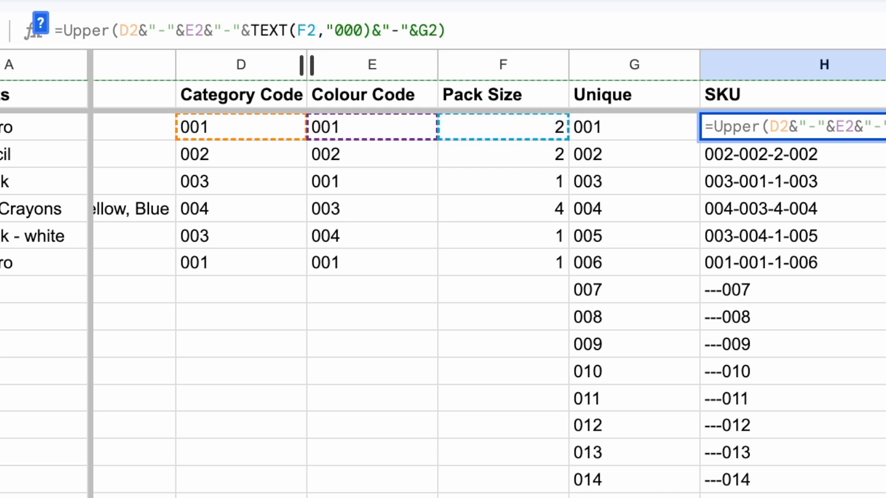
pyautogui.write('"')
pyautogui.press('Enter')
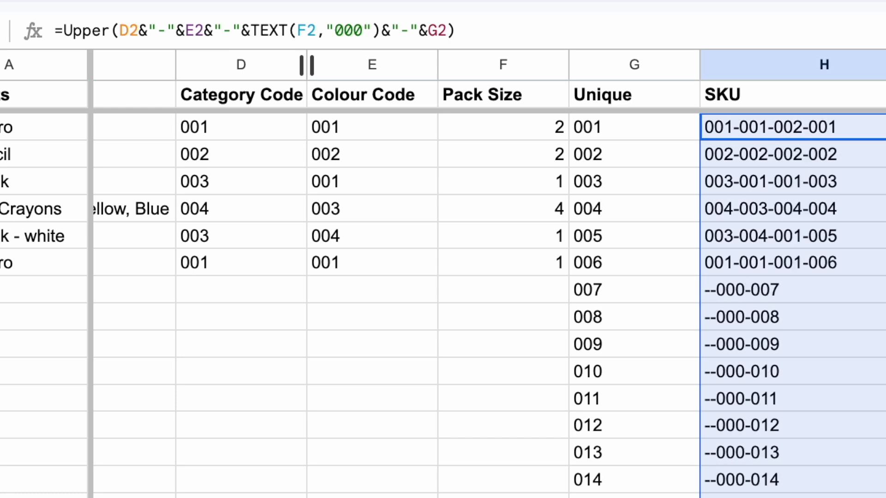
pyautogui.hscroll(-3)
pyautogui.write('PEN')
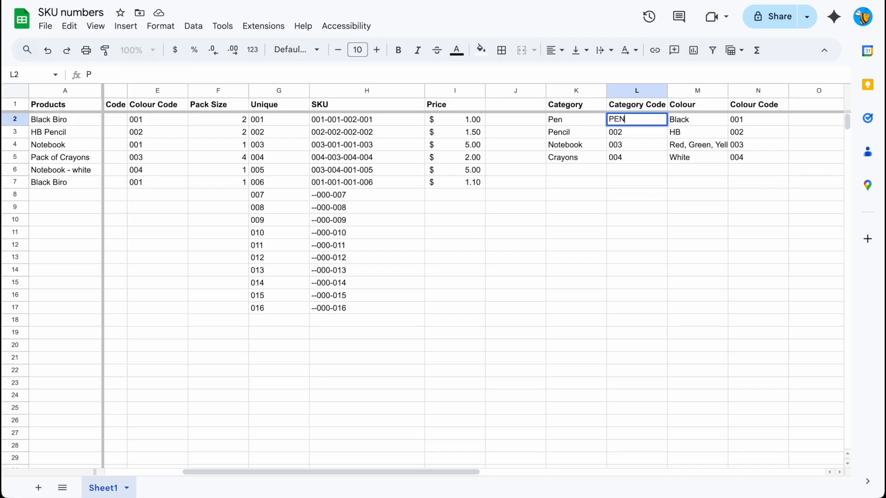
# Restore letter codes in the helper lists, entering CY, BLK and MUL for category and colour codes.
pyautogui.write('CY')
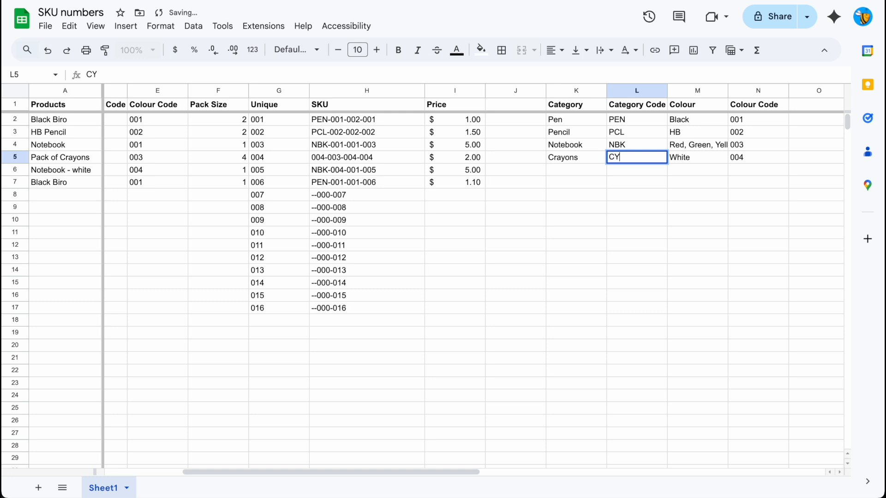
pyautogui.write('BLK')
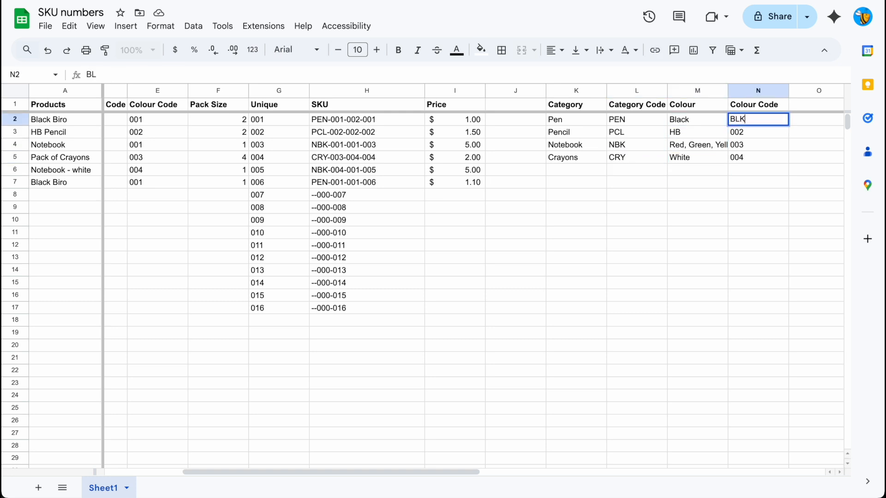
pyautogui.write('MU')
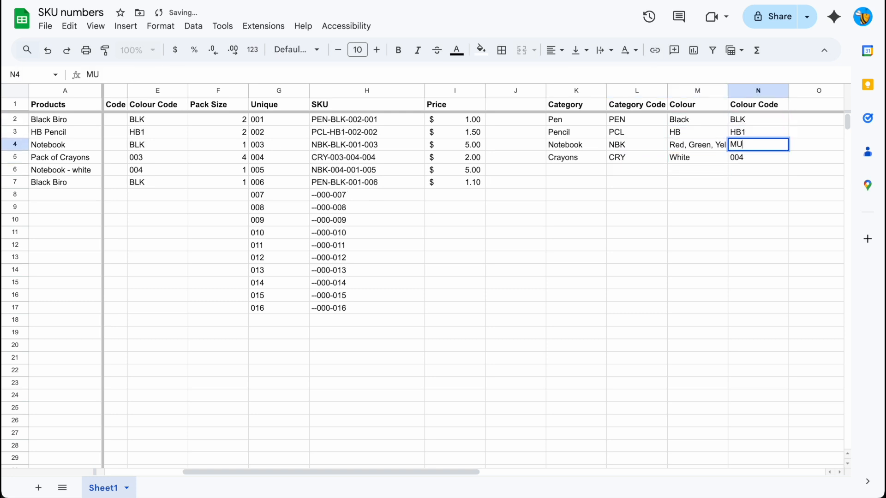
pyautogui.write('MUL')
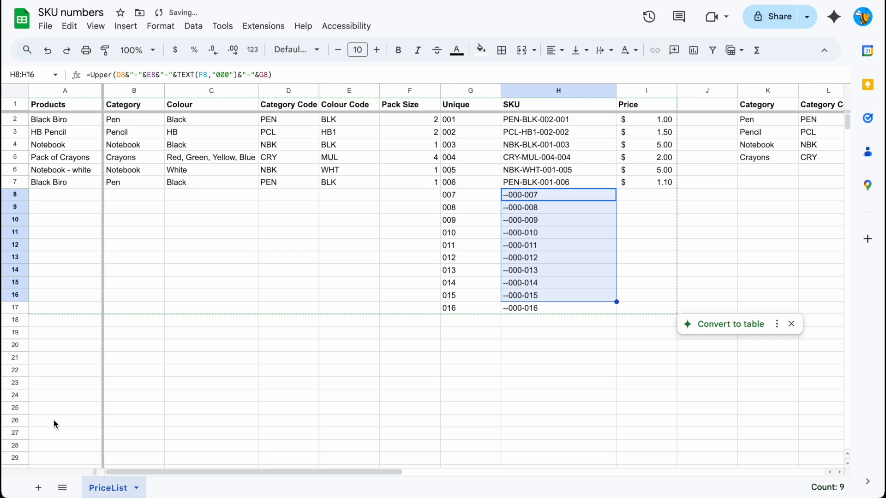
# Rename the new sheet to Sales, add an SKU heading in A1 and select column A.
pyautogui.rightClick(167, 488)
pyautogui.write('Sales')
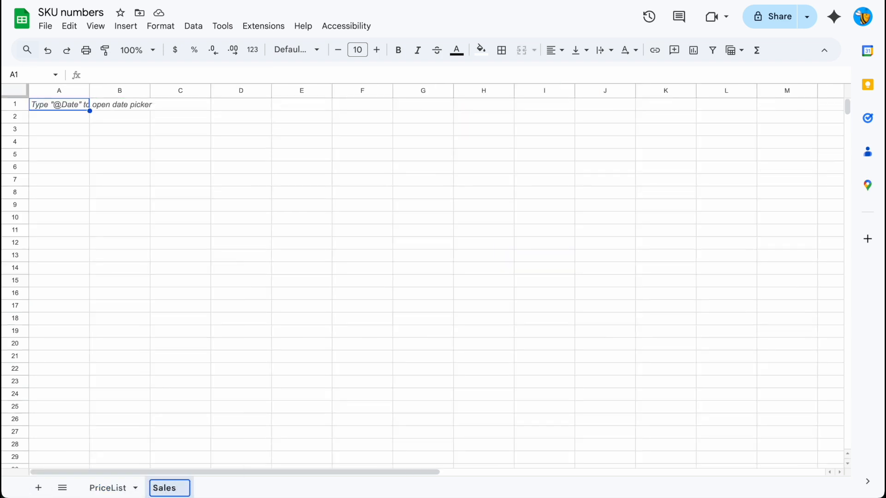
pyautogui.write('SKU')
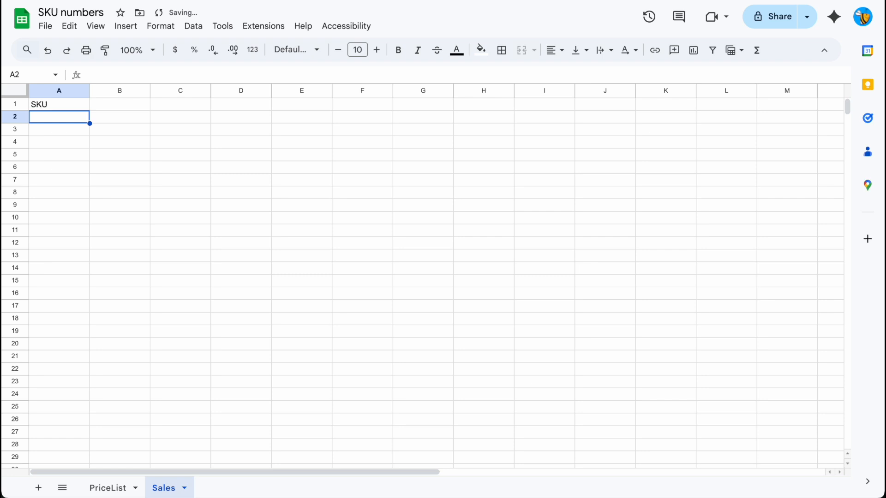
pyautogui.click(59, 90)
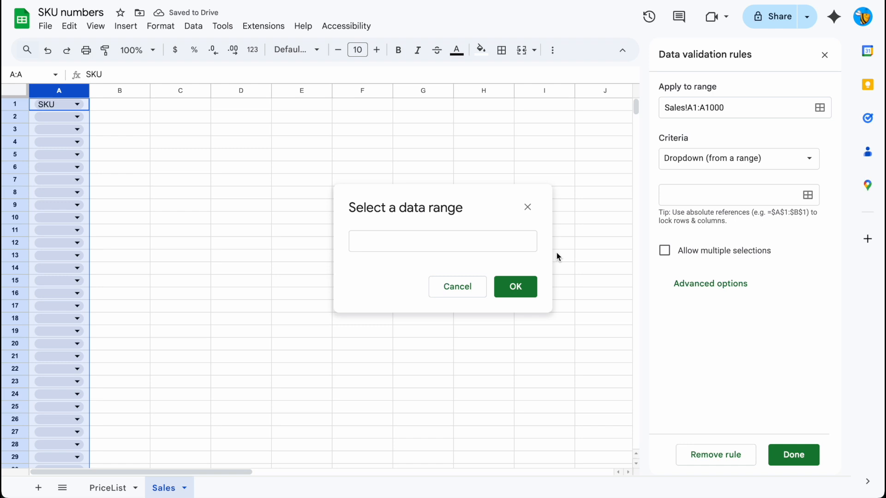
# Give Sales!A2:A a dropdown from the PriceList!H:H SKU range.
pyautogui.write('=')
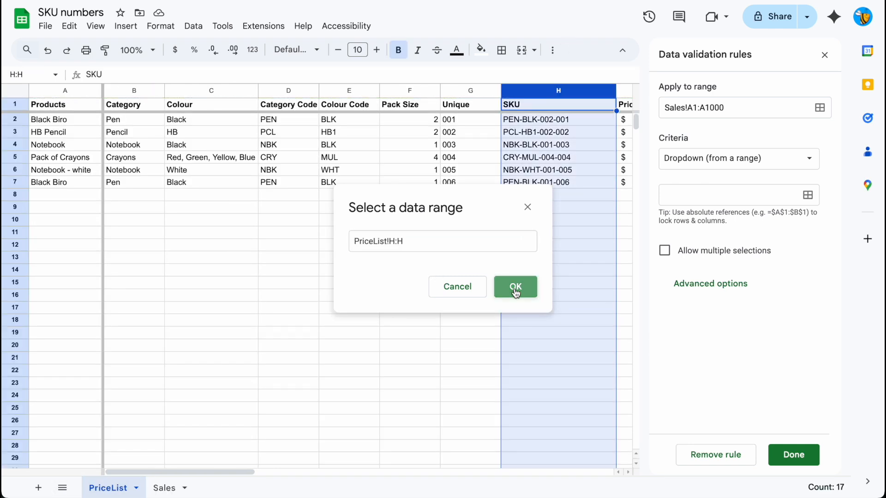
pyautogui.click(515, 287)
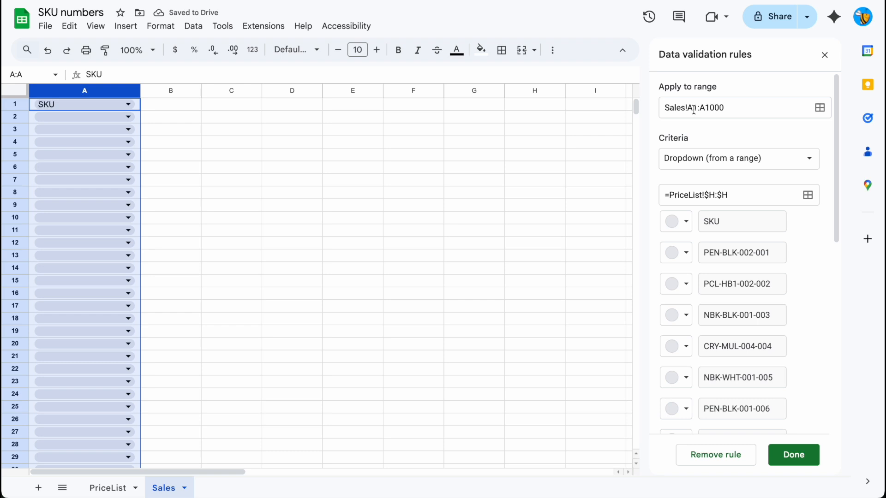
pyautogui.write('Sales!A2:A')
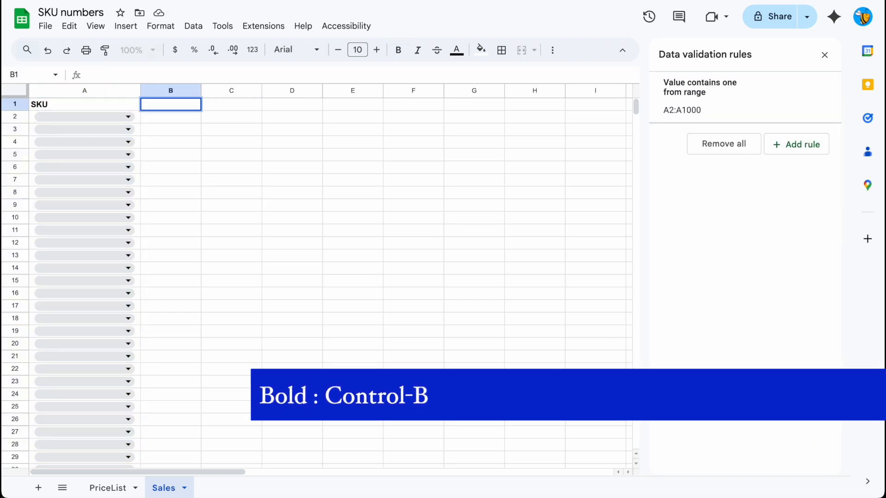
# Add Price and Quantity headings, then pick NBK-BLK-001-003 and NBK-WHT-001-005 from the SKU dropdowns.
pyautogui.write('Price')
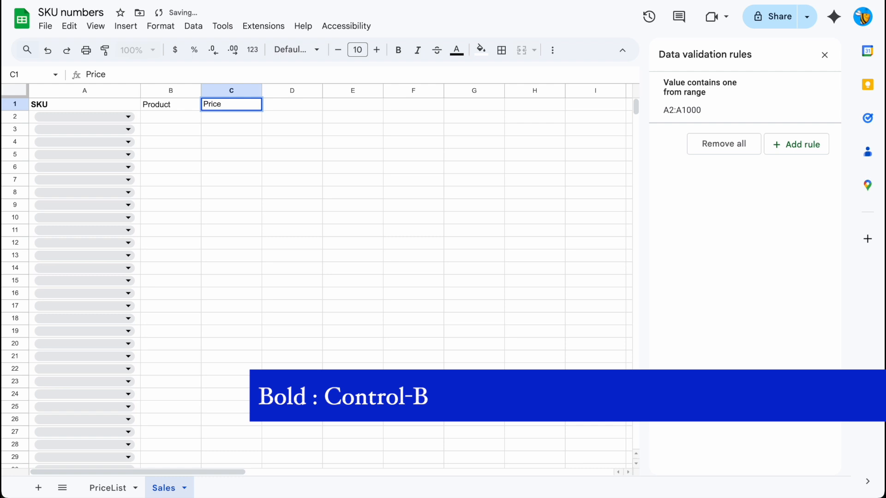
pyautogui.write('Quanity')
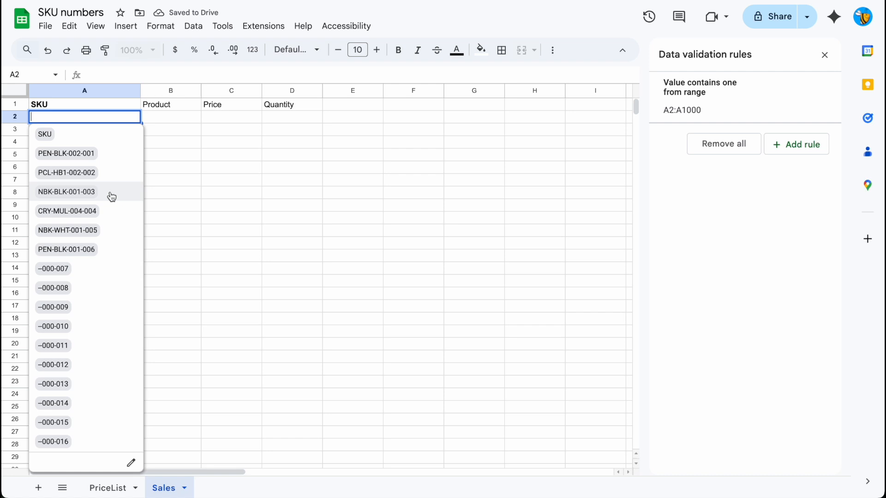
pyautogui.click(66, 192)
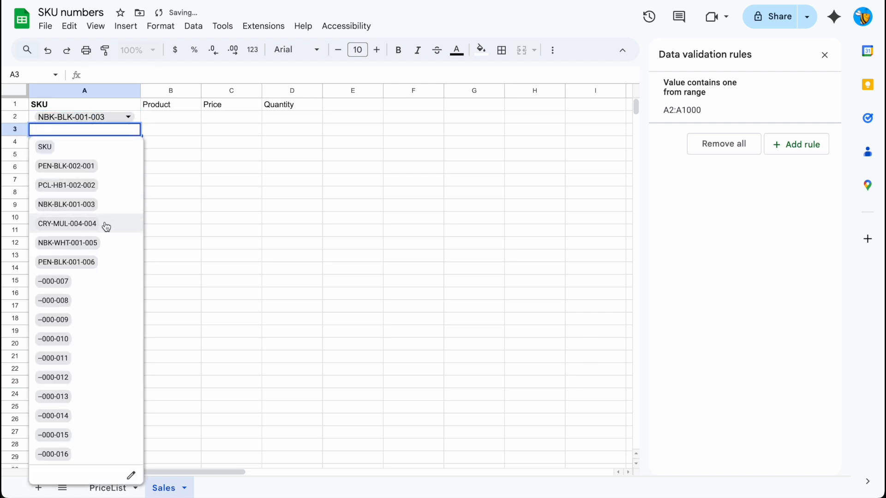
pyautogui.click(67, 243)
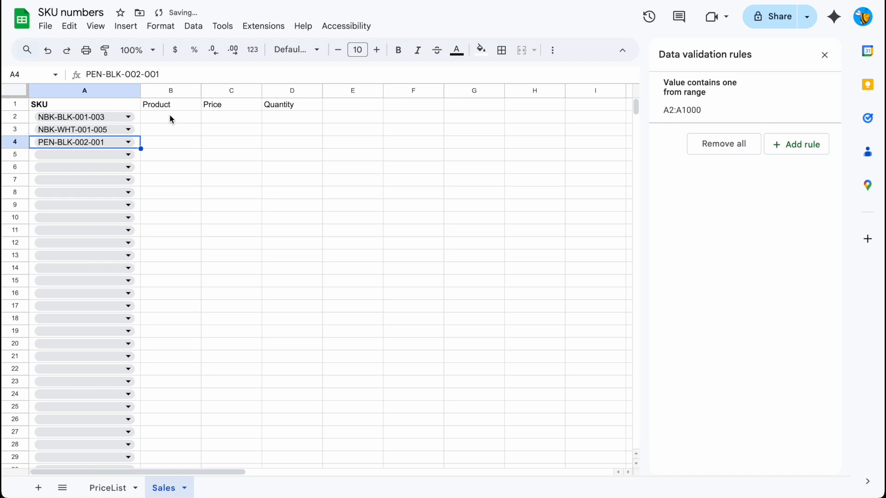
pyautogui.moveTo(130, 120)
pyautogui.write('=')
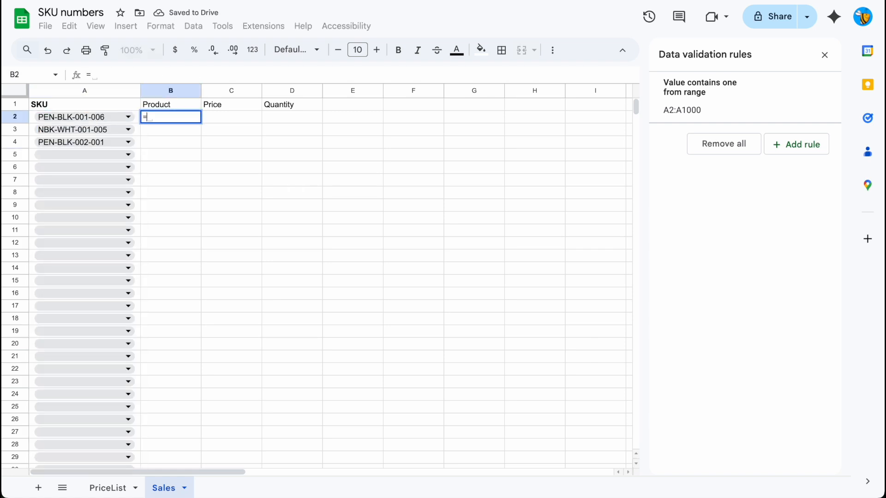
# Look up the product name in B2 with XLOOKUP(A2,PriceList!H:H,PriceList!A:A).
pyautogui.write('xlookup(')
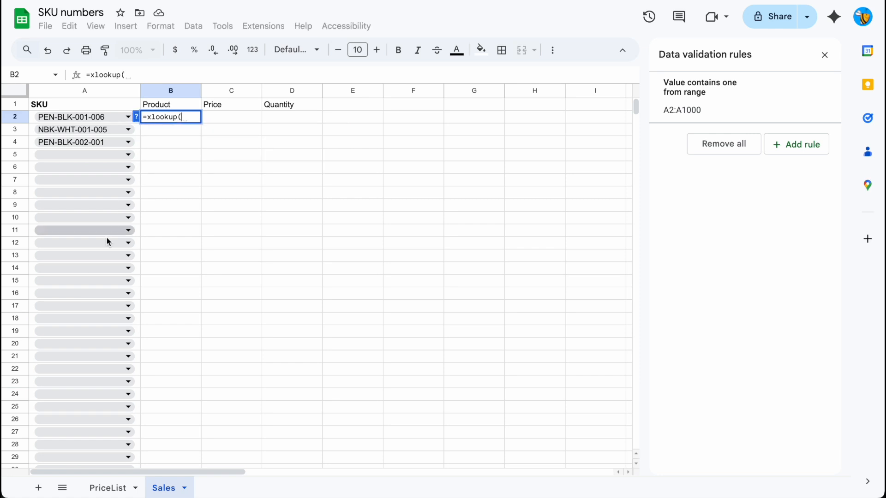
pyautogui.click(108, 487)
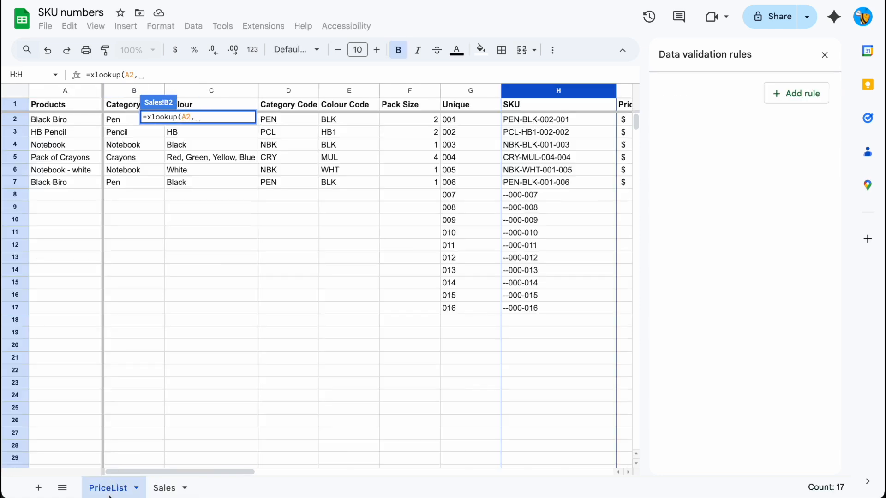
pyautogui.click(64, 90)
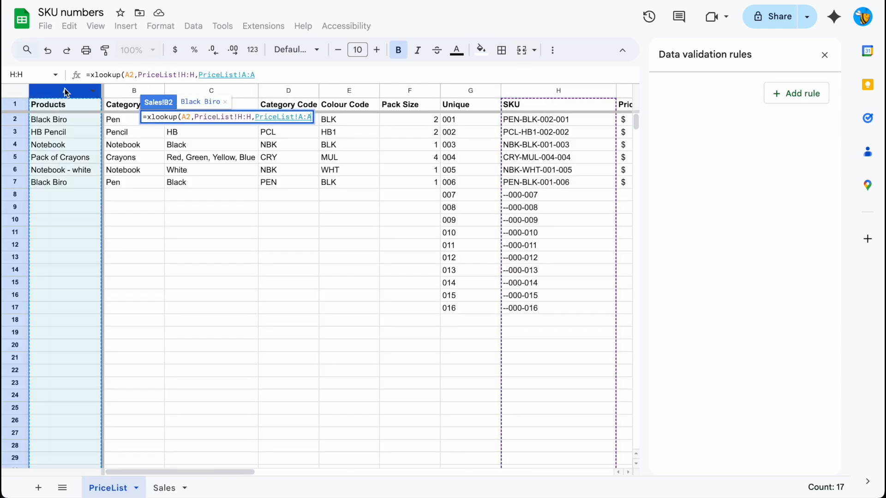
pyautogui.click(164, 487)
pyautogui.write('=xlookup(A2')
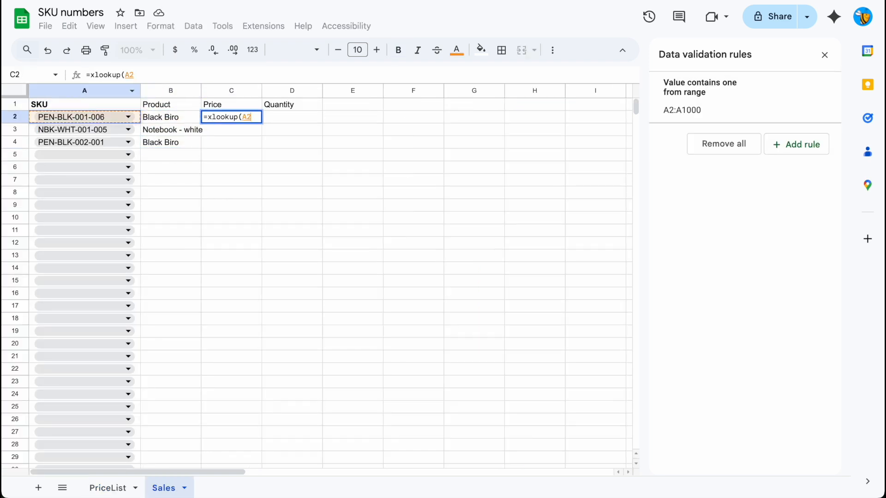
# Look up the price from PriceList!I:I, enter quantity 5, and correct the faulty price lookup.
pyautogui.click(108, 487)
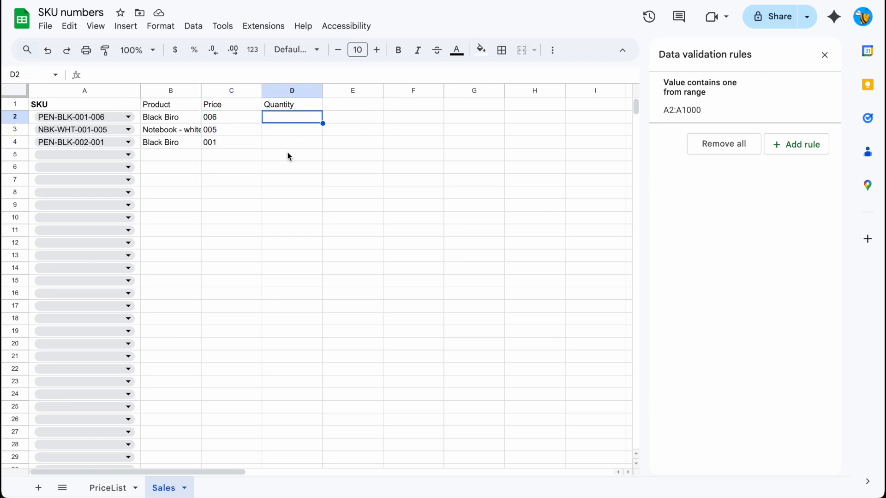
pyautogui.write('5')
pyautogui.click(293, 129)
pyautogui.write('2')
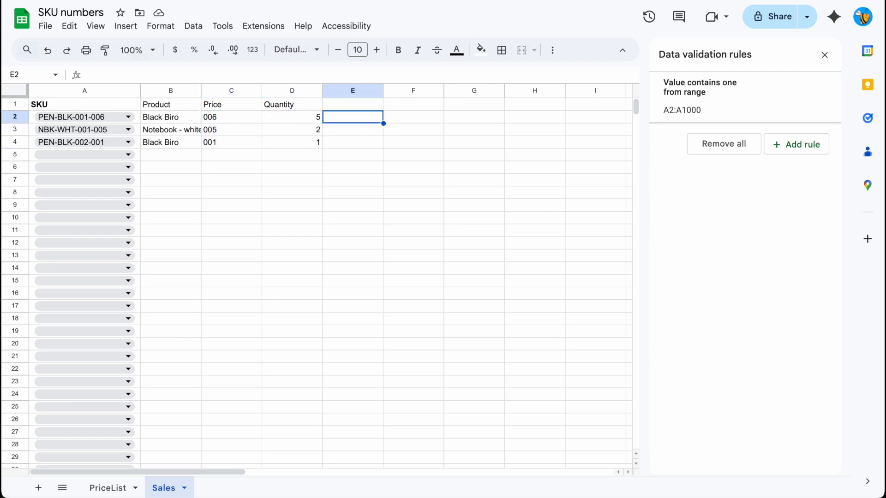
pyautogui.click(230, 117)
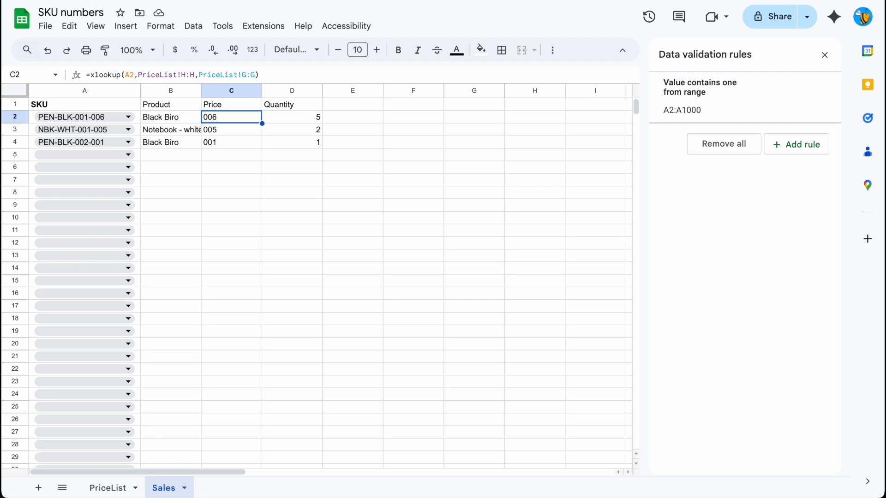
pyautogui.click(107, 487)
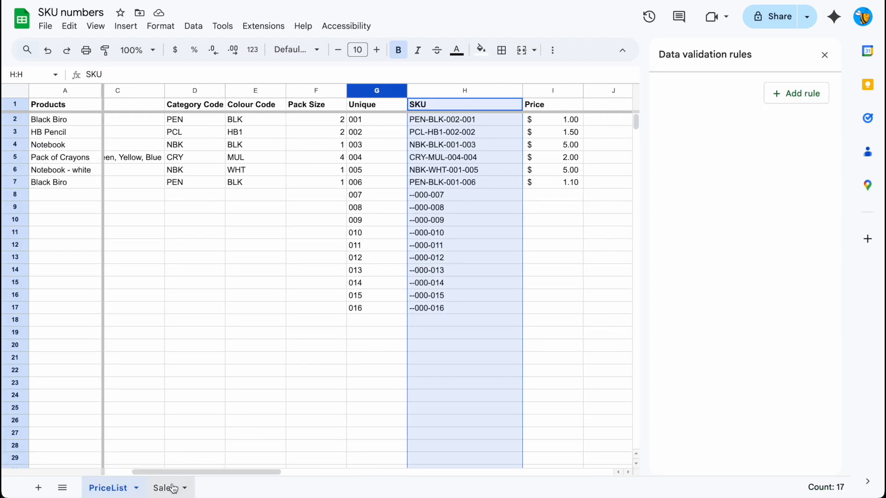
pyautogui.click(164, 487)
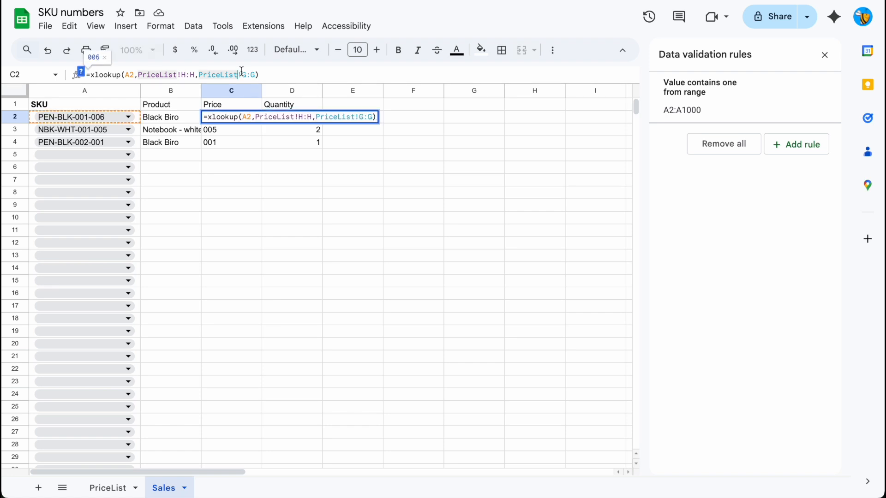
pyautogui.press('Backspace')
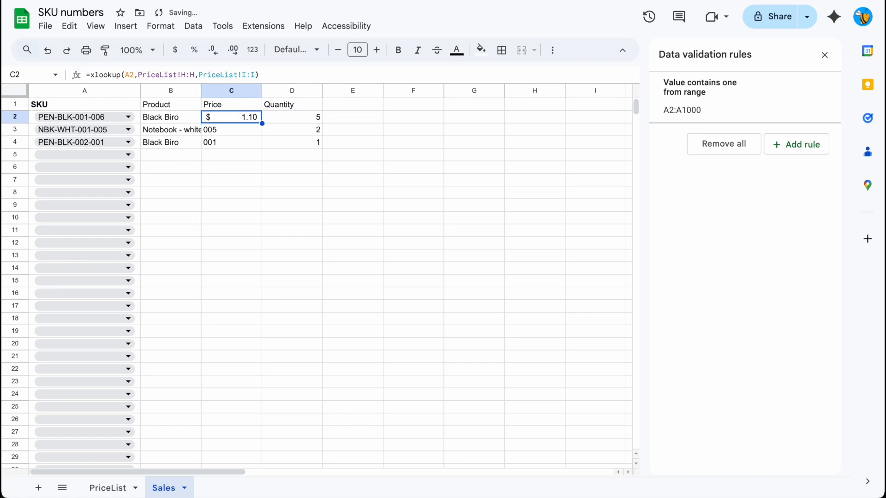
pyautogui.click(352, 104)
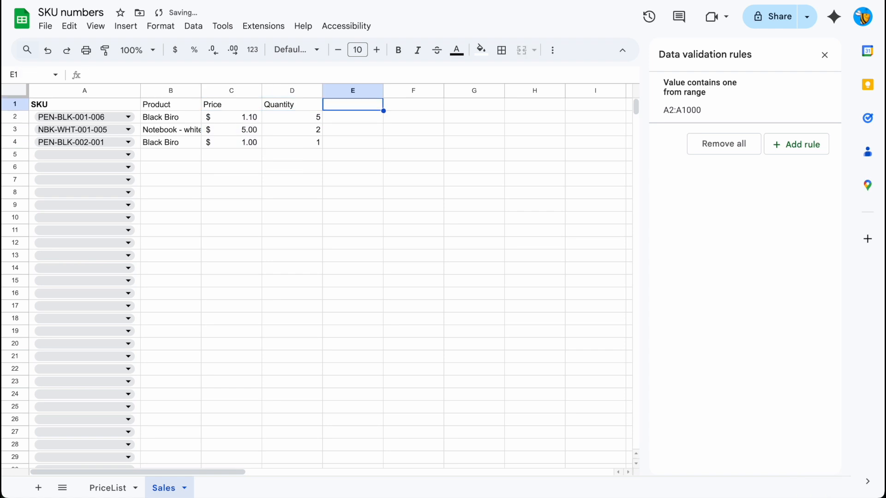
# Enter =D2*C2 as the Value formula and fill it down to row 4.
pyautogui.write('=D2')
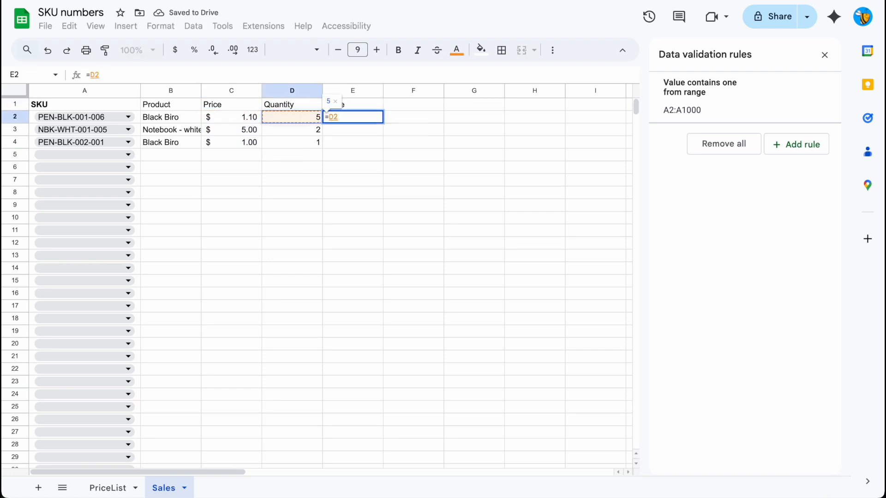
pyautogui.write('*C2')
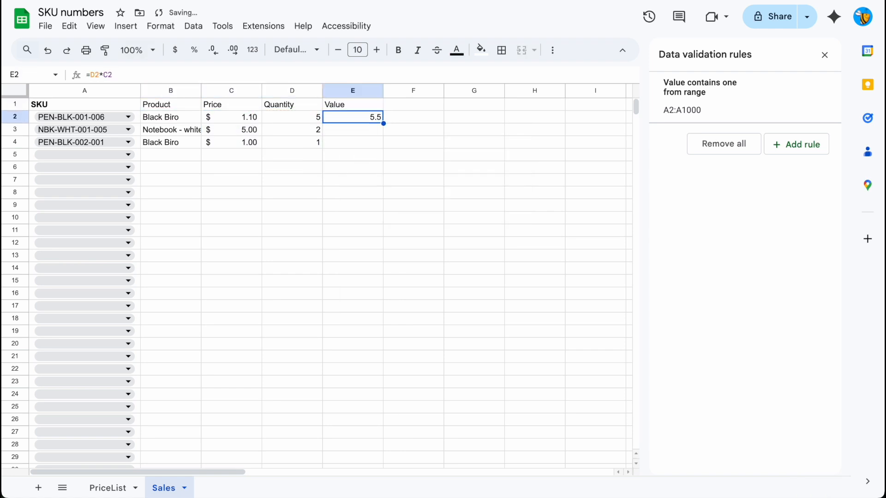
pyautogui.click(230, 117)
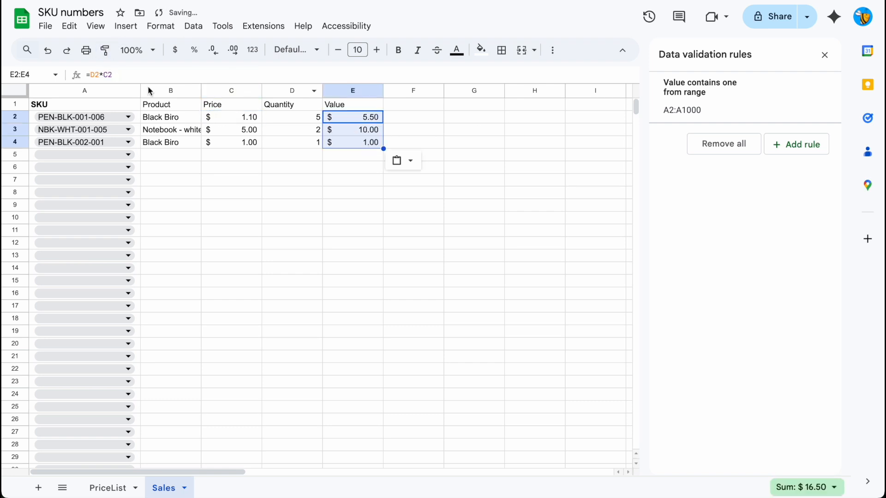
pyautogui.moveTo(262, 175)
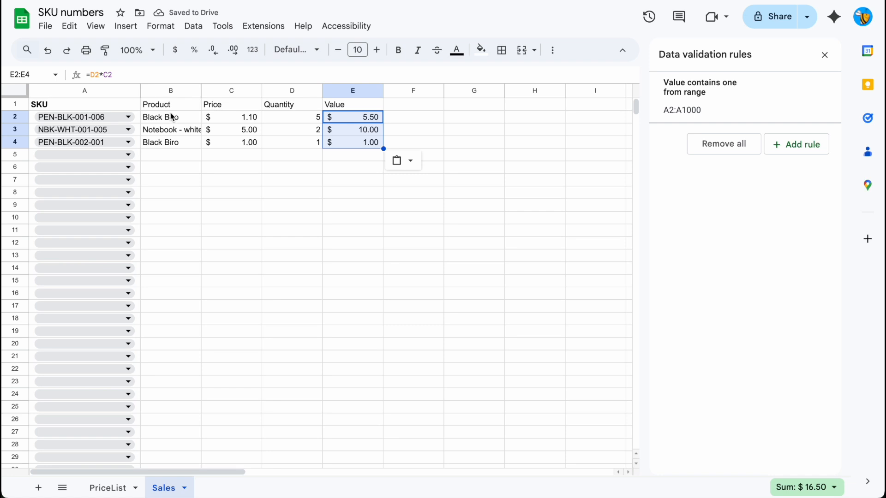
# Bold the Product to Value headings B1:E1.
pyautogui.click(292, 90)
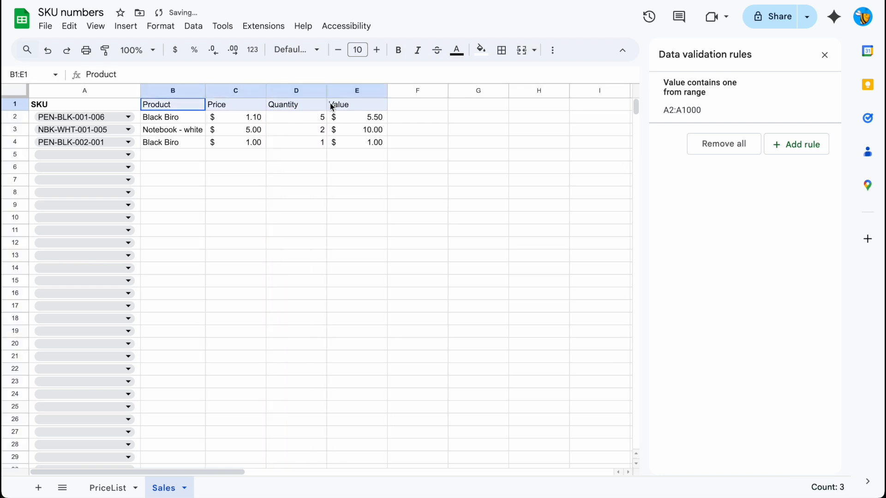
pyautogui.click(398, 50)
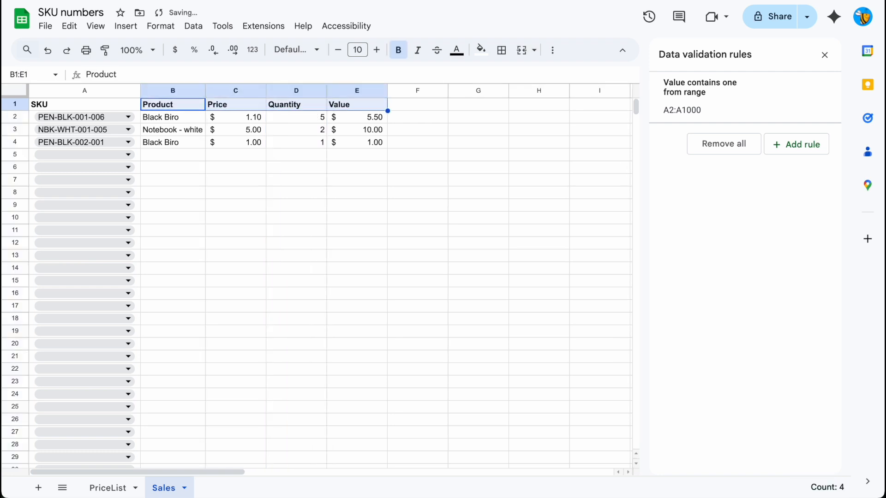